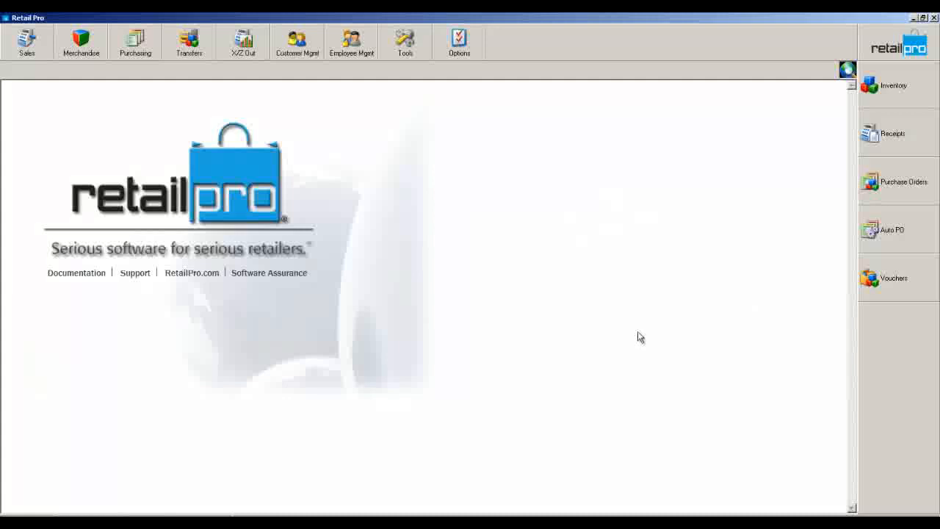
mouse_move(630, 321)
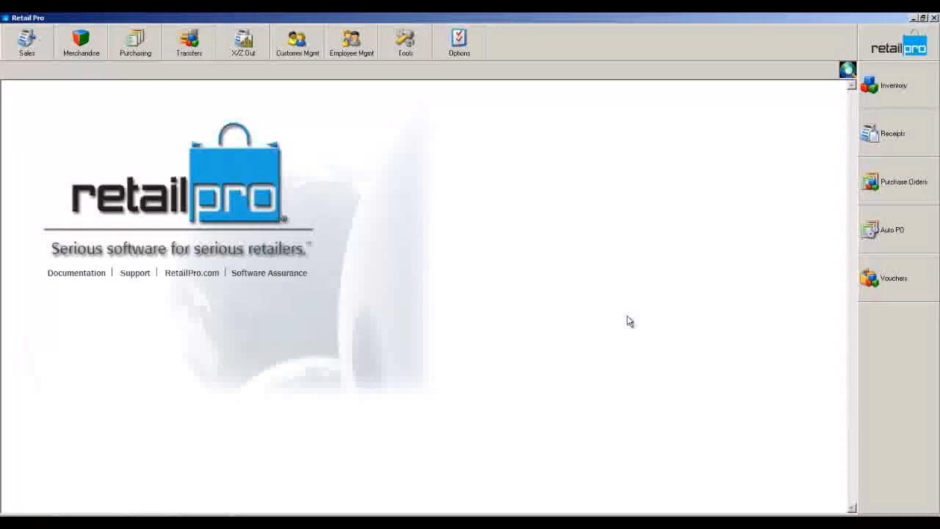
mouse_move(435, 349)
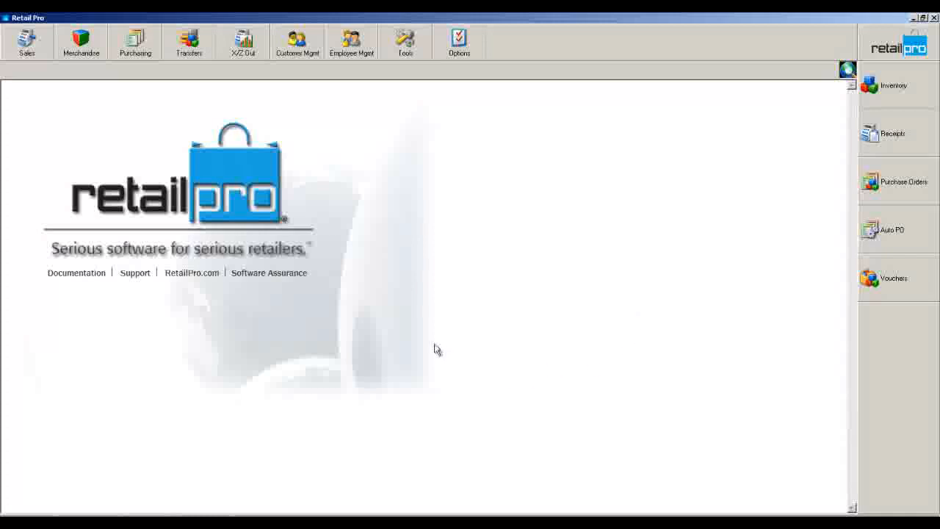
mouse_move(416, 354)
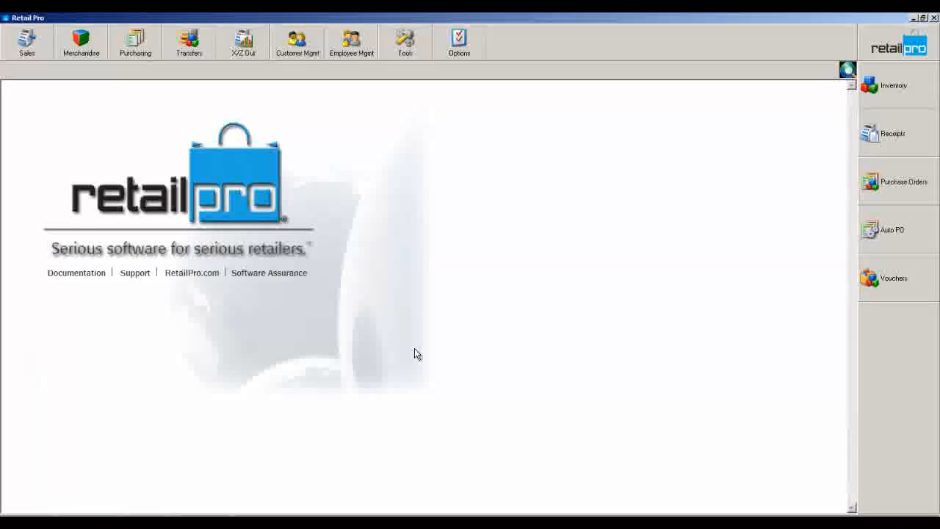
mouse_move(456, 277)
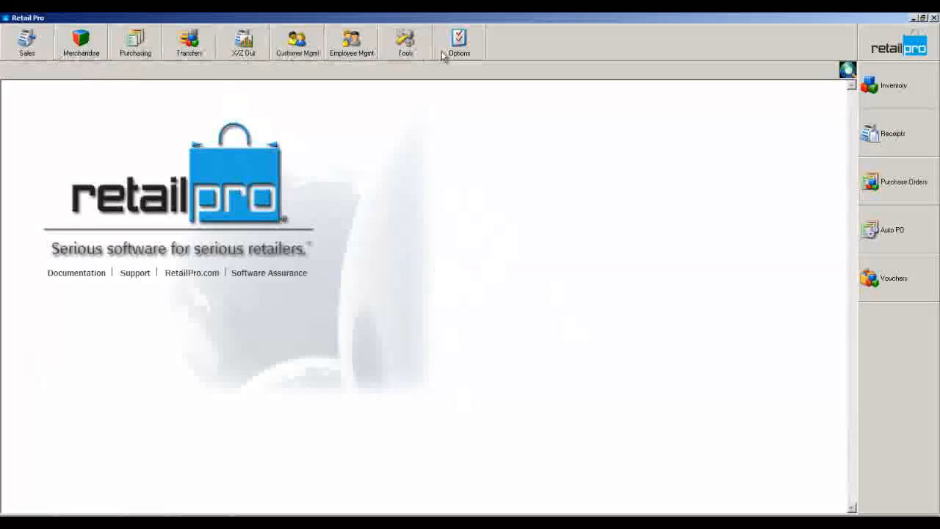
- Browse the sales functions, then open the Inventory item grid from the right-hand panel
left_click(27, 42)
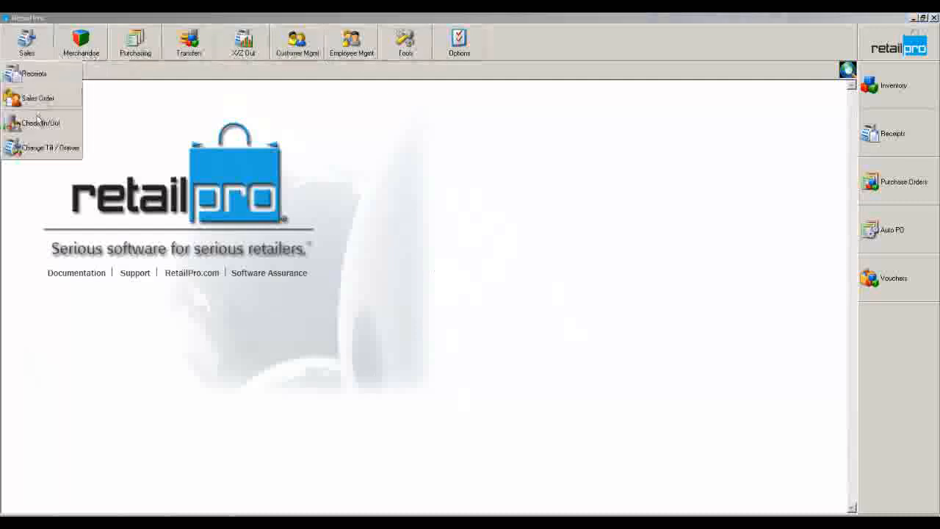
mouse_move(382, 97)
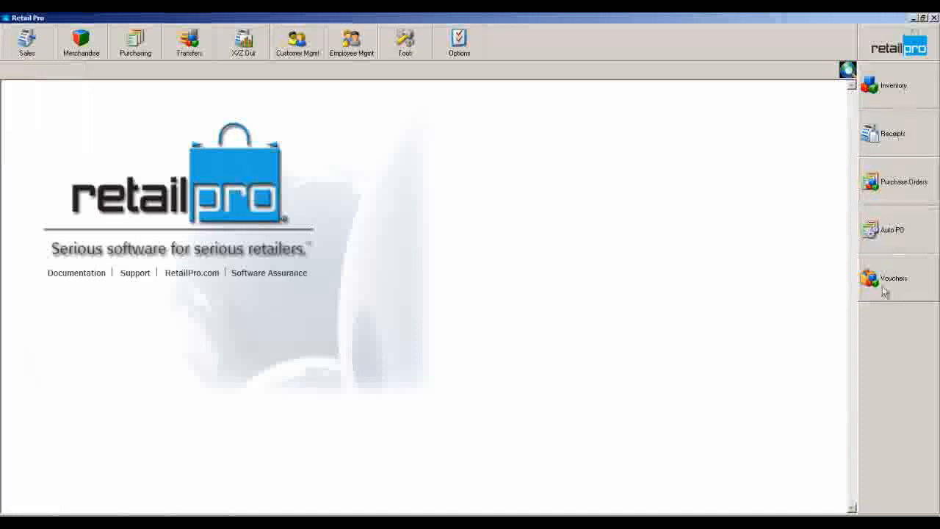
mouse_move(910, 111)
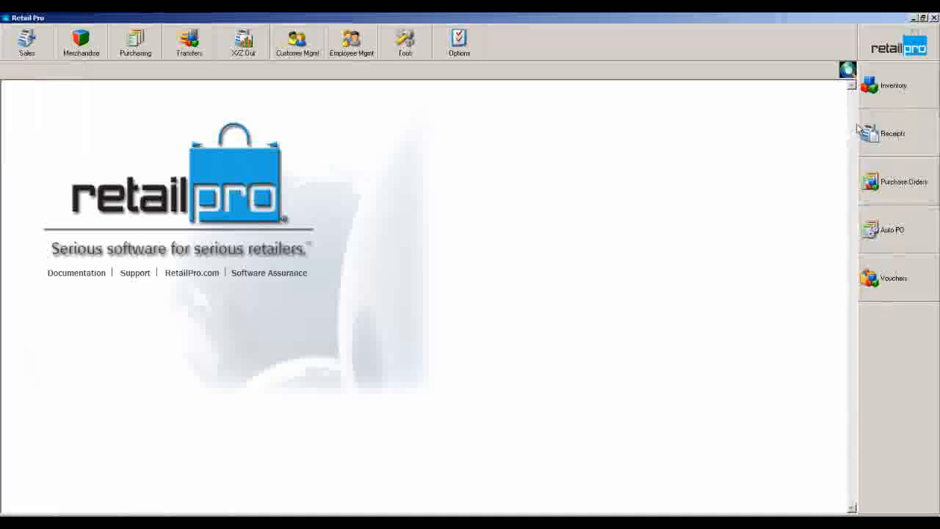
mouse_move(894, 101)
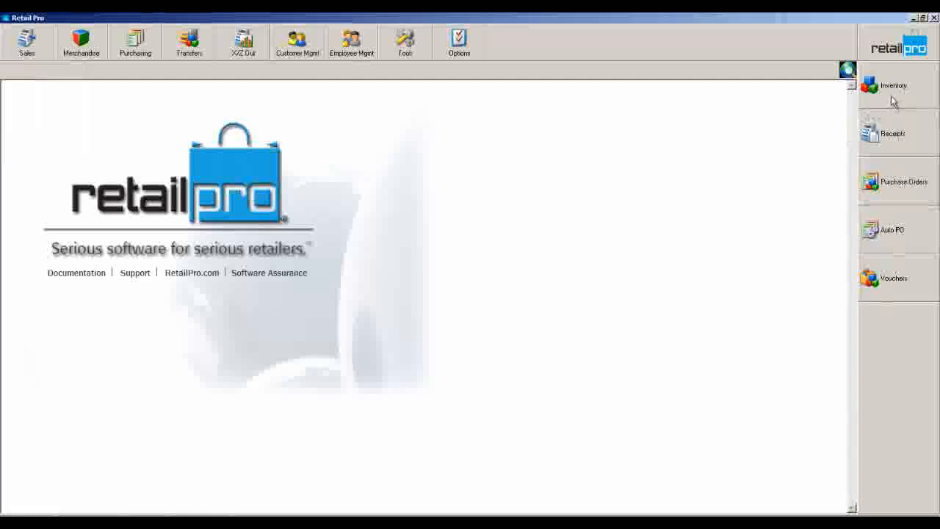
mouse_move(887, 110)
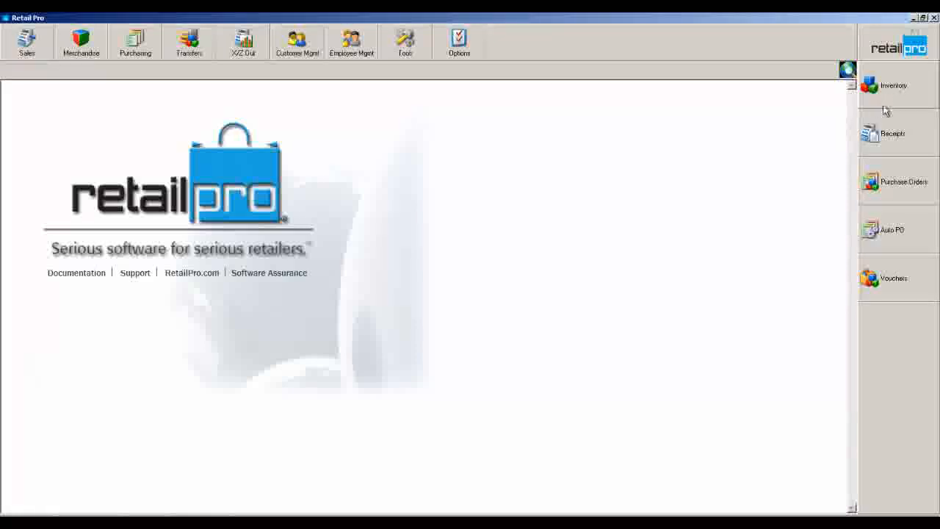
mouse_move(902, 132)
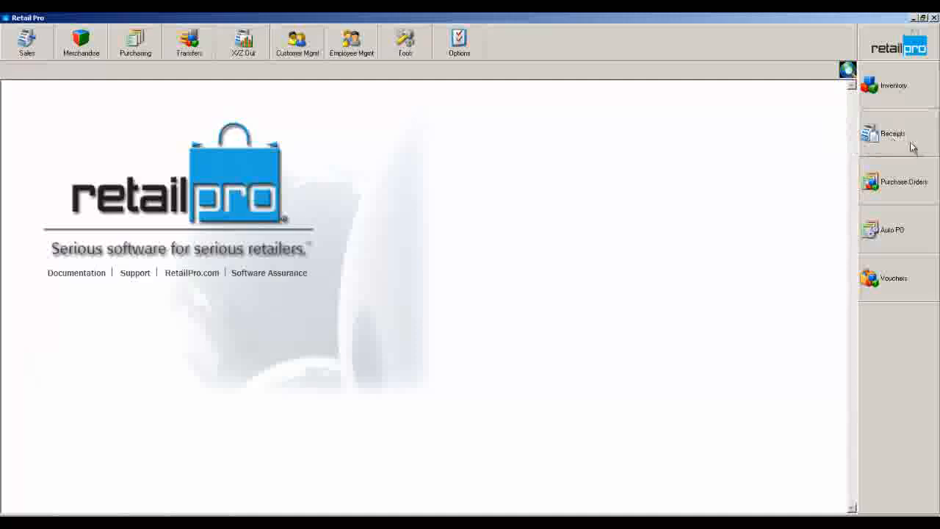
mouse_move(892, 202)
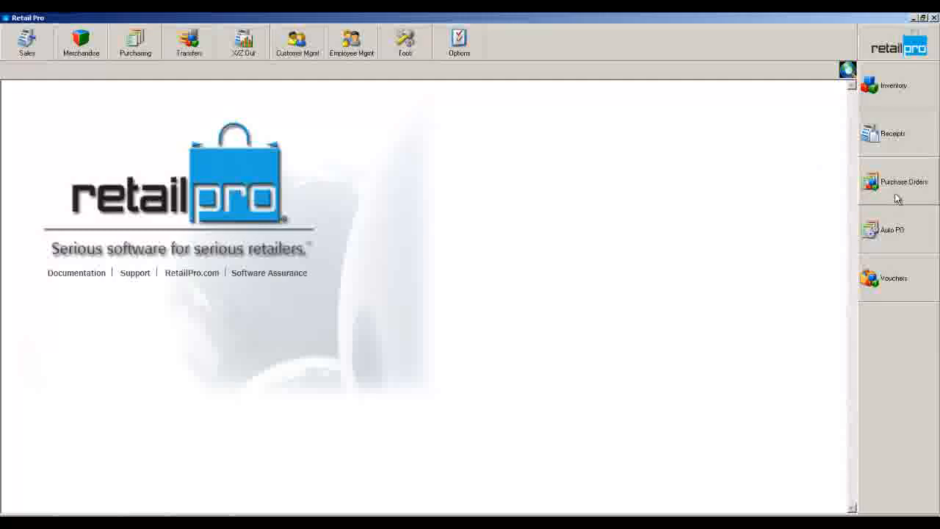
mouse_move(905, 233)
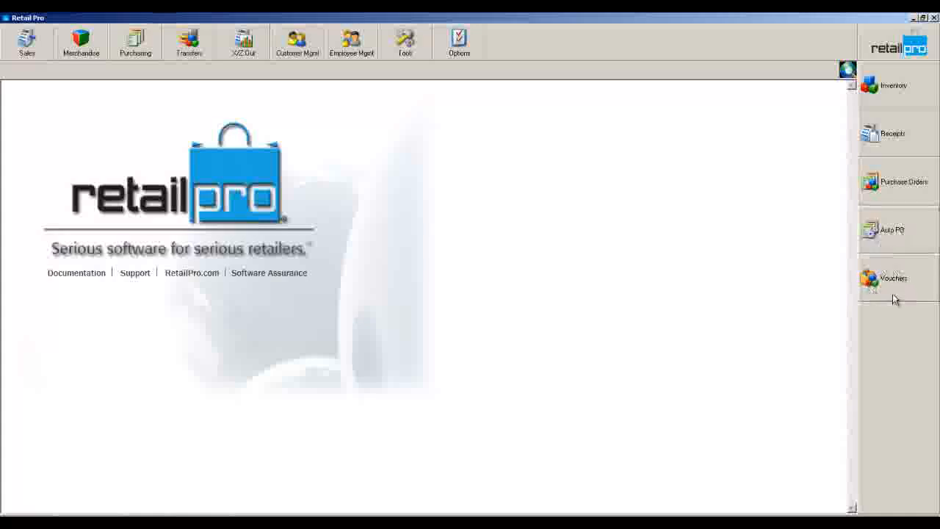
mouse_move(891, 297)
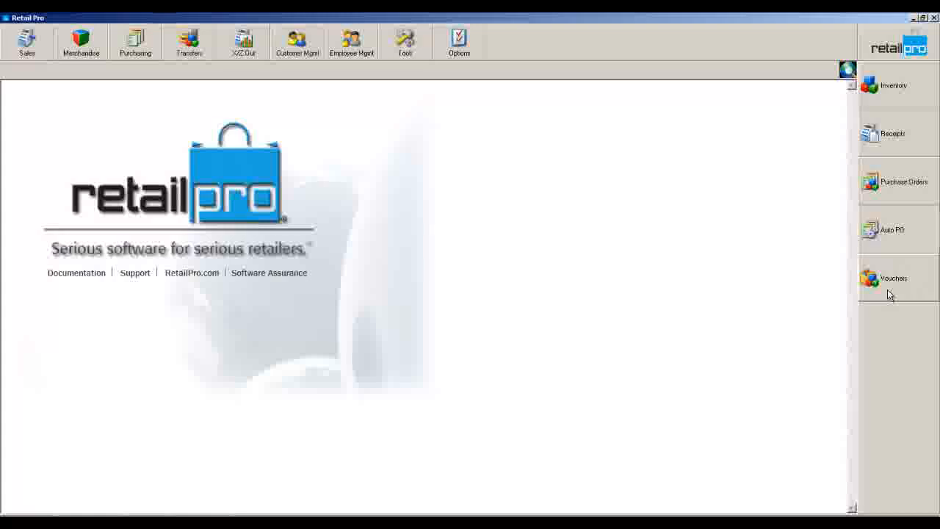
left_click(297, 42)
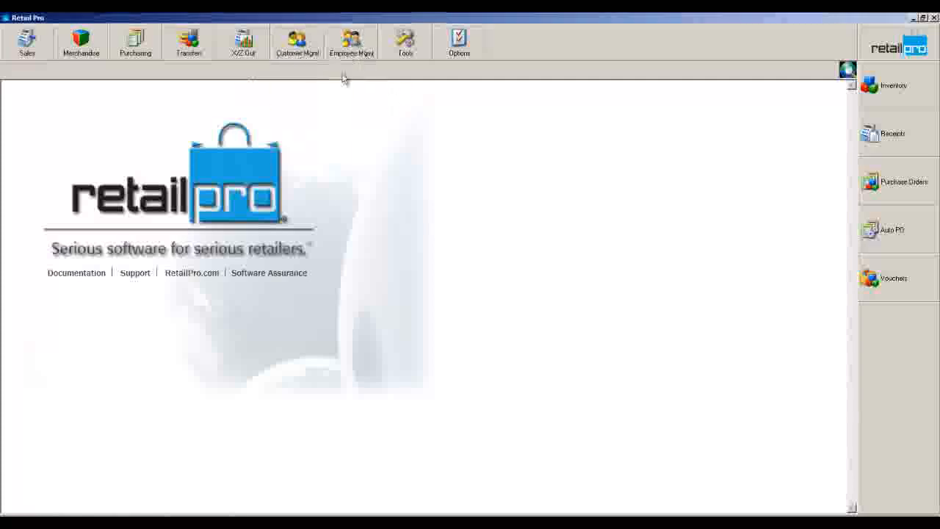
mouse_move(843, 136)
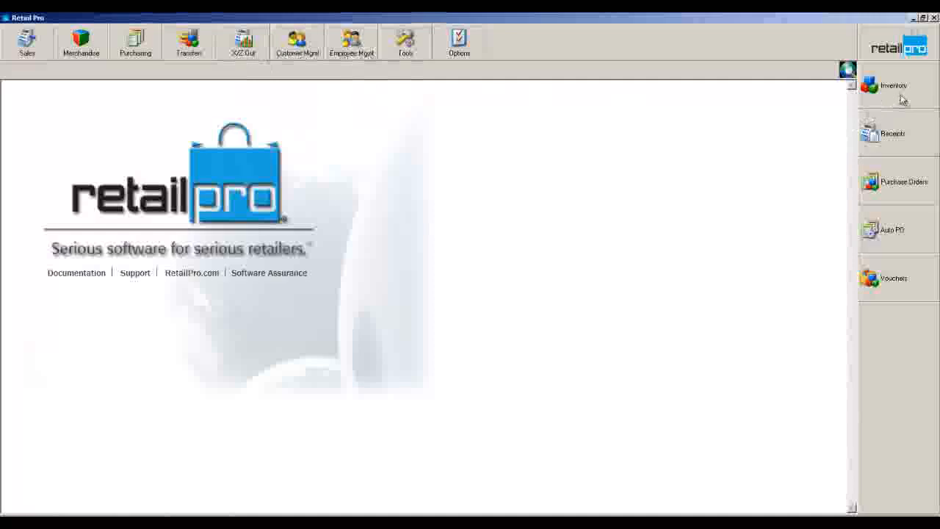
left_click(893, 85)
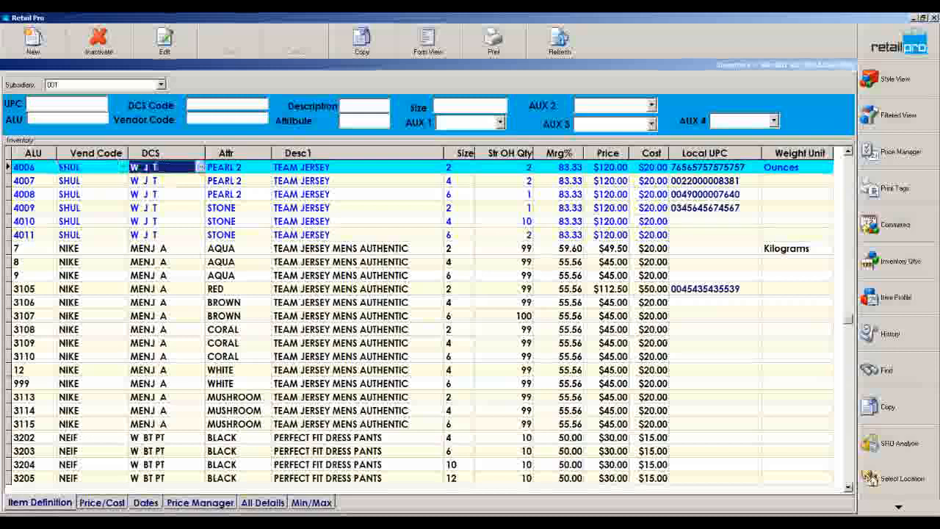
mouse_move(158, 181)
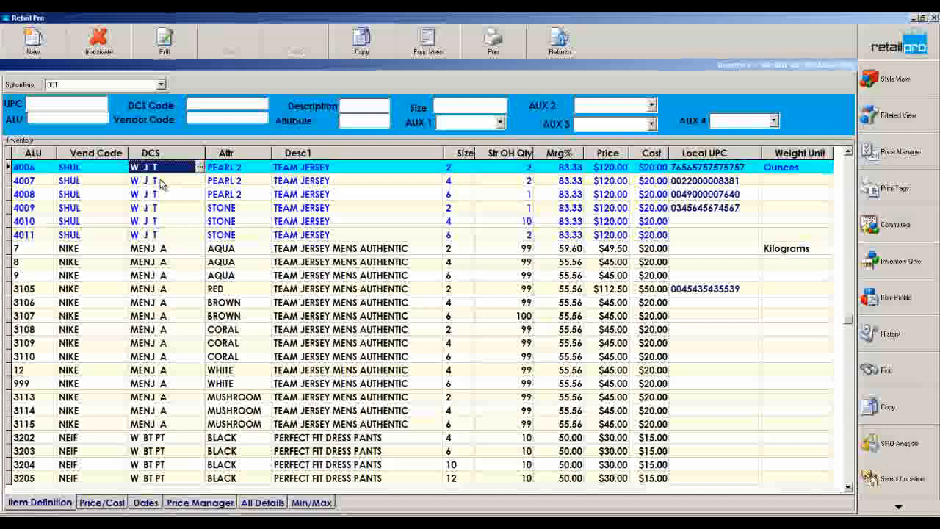
mouse_move(182, 183)
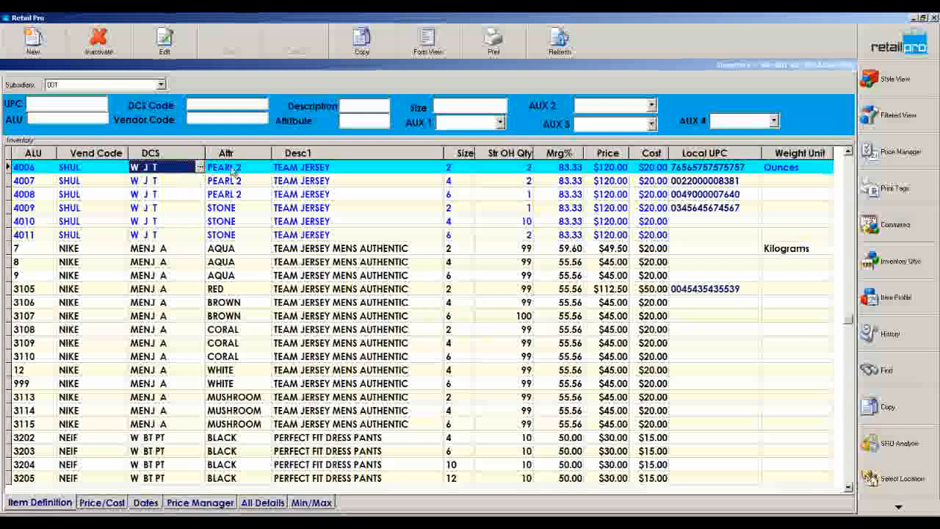
- Move the Mrg% column so it sits after the Price and Cost columns
left_click(232, 167)
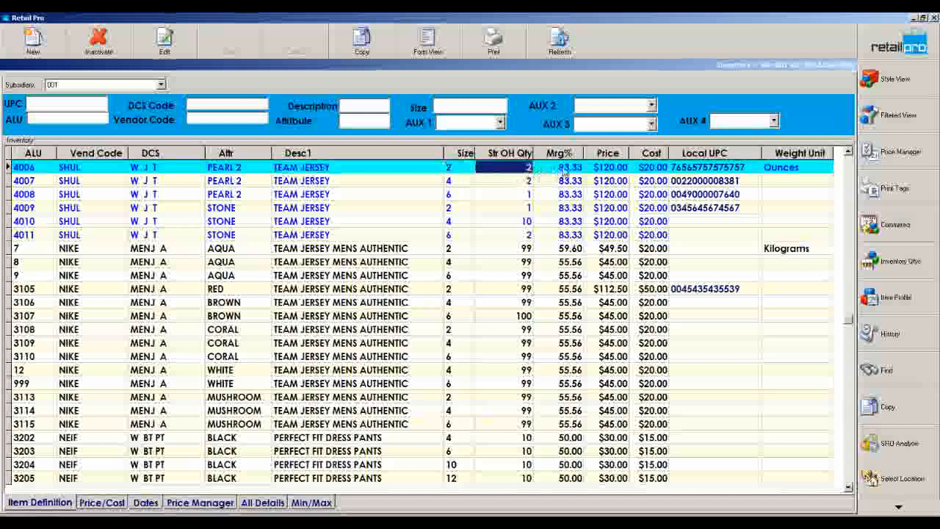
left_click(650, 167)
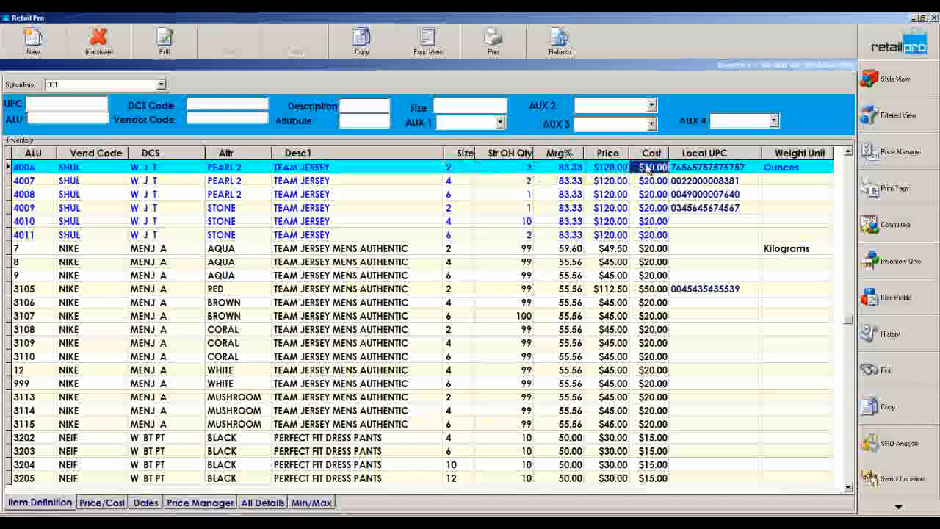
left_click(569, 167)
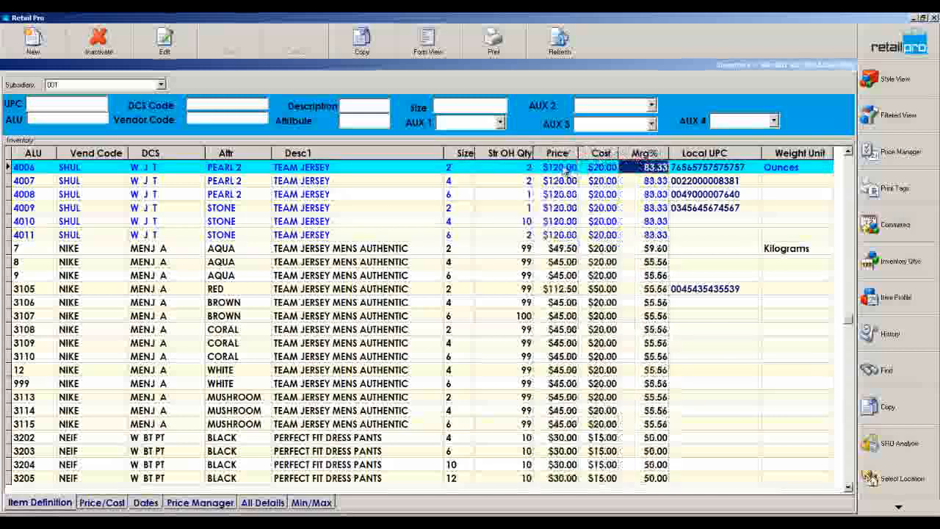
- Enter 139.95 as item 4006's price, updating its margin to 85.71%
left_click(562, 167)
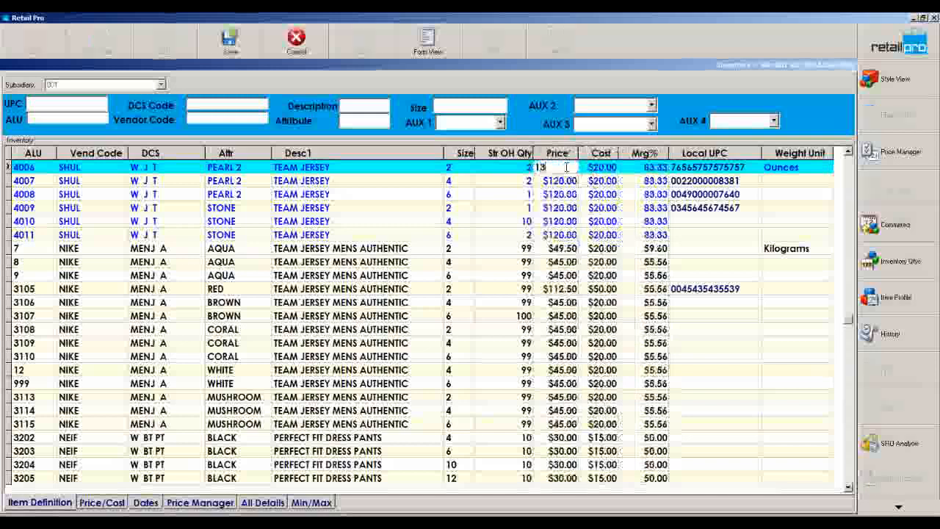
type("139.95")
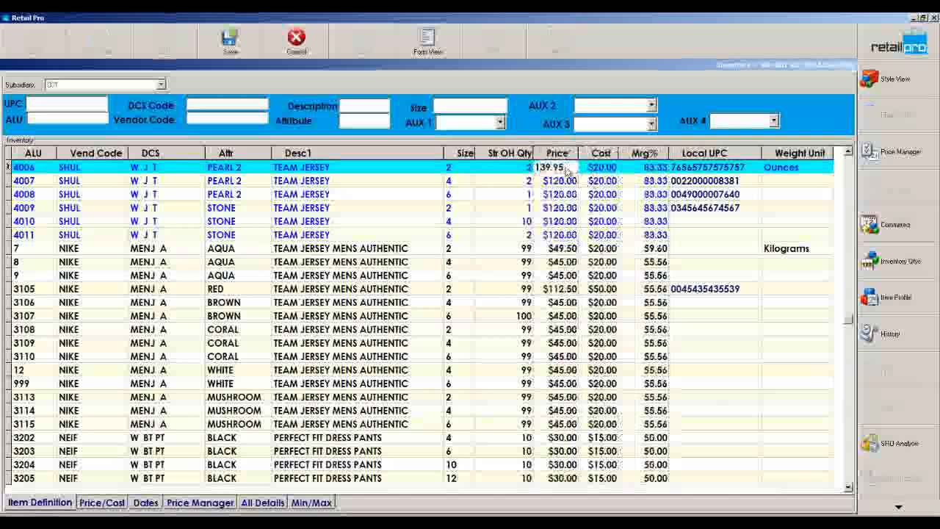
left_click(654, 167)
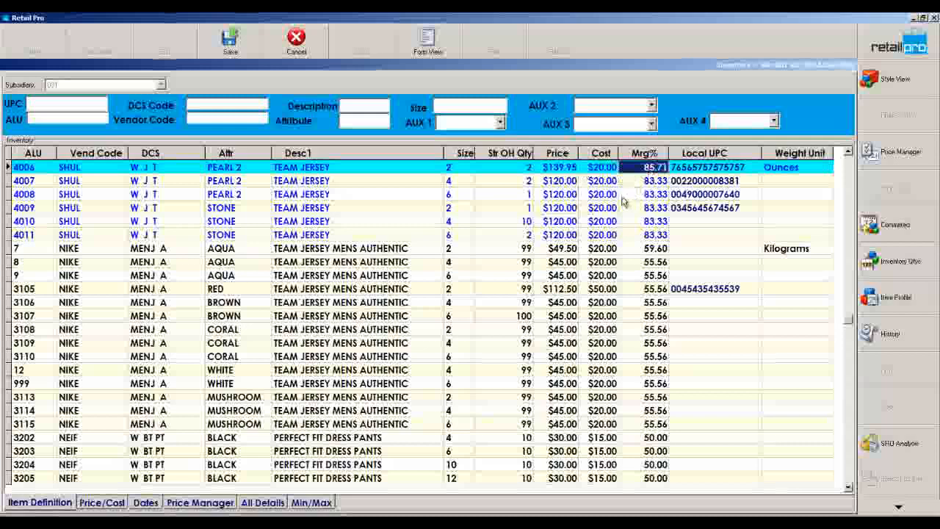
mouse_move(620, 177)
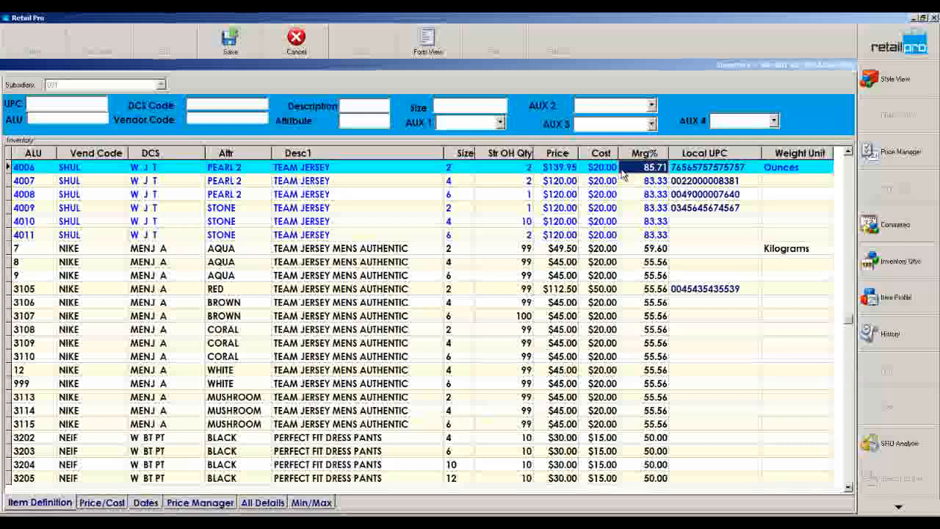
left_click(558, 167)
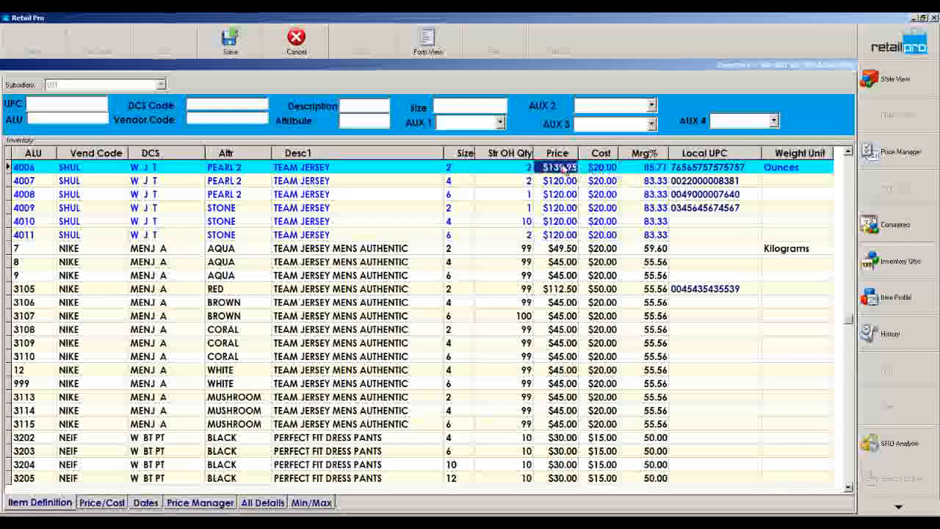
left_click(644, 167)
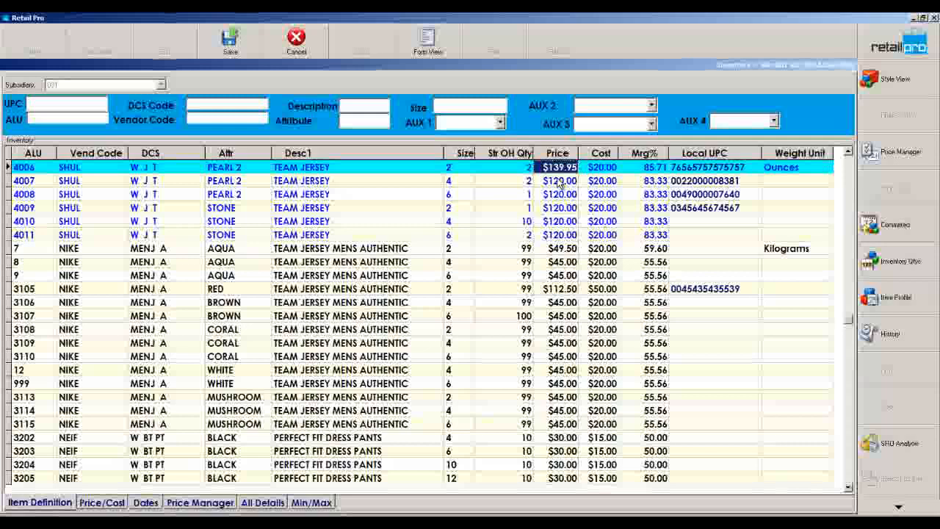
- Commit item 4006's $139.95 price with Save on the toolbar
left_click(710, 166)
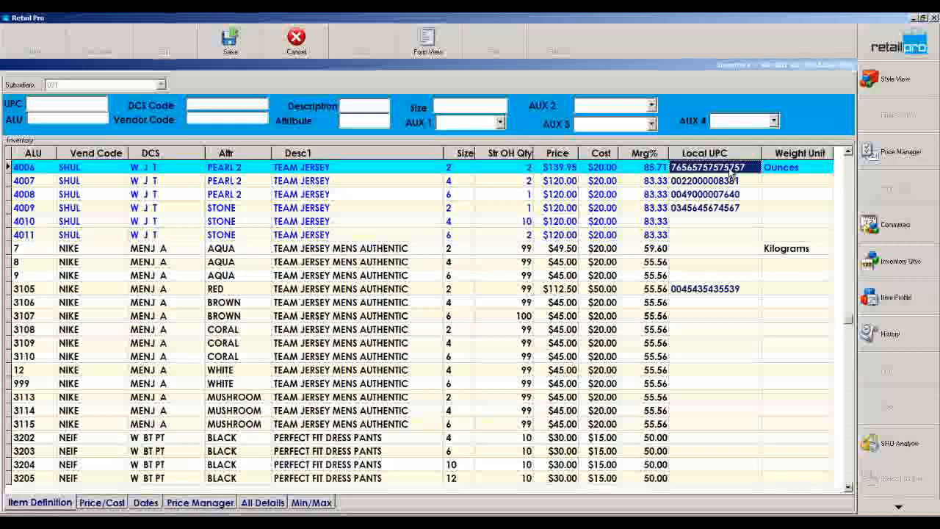
left_click(793, 167)
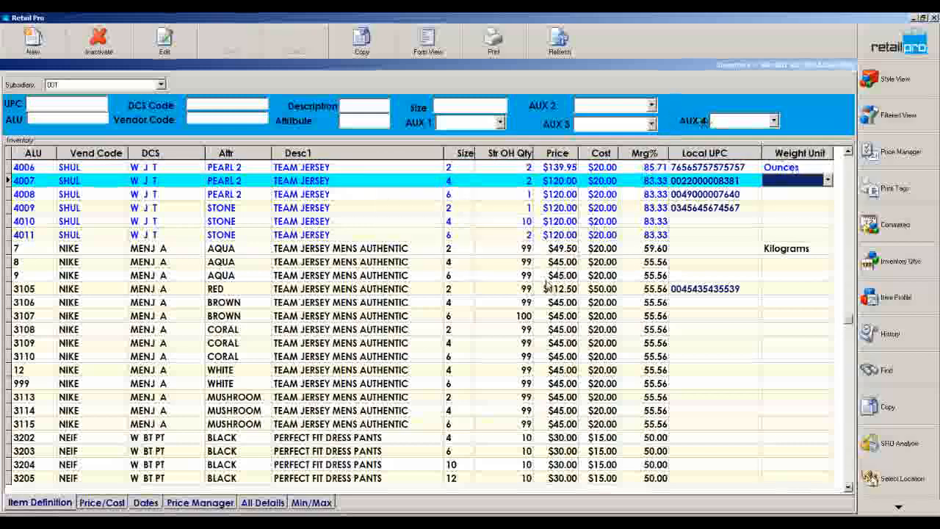
- View the Price/Cost and Price Manager layouts, then return to Item Definition
left_click(101, 503)
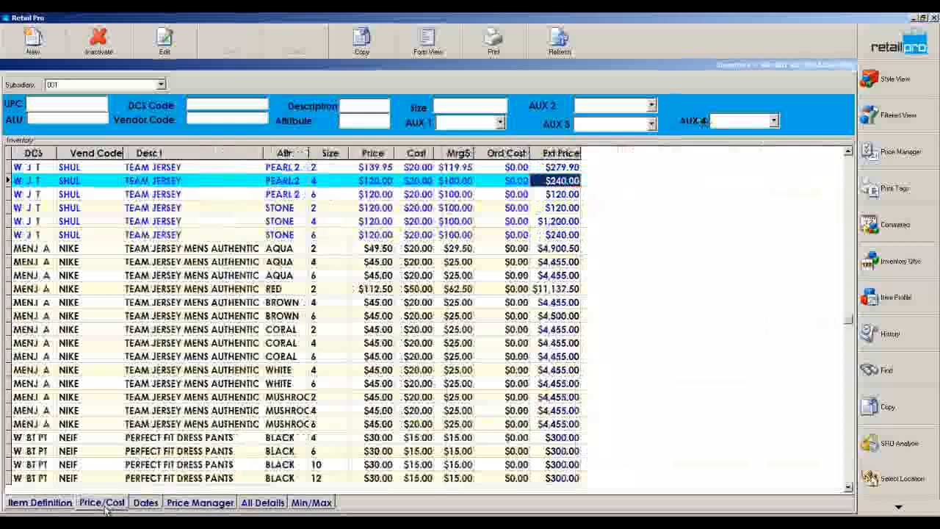
left_click(145, 502)
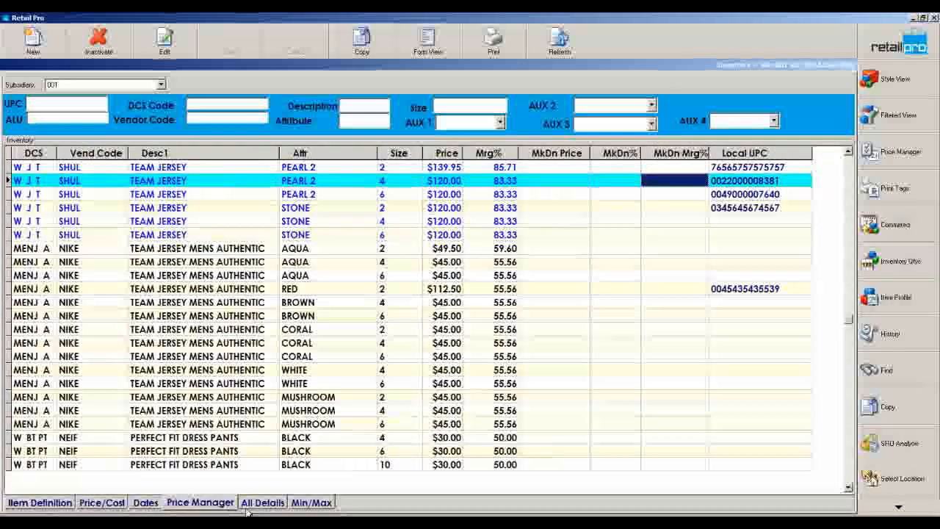
left_click(312, 502)
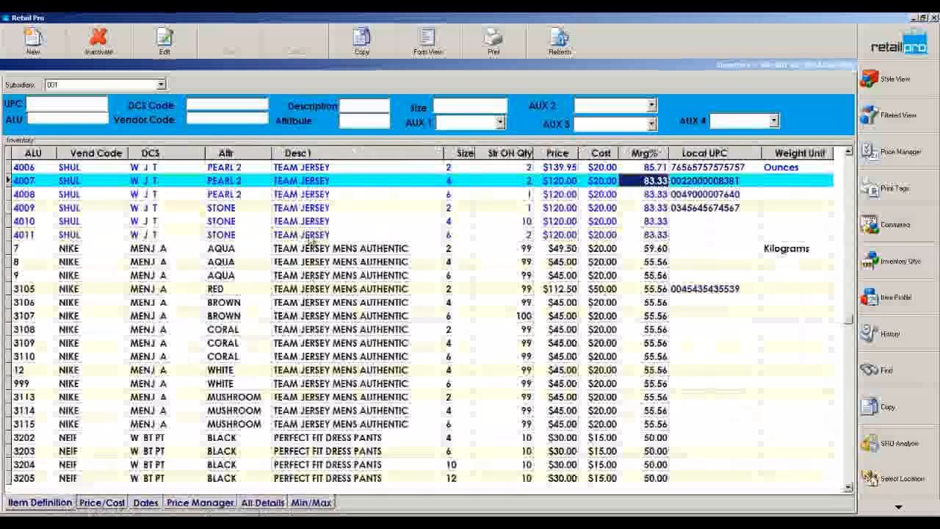
- Delete the AUX 4 lookup field and browse Setup Fields for Description 1
right_click(301, 154)
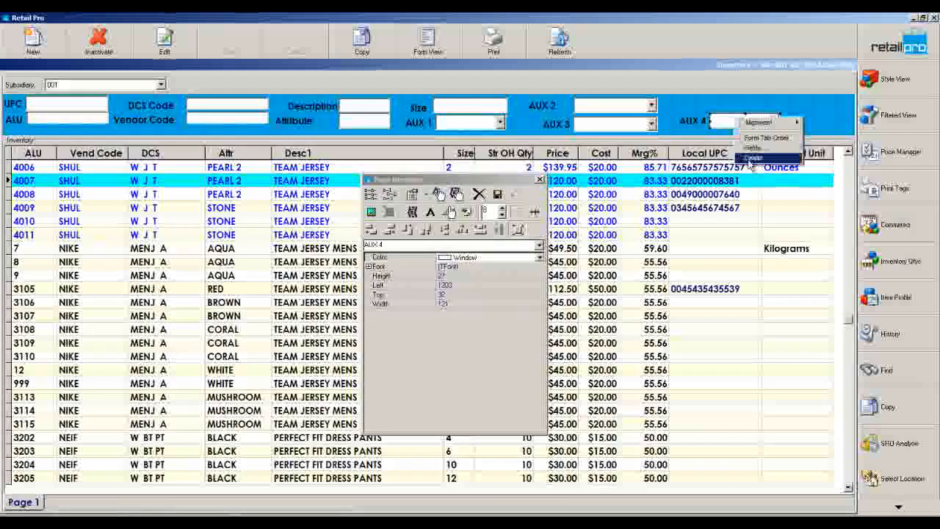
left_click(752, 159)
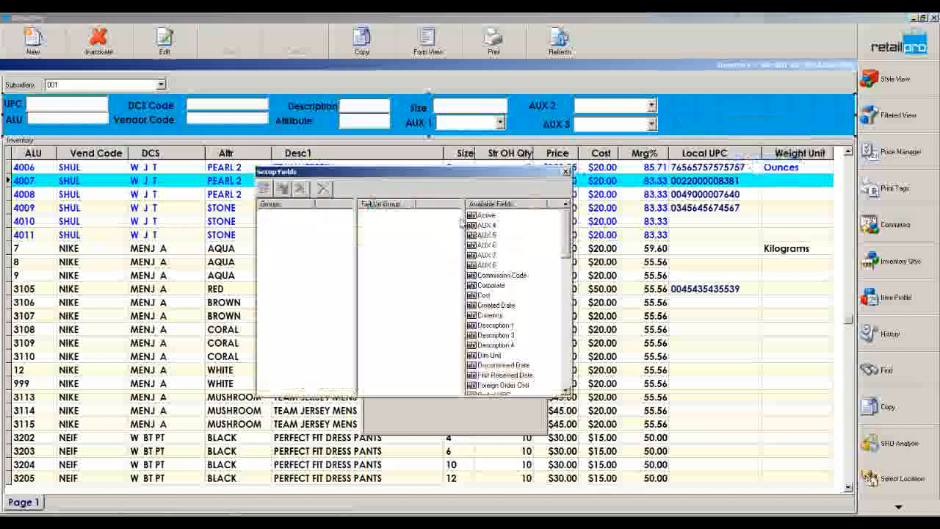
scroll("down", 3)
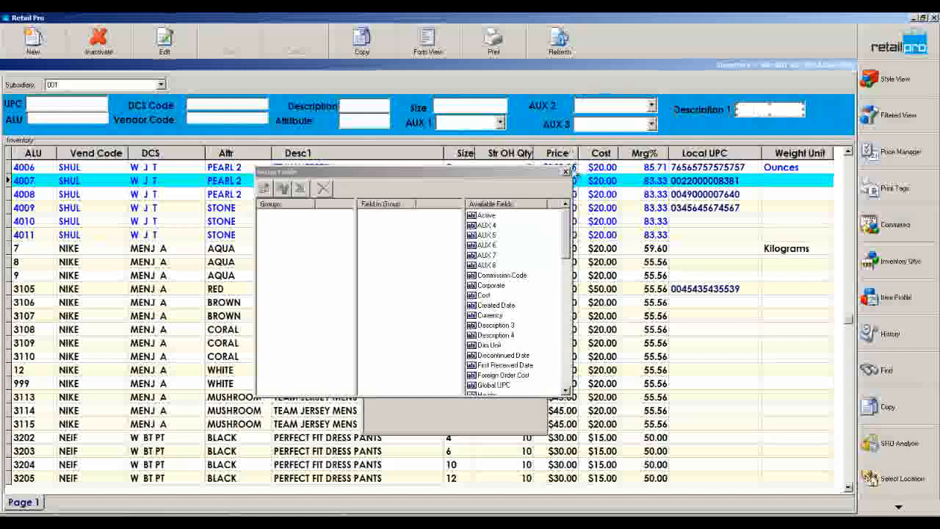
- Close Setup Fields, keeping the Description 1 filter in the search area
left_click(566, 171)
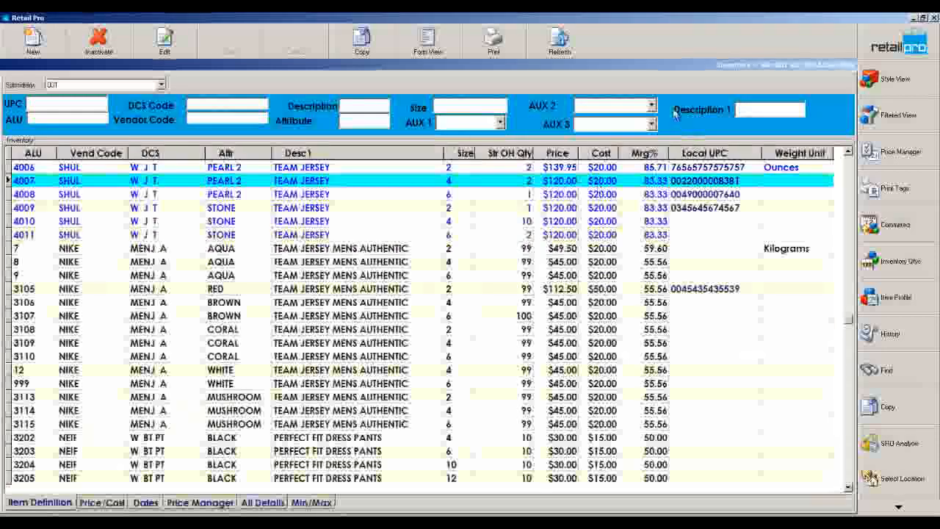
mouse_move(687, 129)
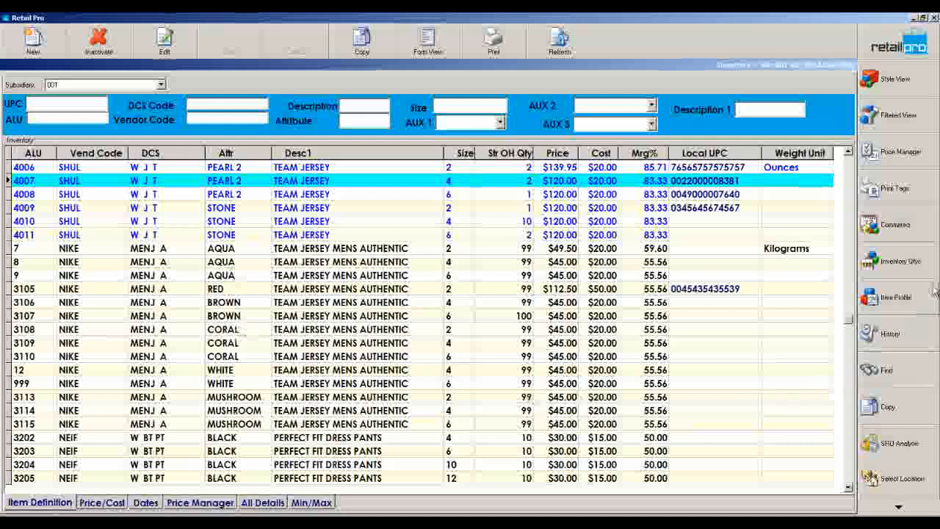
mouse_move(906, 326)
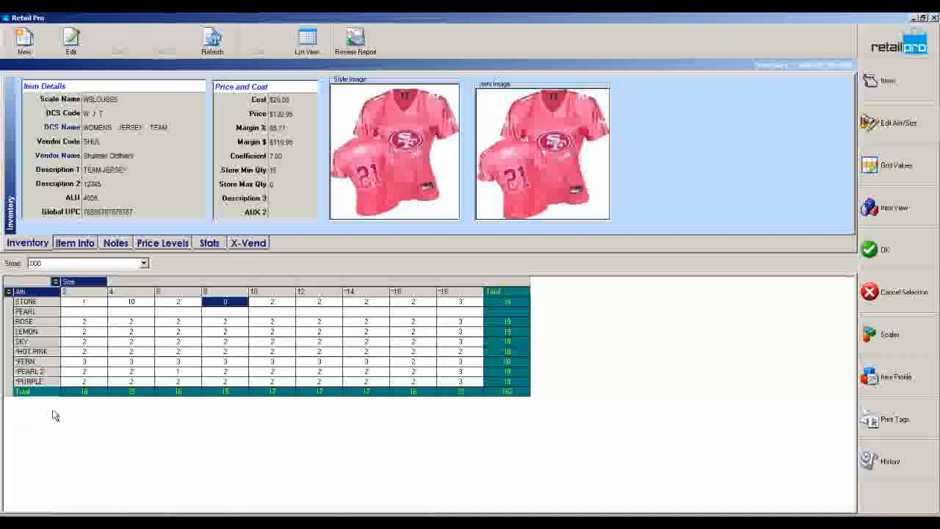
mouse_move(54, 402)
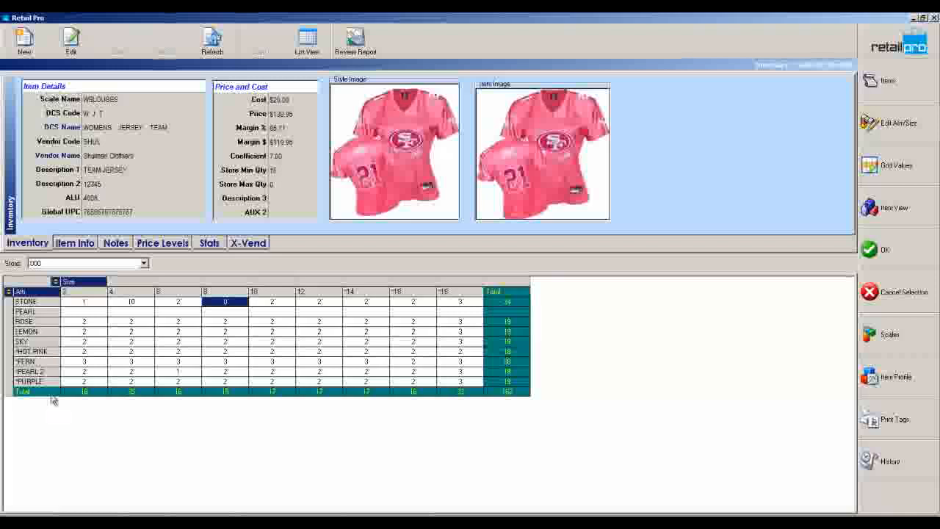
mouse_move(334, 238)
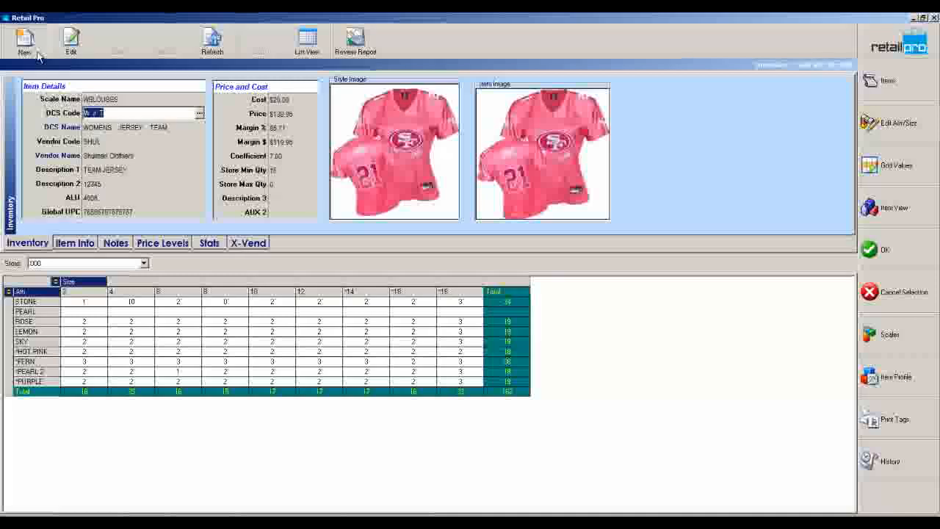
- Create a new inventory item and choose its size scale, ending on SML-3XL
left_click(25, 40)
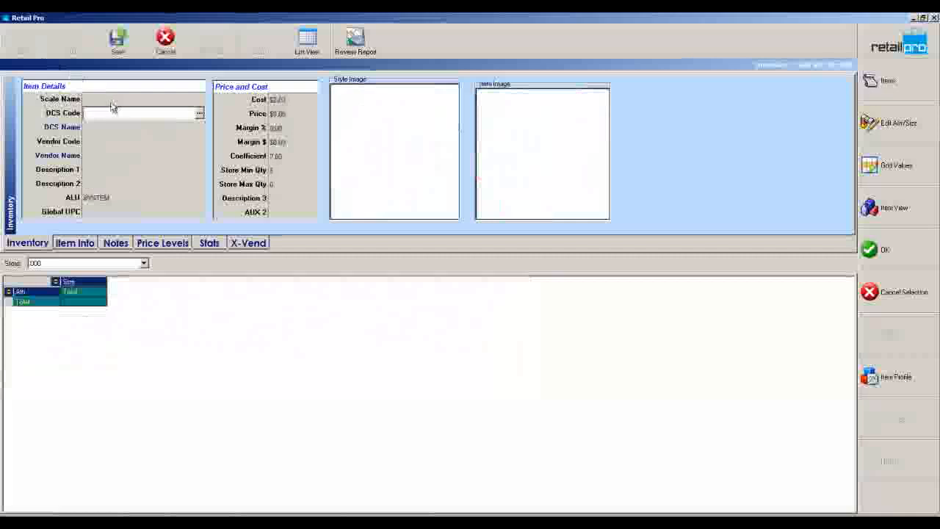
left_click(199, 98)
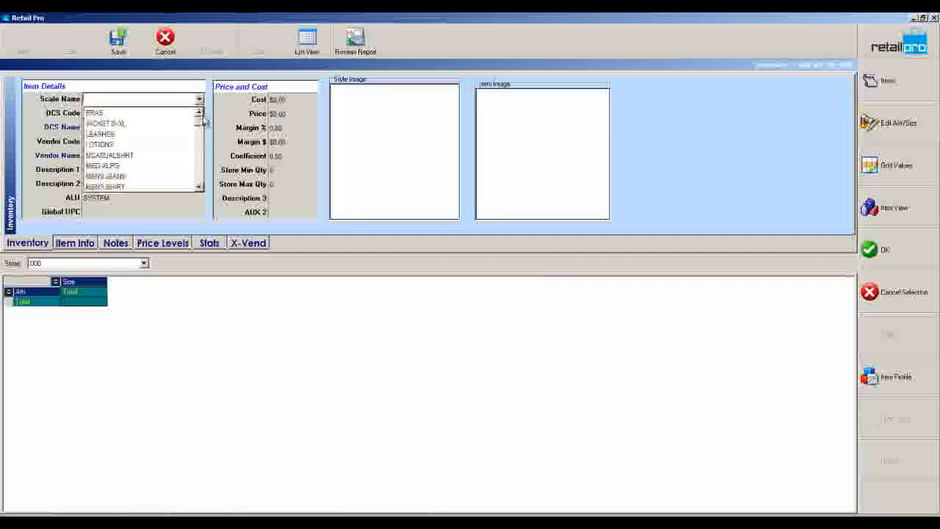
left_click(102, 155)
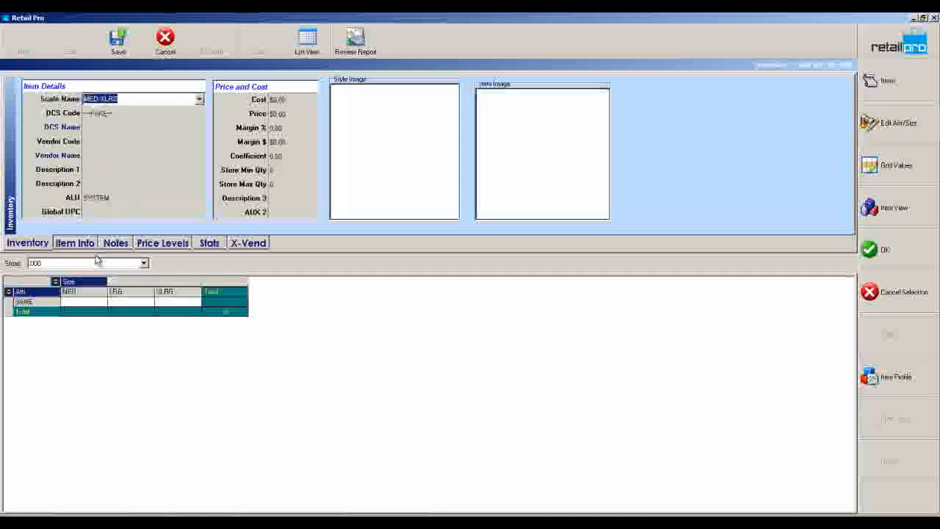
left_click(198, 99)
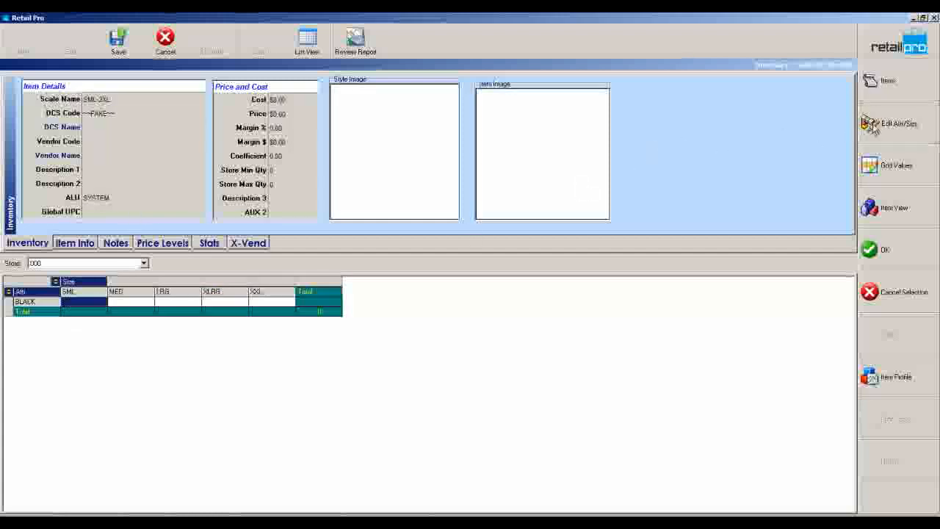
- Add FERN, YELLOW, RED and BLUE colours and a 3XL size in Edit Attr/Size
left_click(895, 124)
type("FERN")
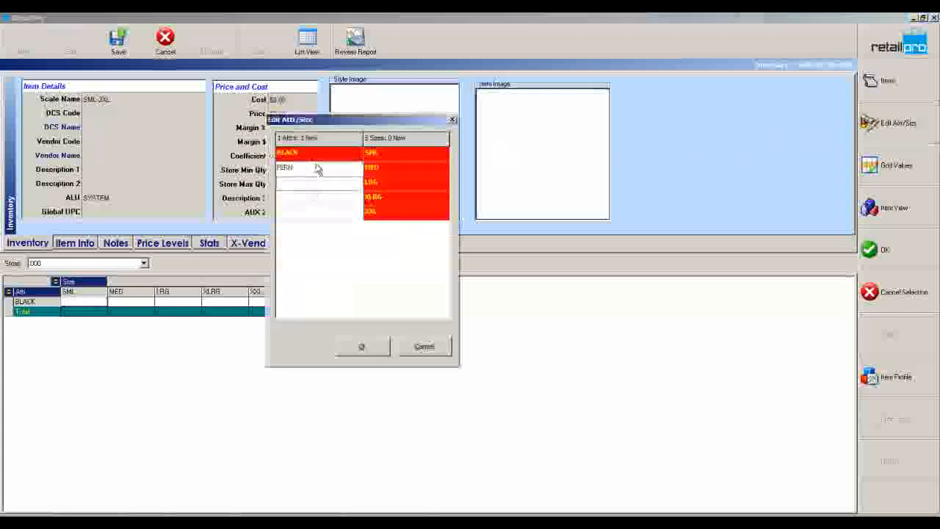
type("YELLOW")
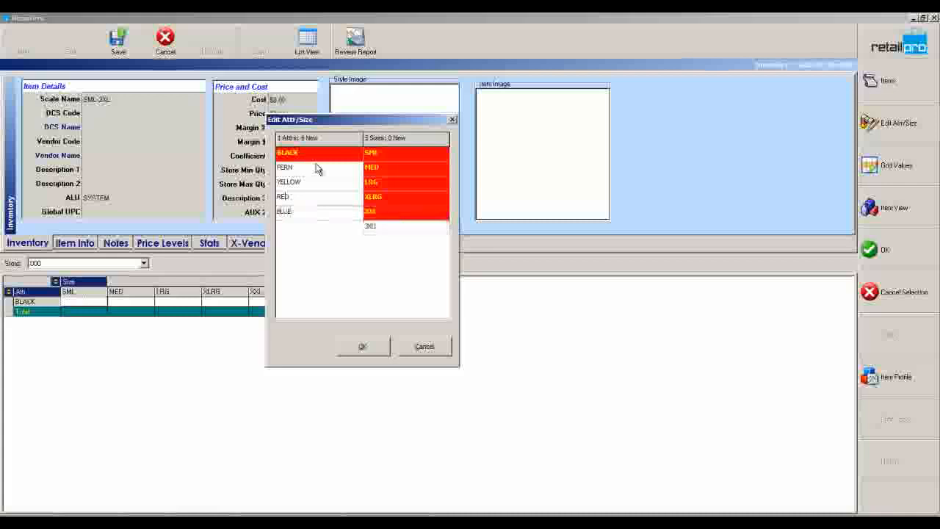
left_click(362, 346)
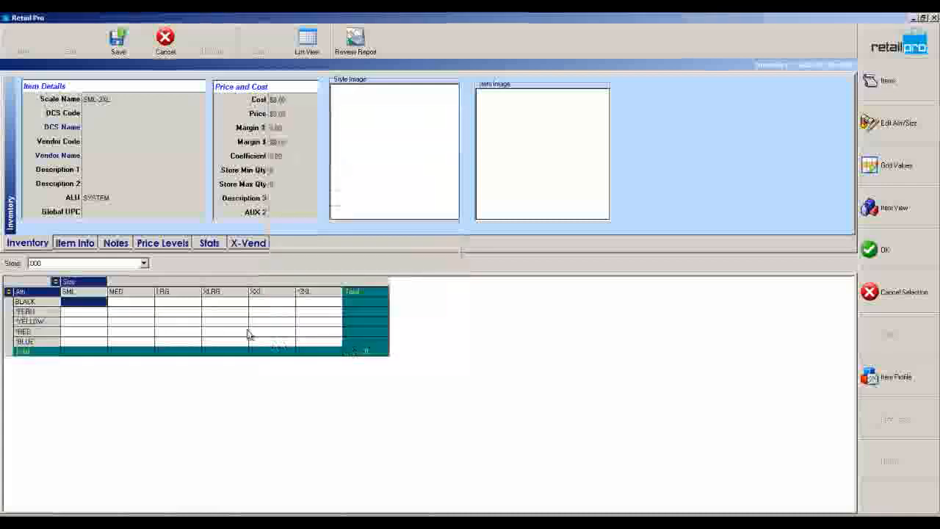
- Open the department code list from the new item's DCS Code field
left_click(139, 113)
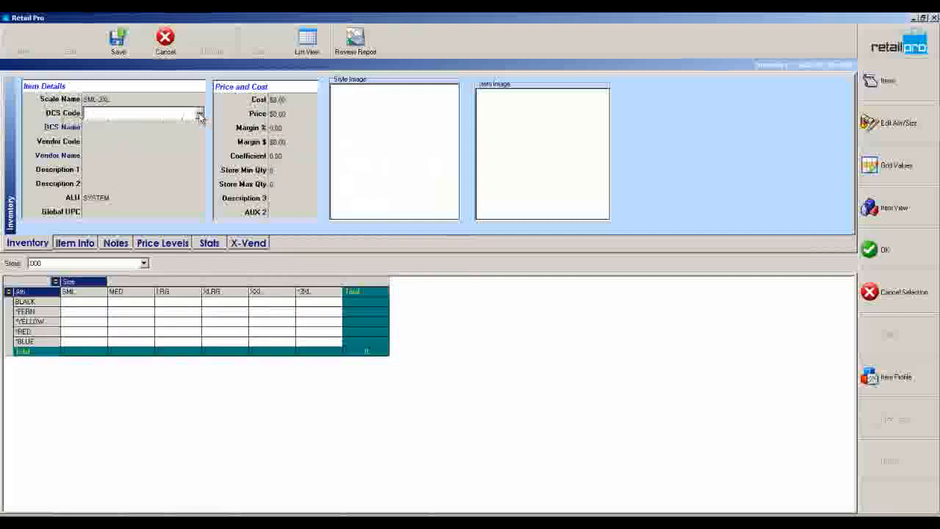
left_click(199, 113)
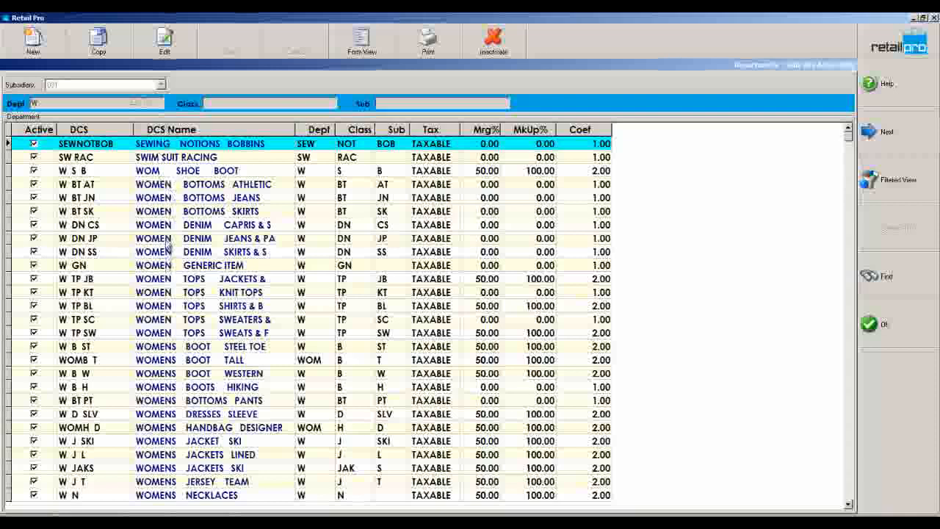
mouse_move(190, 328)
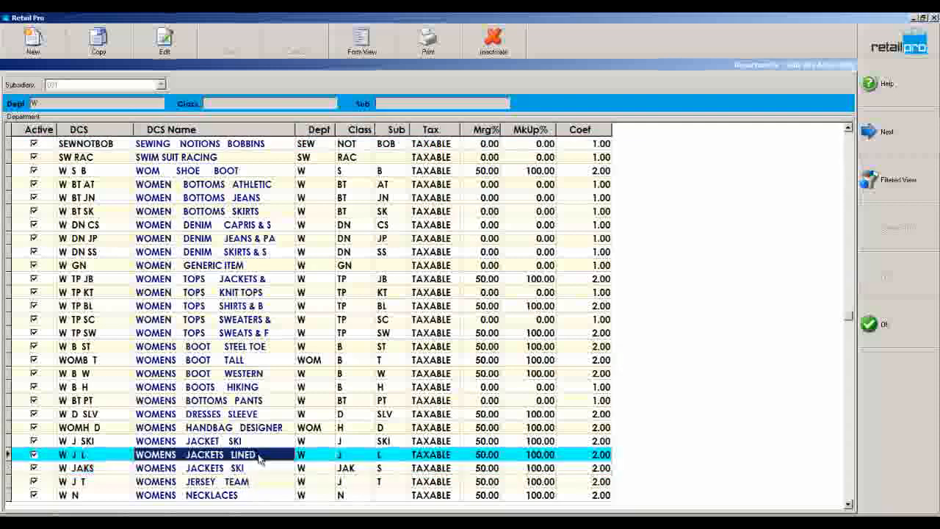
mouse_move(742, 191)
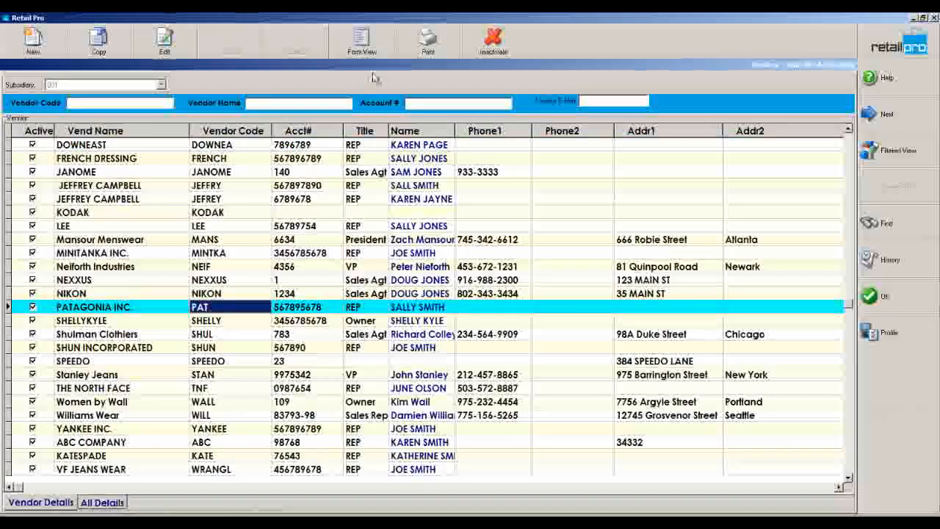
- Open the Patagonia Inc. vendor record from the vendor list
left_click(360, 40)
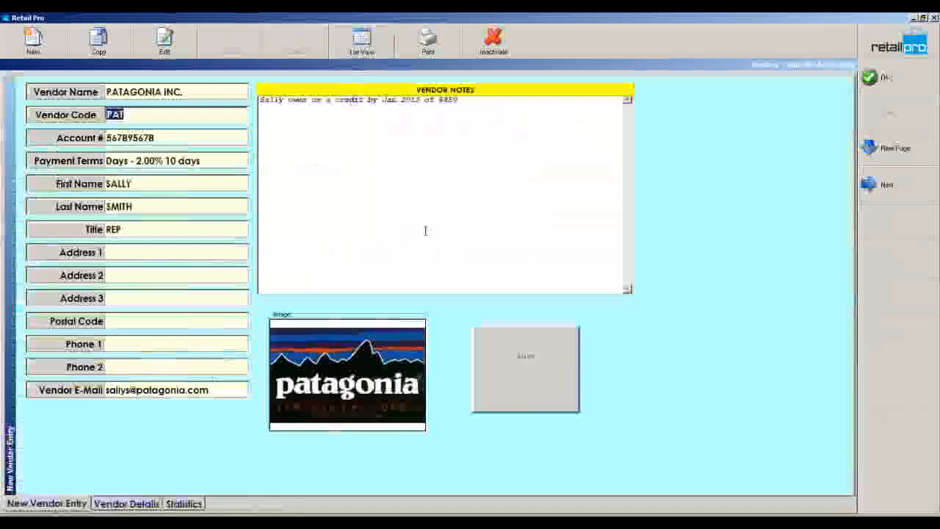
mouse_move(412, 224)
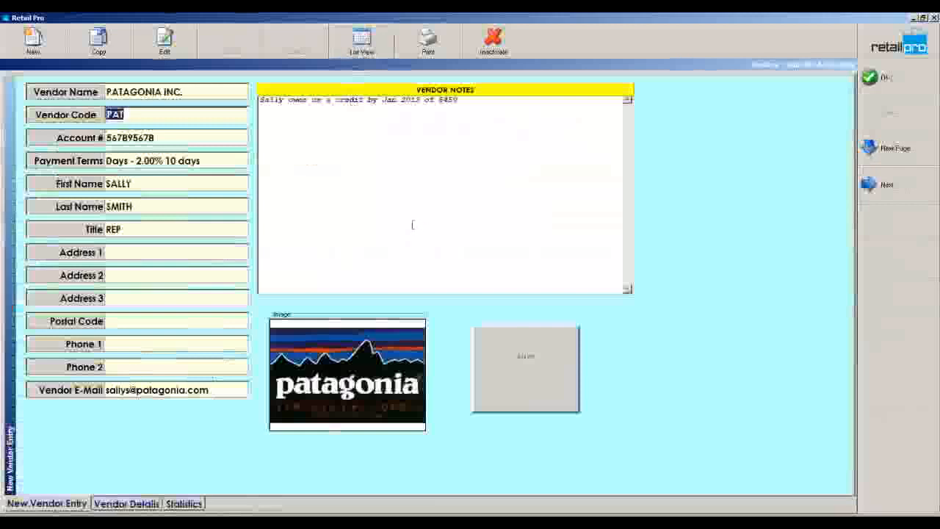
mouse_move(163, 144)
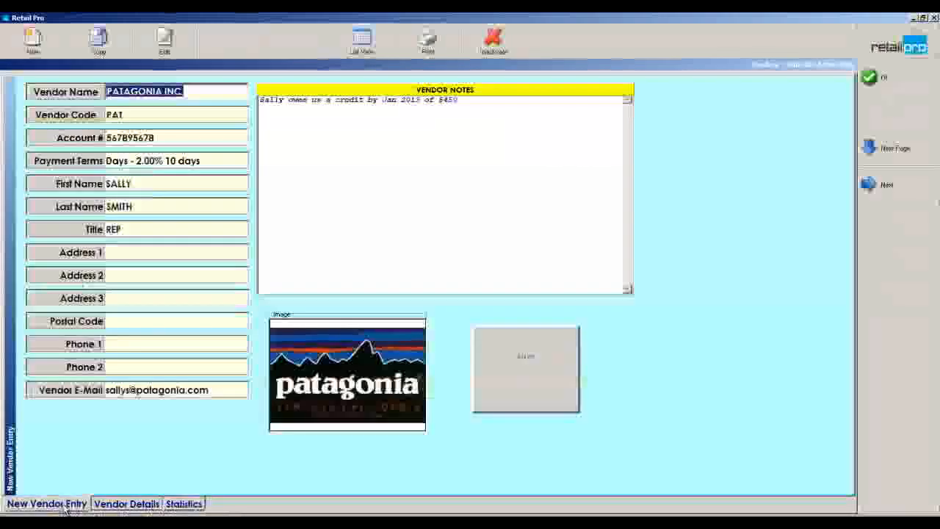
mouse_move(104, 420)
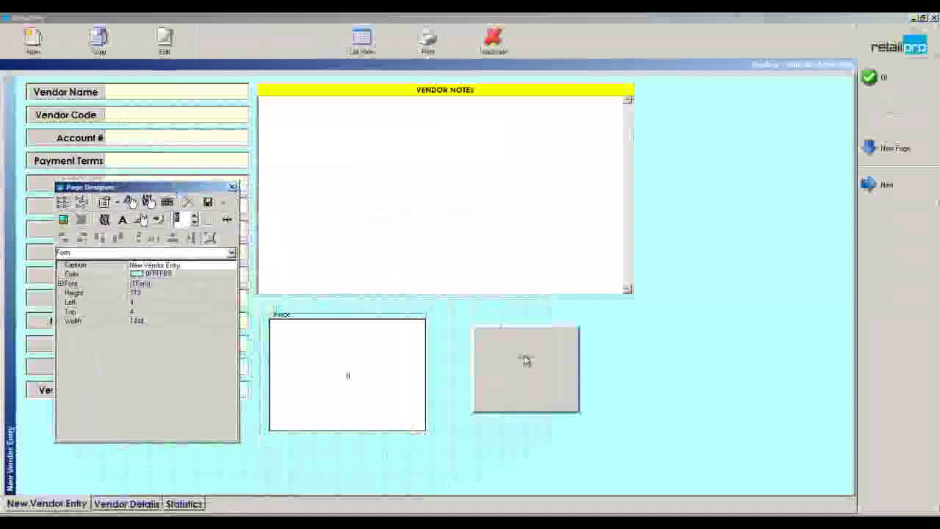
- Move the picture and logo boxes right, enlarge vendor notes, and change the form background colour
left_click_drag(525, 368, 703, 138)
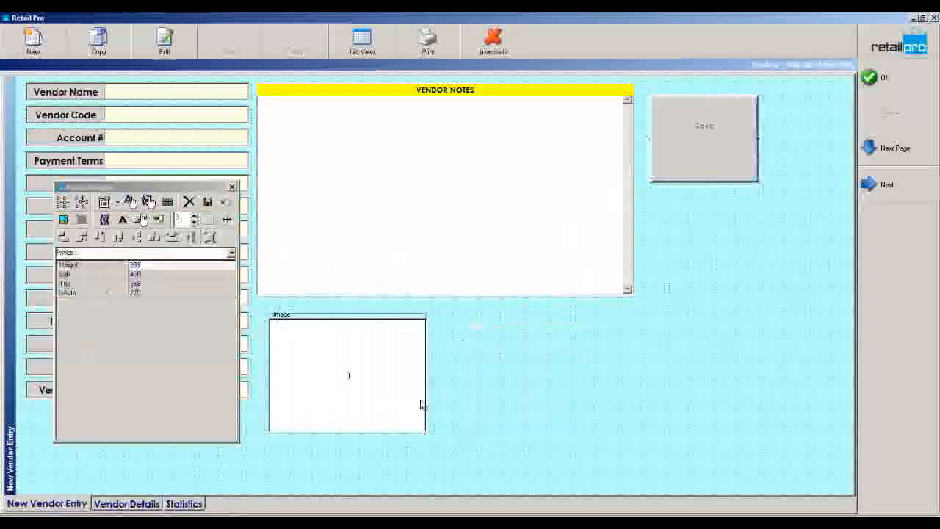
left_click_drag(347, 374, 737, 260)
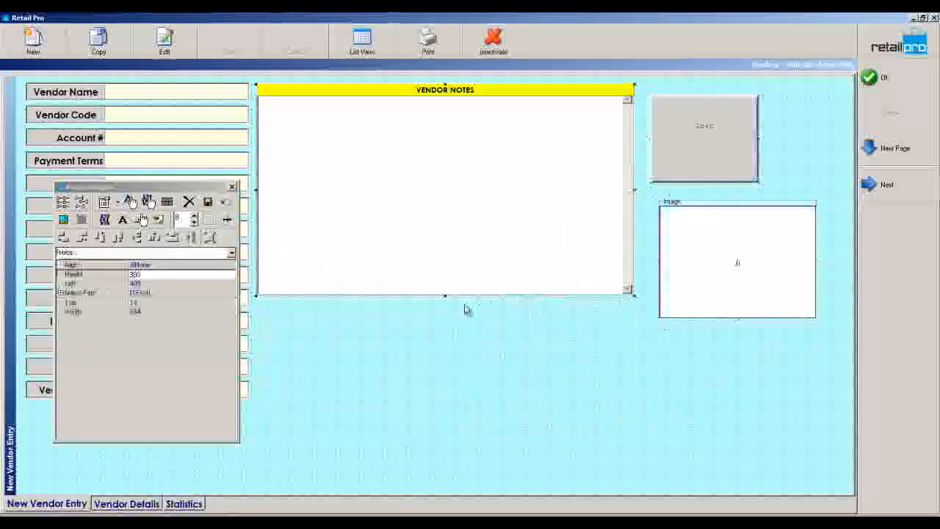
left_click_drag(444, 295, 445, 435)
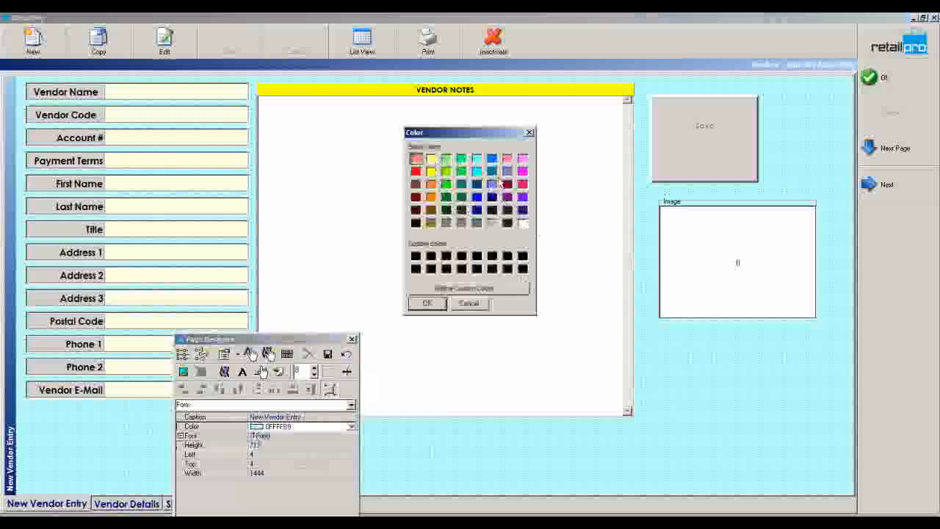
left_click(464, 288)
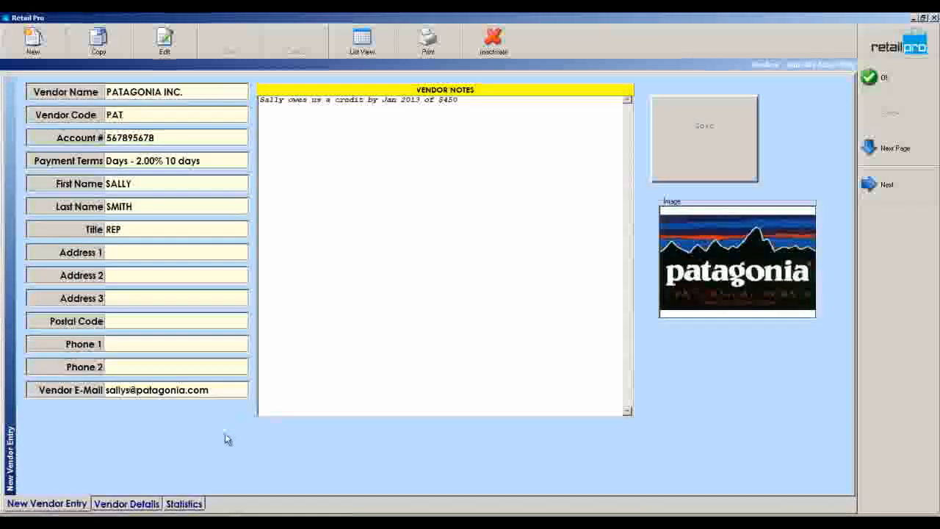
mouse_move(231, 440)
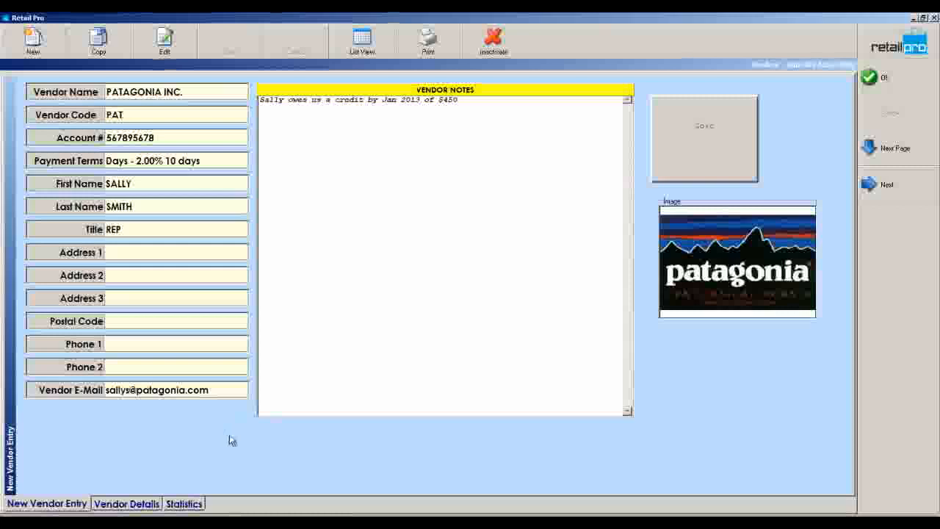
mouse_move(248, 433)
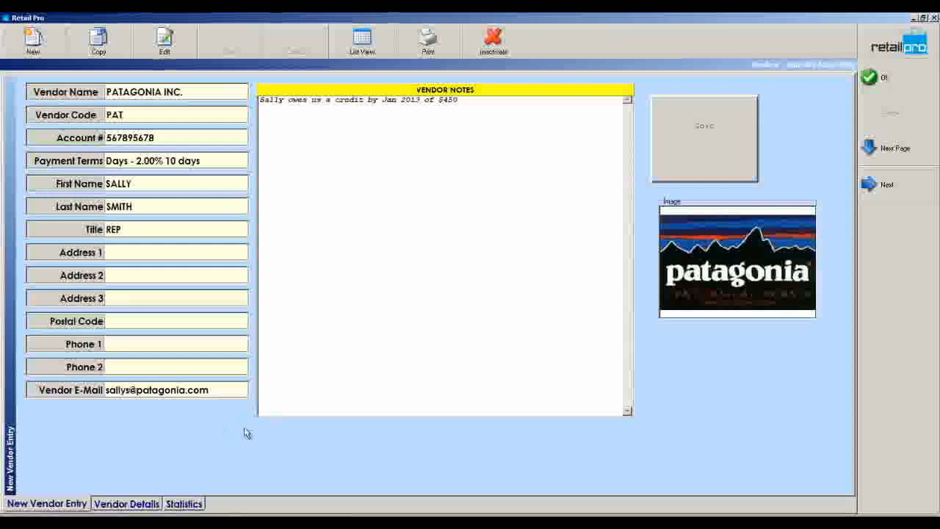
mouse_move(908, 83)
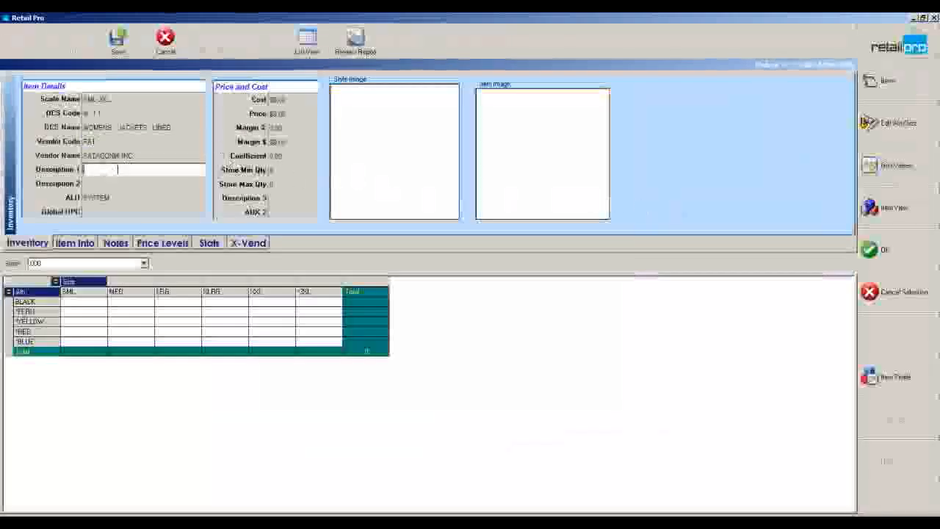
- Describe the item as 'SKI JACKET' costing $50.00 and priced $125.00
type("SKI JACKET")
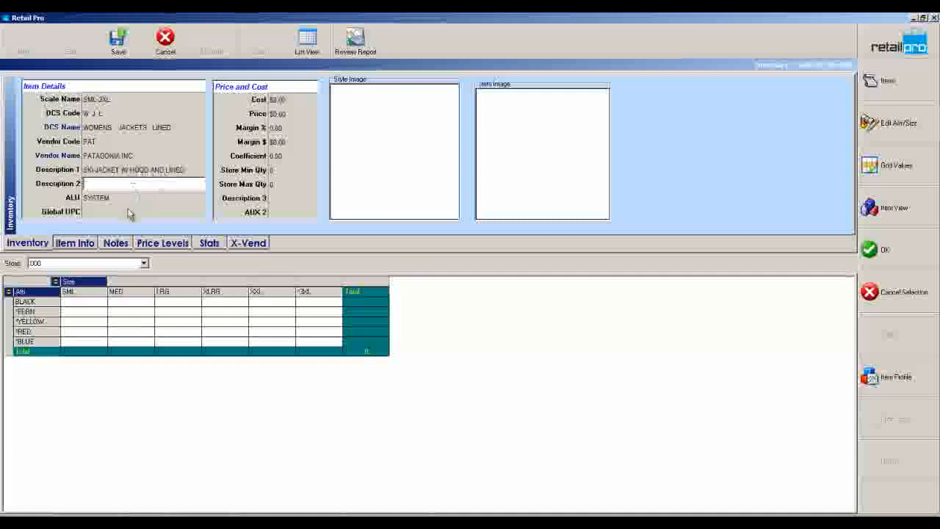
left_click(289, 99)
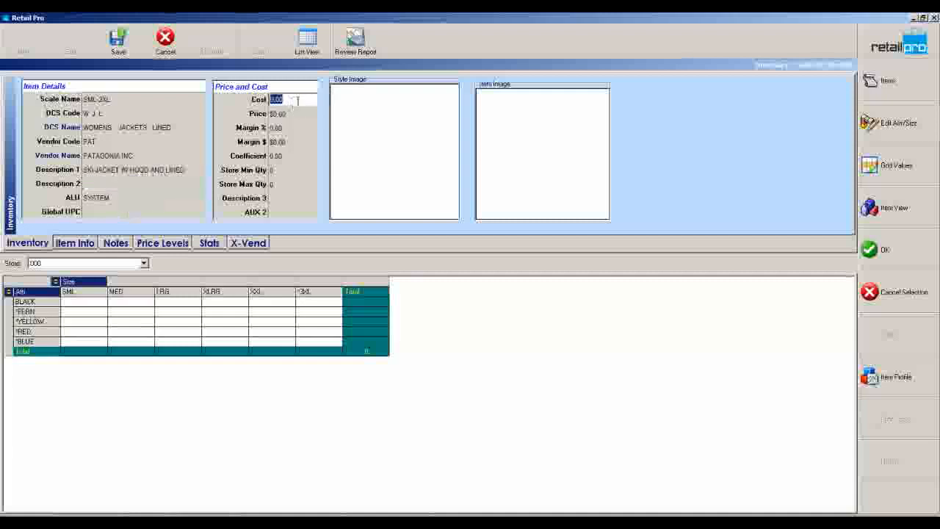
type("50")
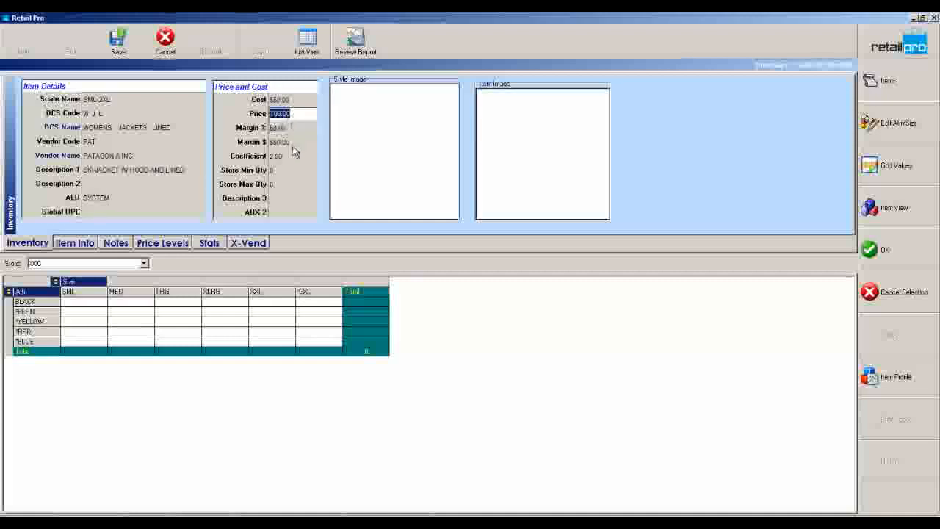
type("129")
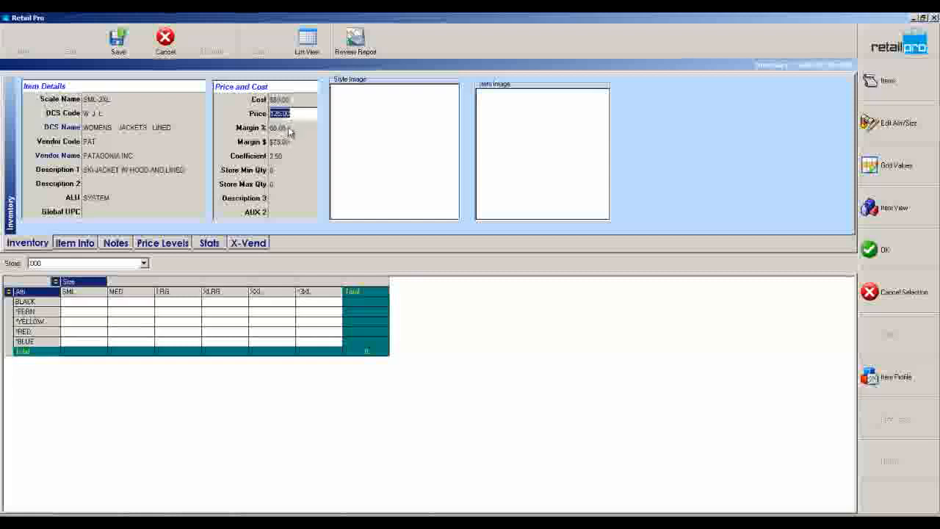
left_click(279, 141)
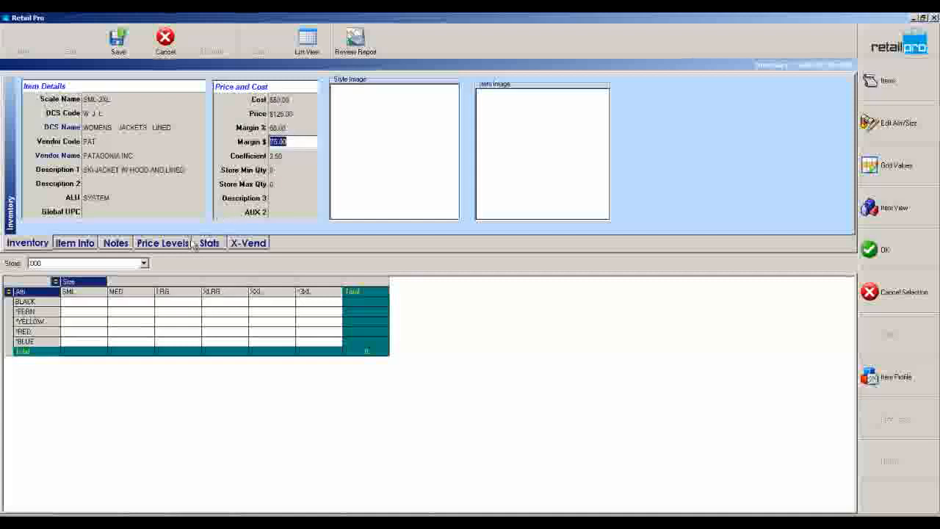
- Enter 2 units per colour and size, view all stores, then return to store 000
left_click(84, 301)
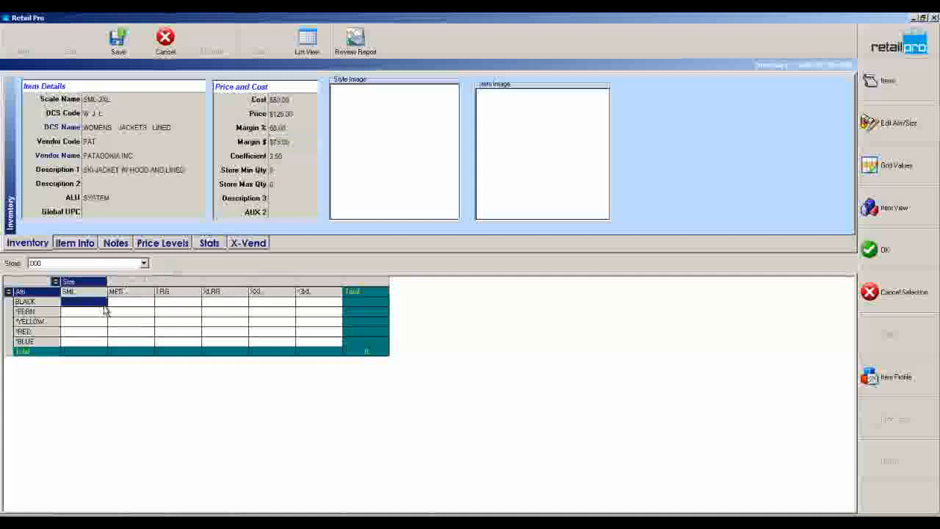
mouse_move(123, 305)
type("2")
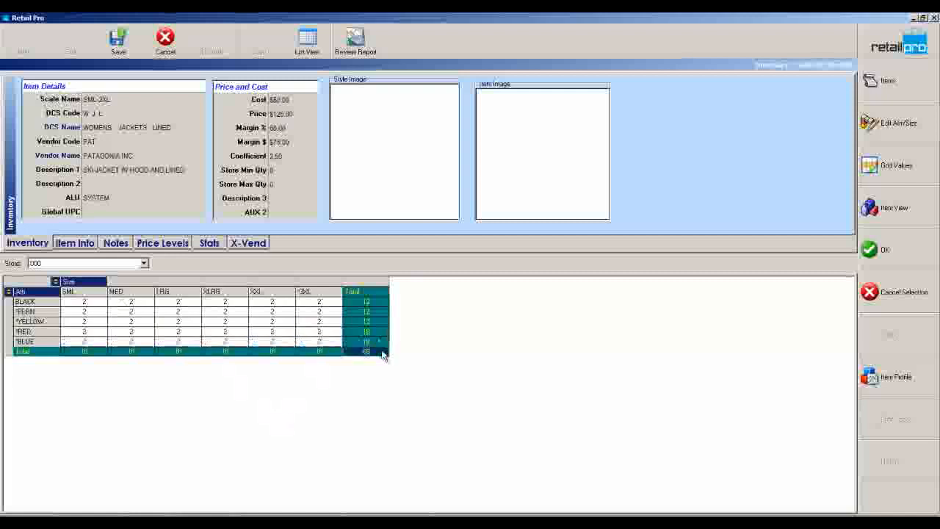
left_click(145, 263)
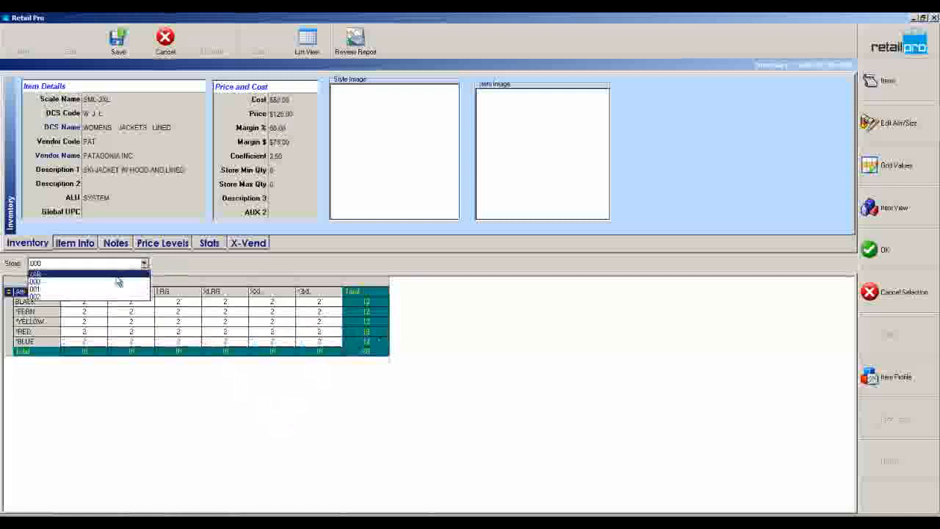
left_click(35, 273)
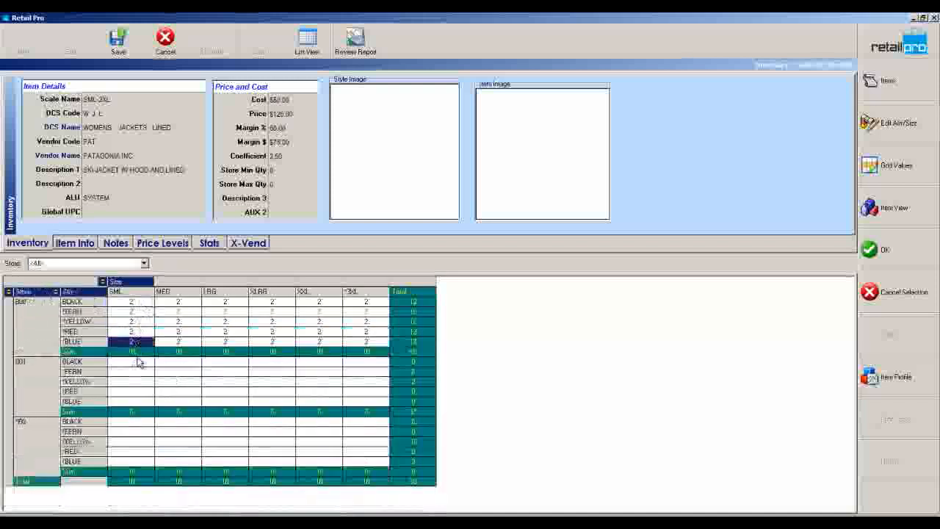
left_click(132, 361)
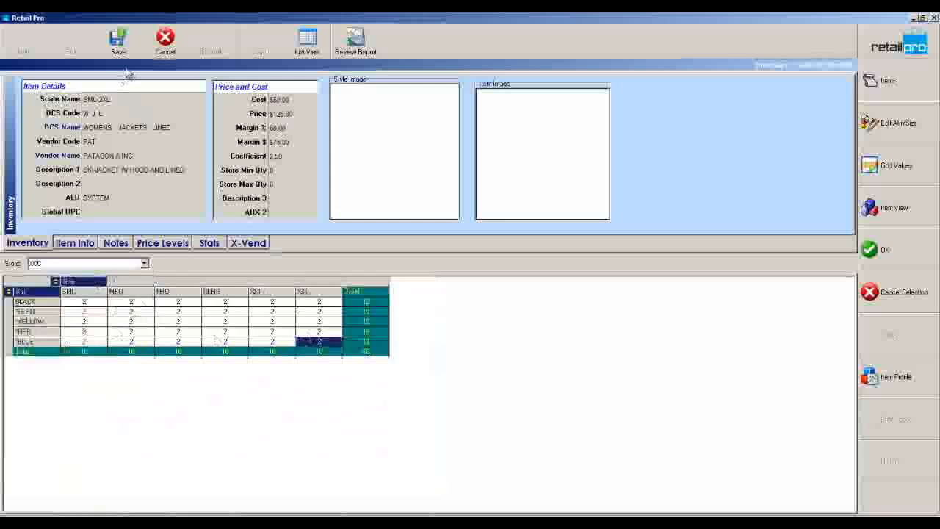
- Save the ski jacket as ALU 002492 and check the XXL and 3XL black quantities
left_click(117, 40)
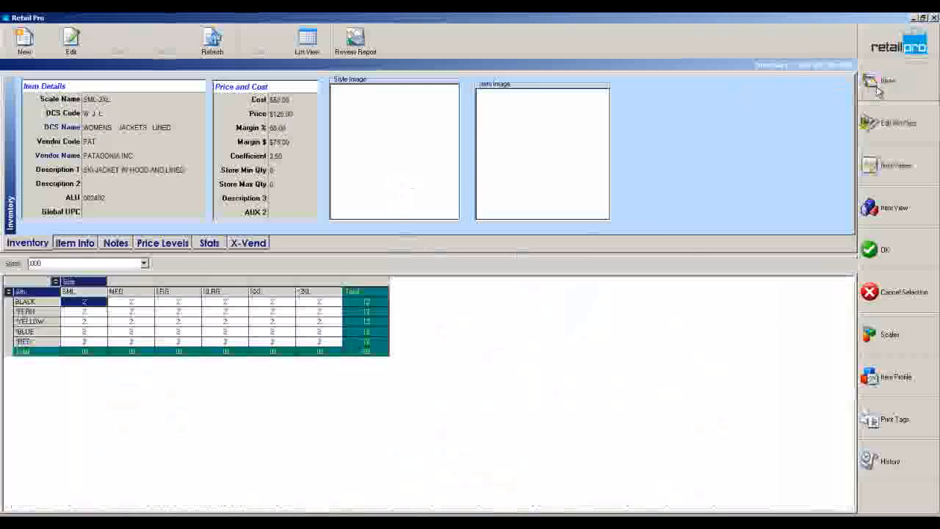
left_click(271, 302)
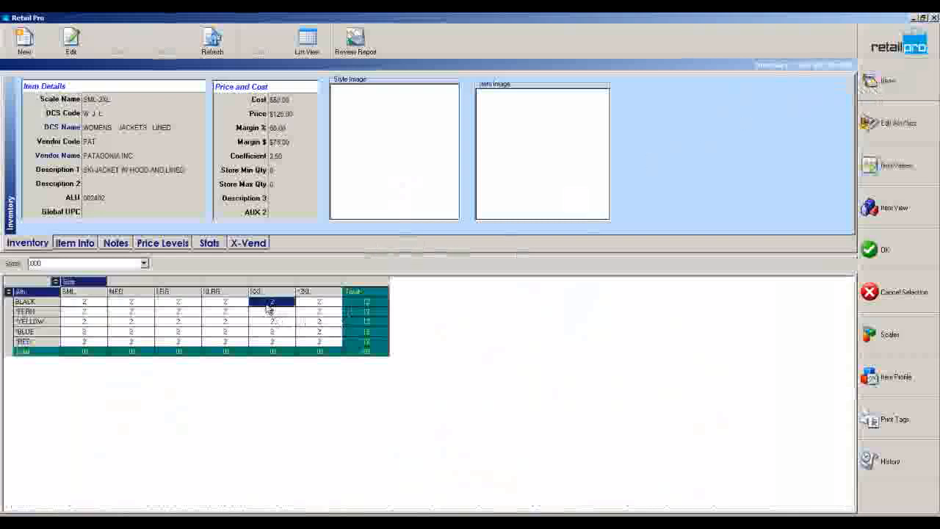
left_click(319, 301)
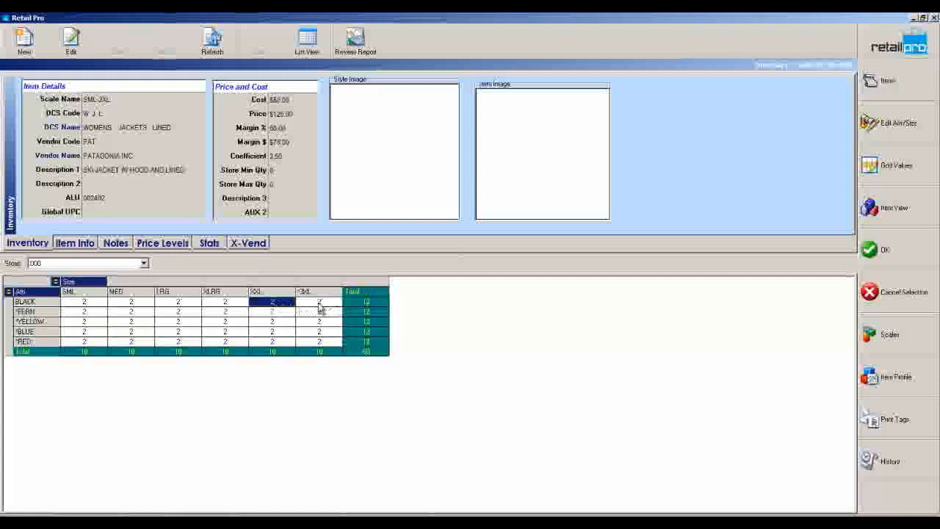
left_click(317, 301)
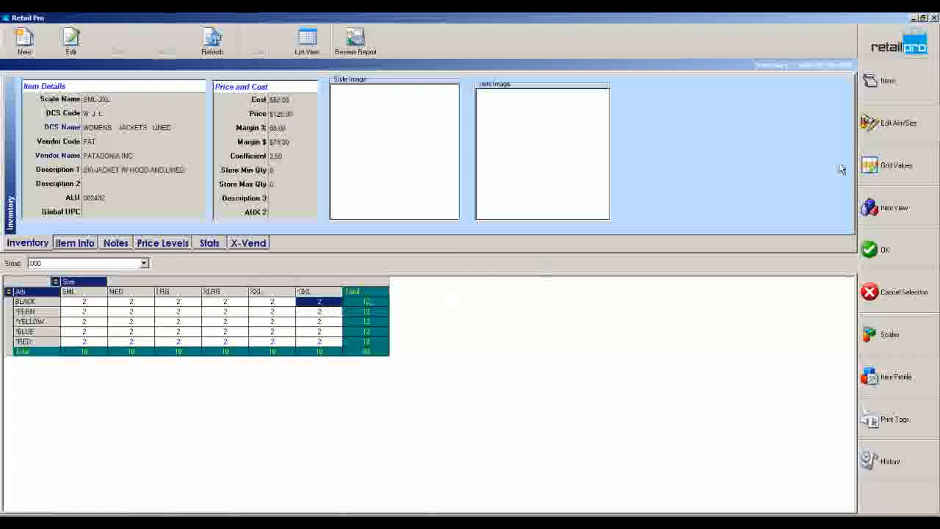
- Give the 3XL size a $55.00 cost and $133.00 price in every colour
left_click(897, 165)
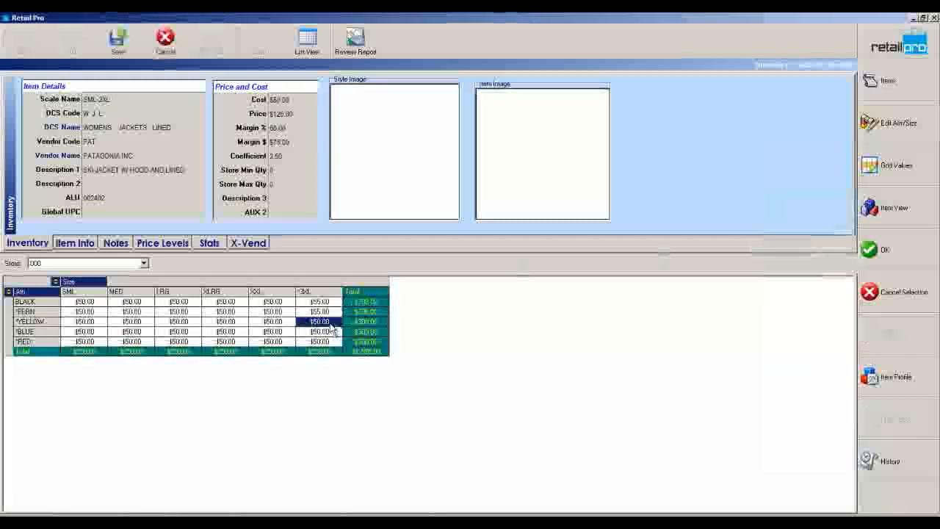
left_click(320, 332)
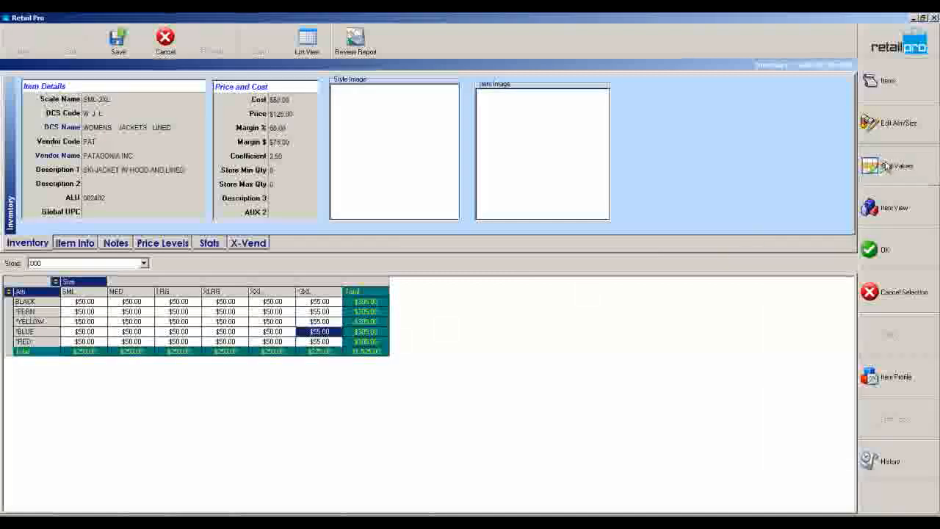
left_click(898, 166)
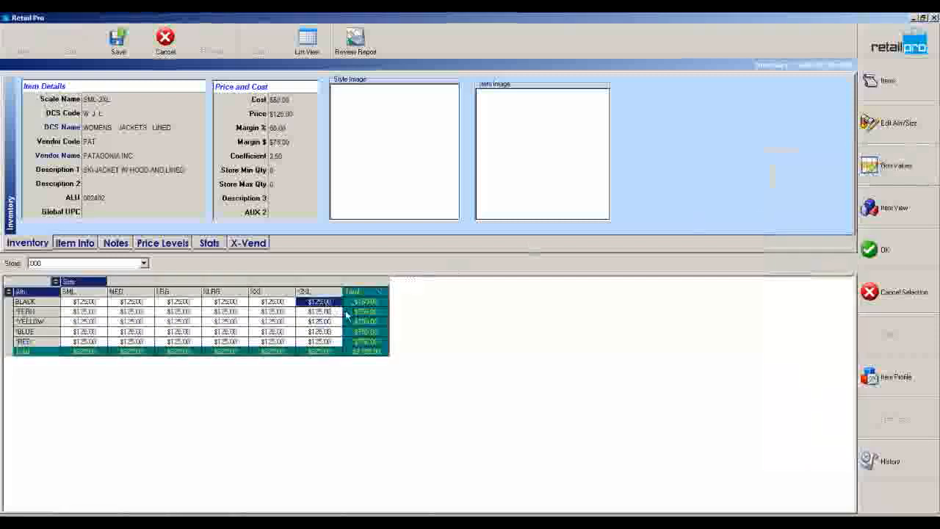
left_click(318, 310)
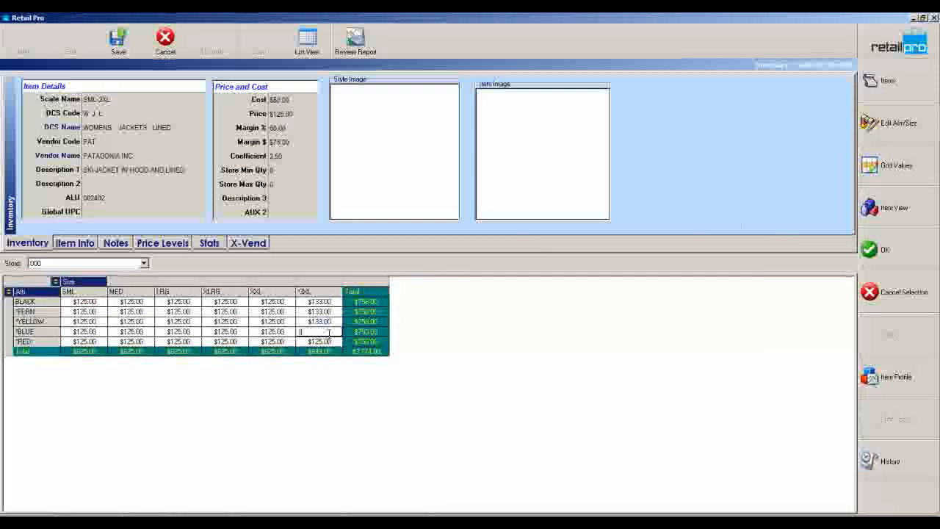
left_click(319, 340)
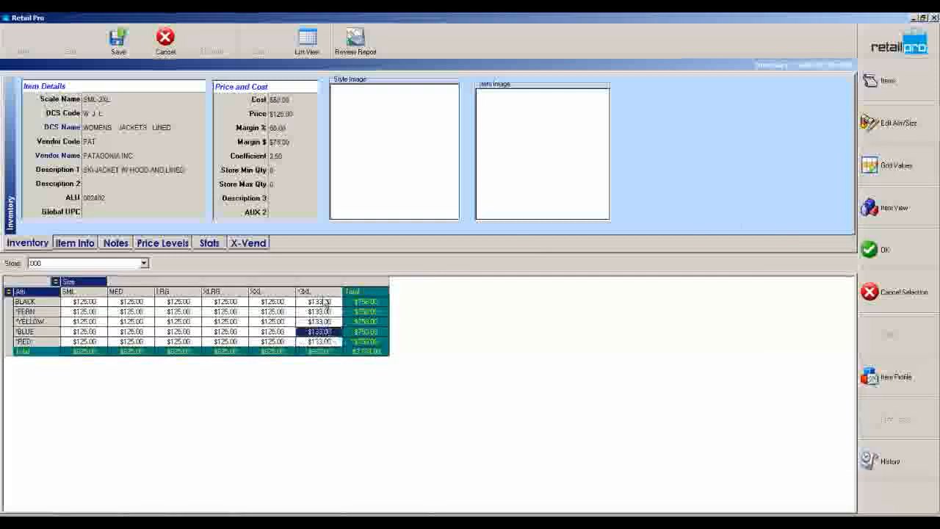
- Open the colour and size editor and cancel, discarding any changes
left_click(892, 122)
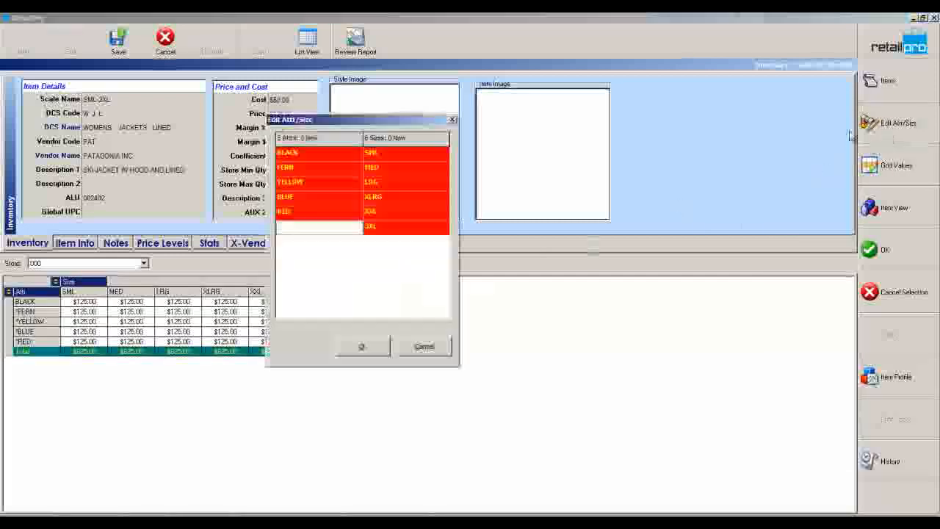
left_click(424, 346)
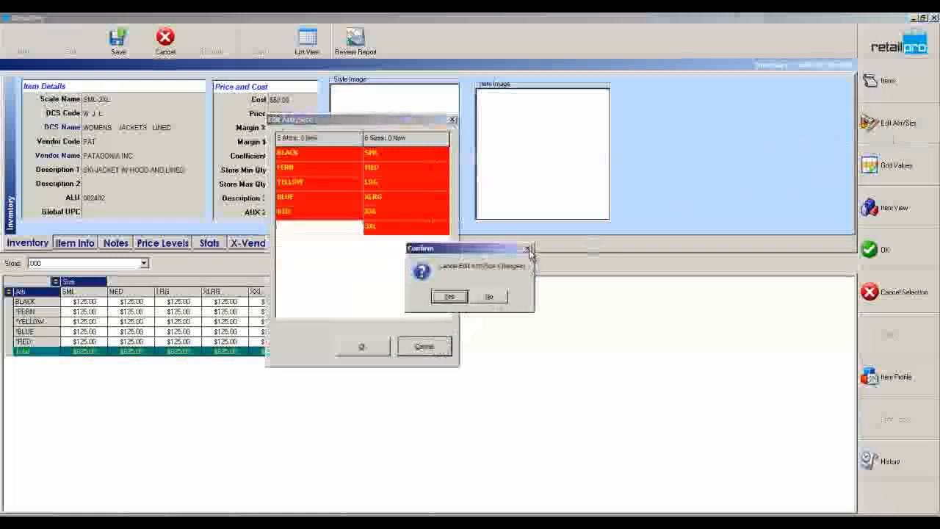
left_click(449, 296)
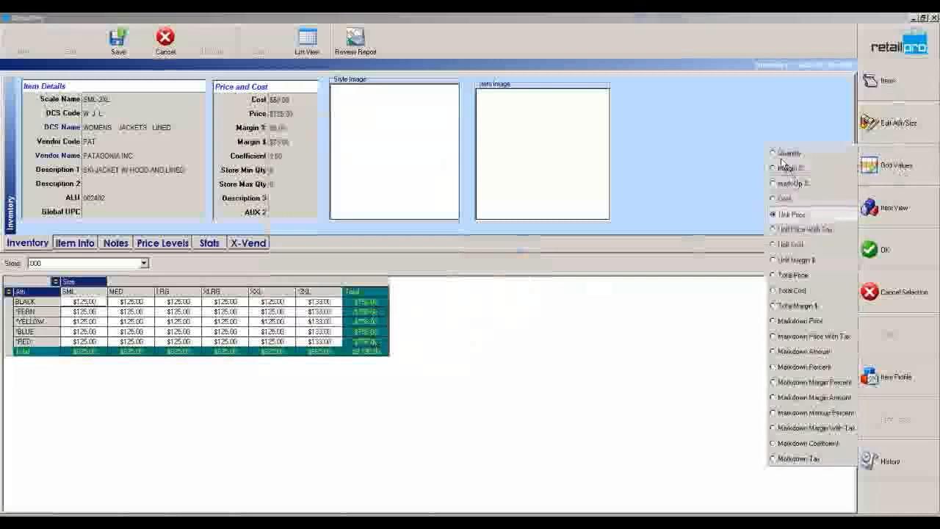
- Switch the grid back to quantities and set the grey-and-green jacket photo as style image
left_click(772, 153)
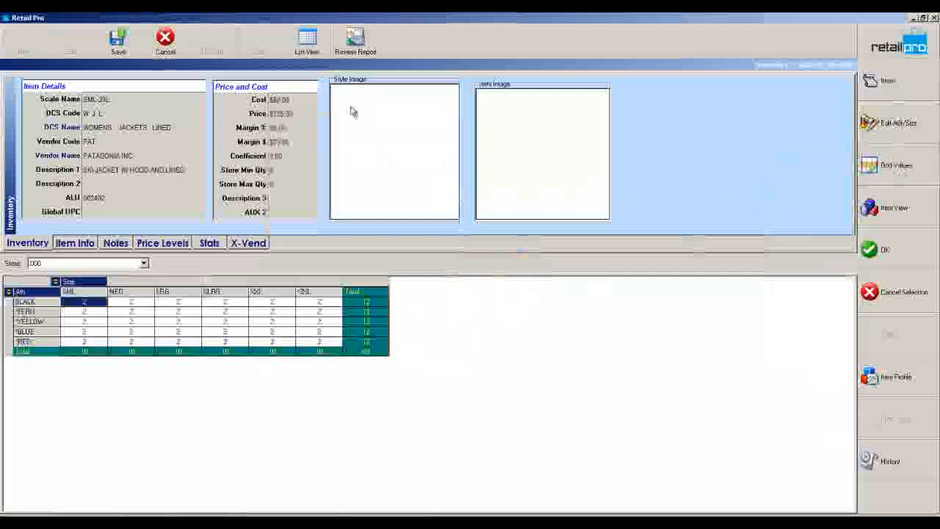
left_click(387, 123)
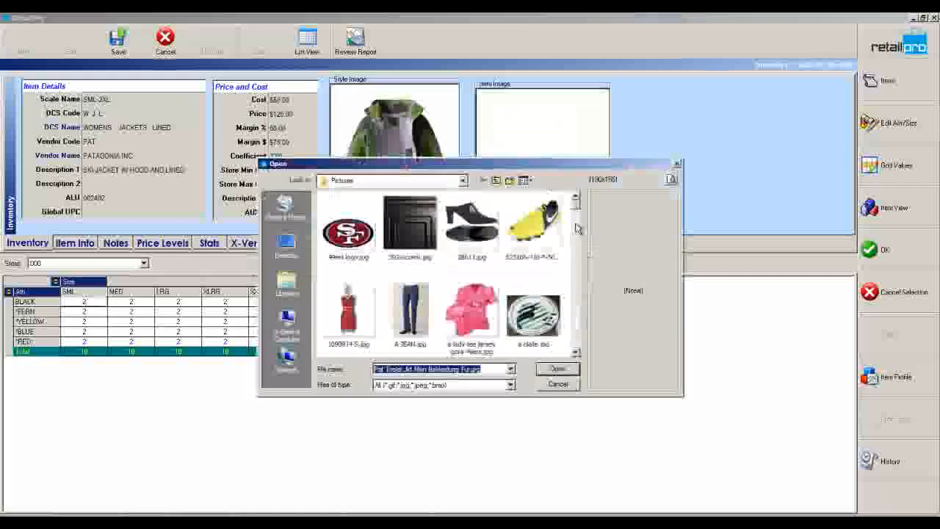
scroll("down", 3)
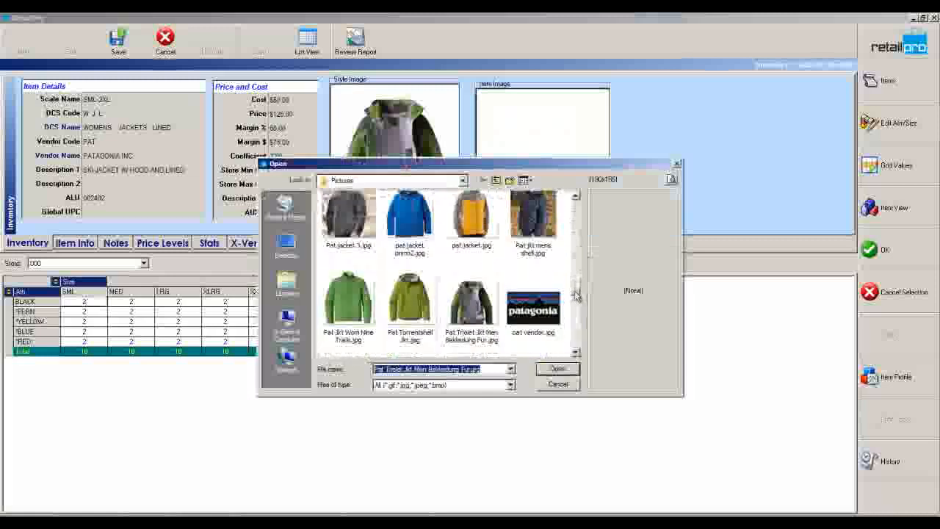
left_click(557, 368)
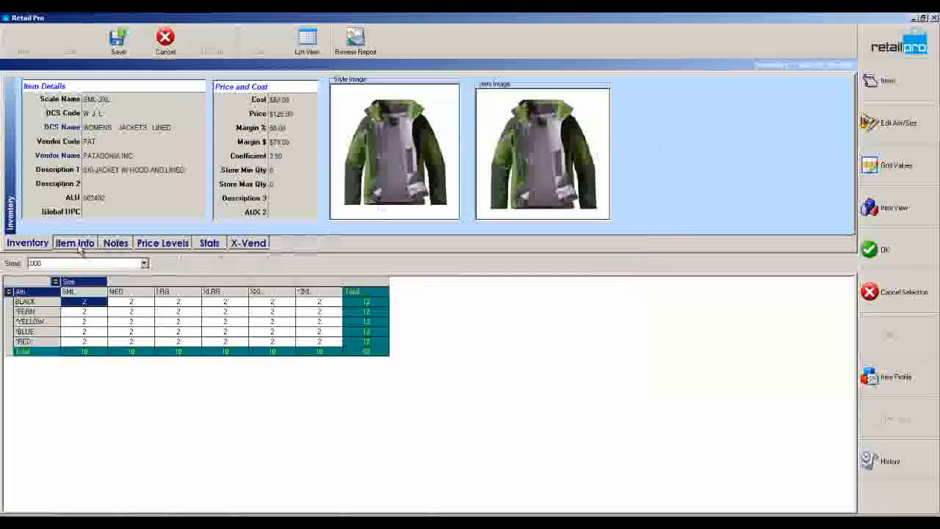
- On the Item Info page, add the same jacket photo as Item Image2
left_click(74, 242)
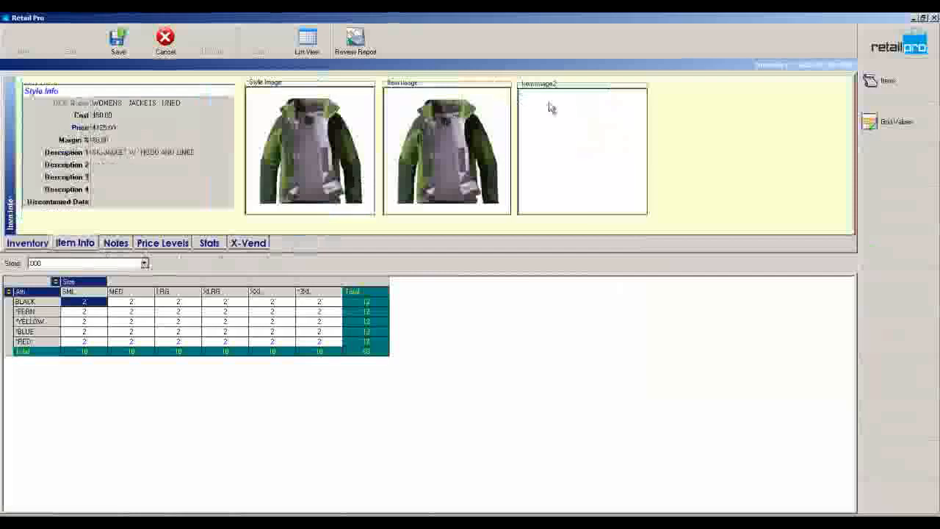
left_click(583, 149)
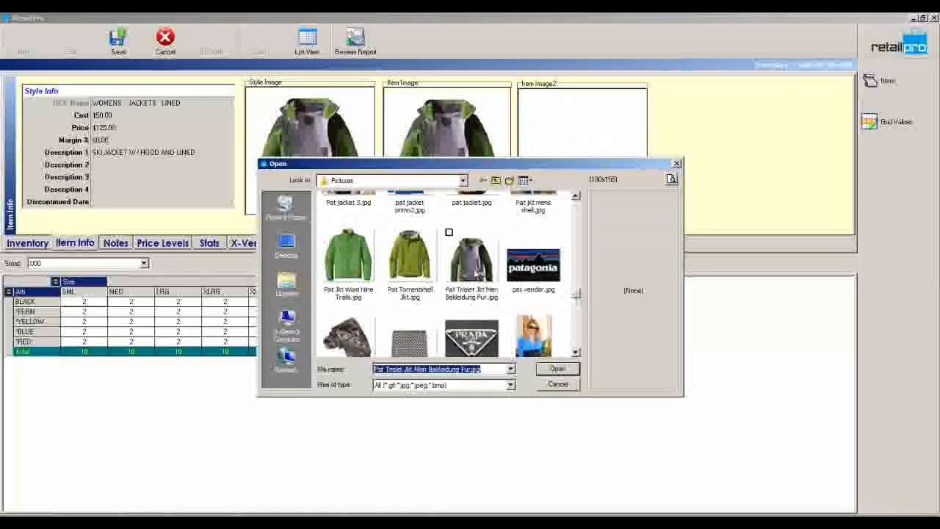
left_click(557, 368)
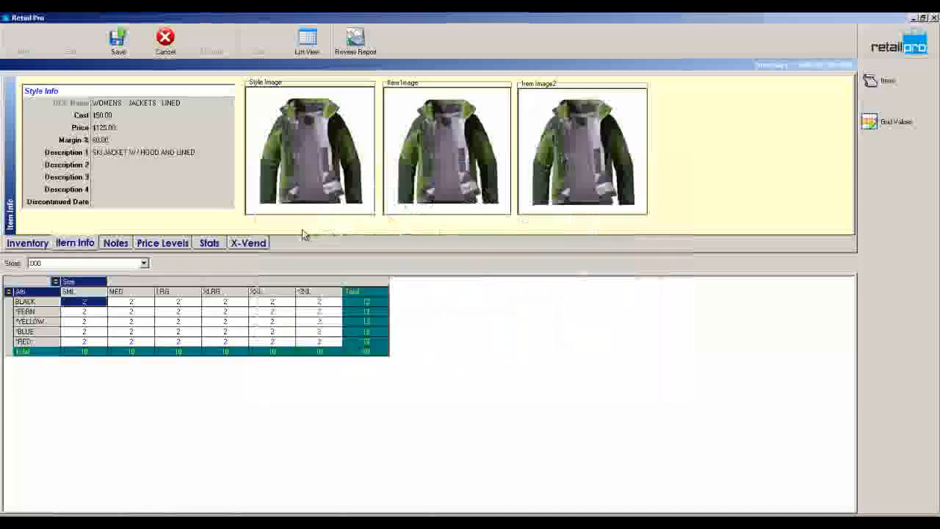
mouse_move(283, 242)
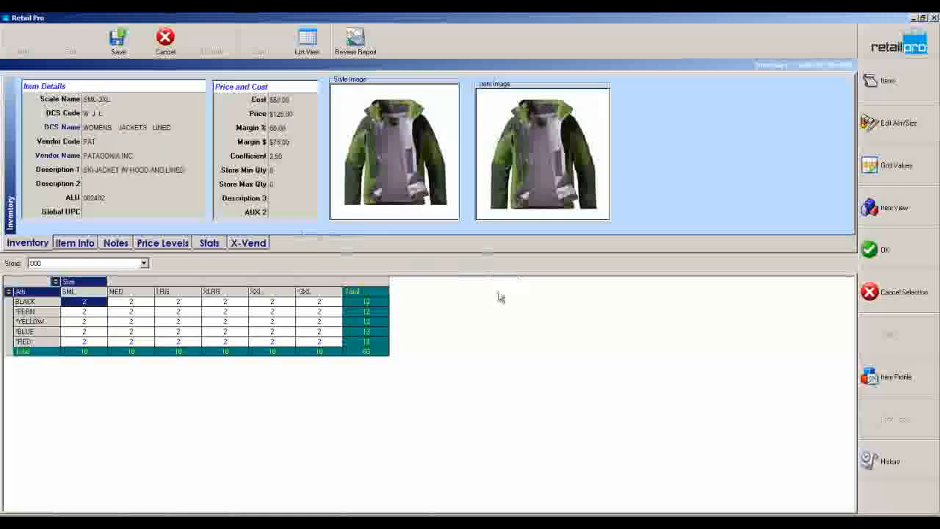
- Save the jacket, select the grid total, and list its individual size-colour items
left_click(118, 40)
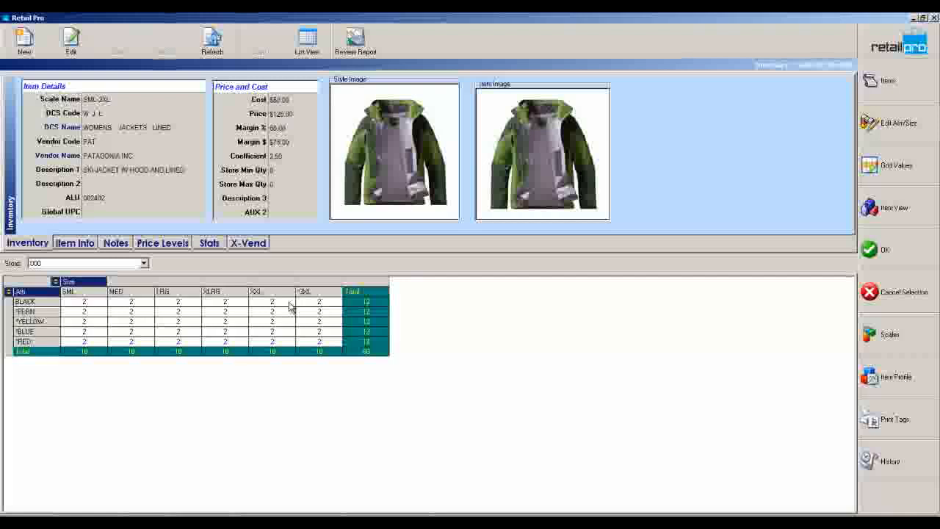
mouse_move(285, 304)
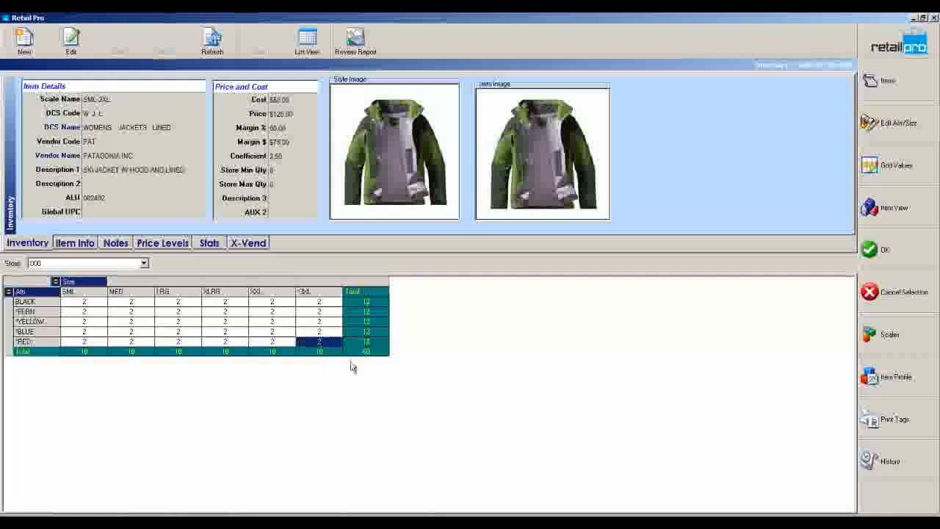
mouse_move(358, 365)
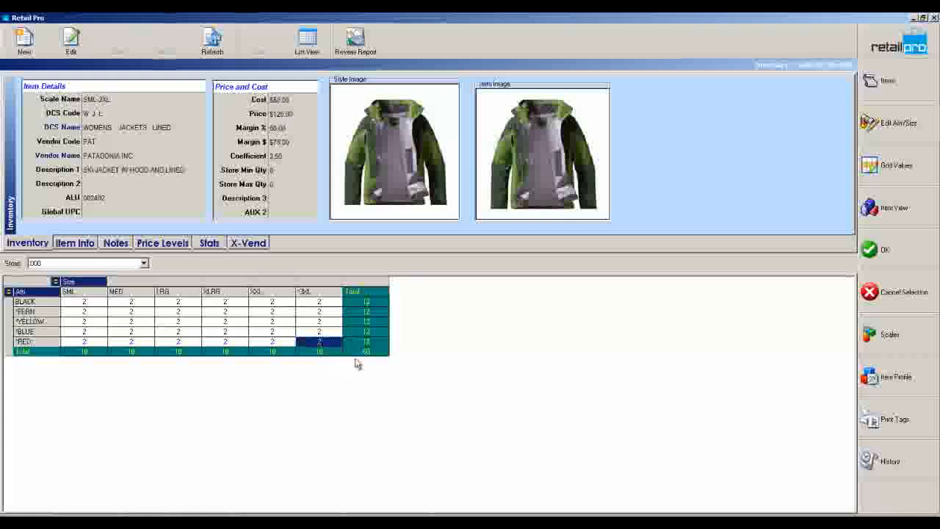
left_click(226, 342)
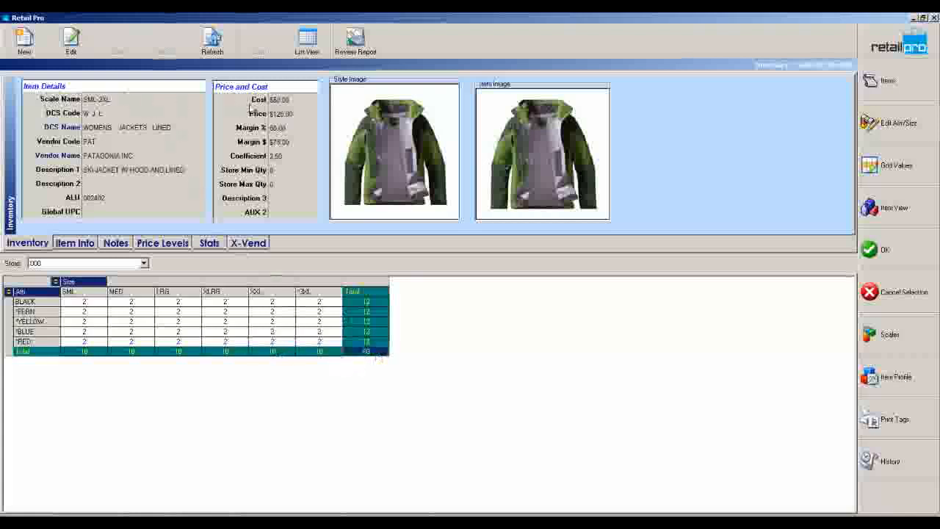
left_click(307, 41)
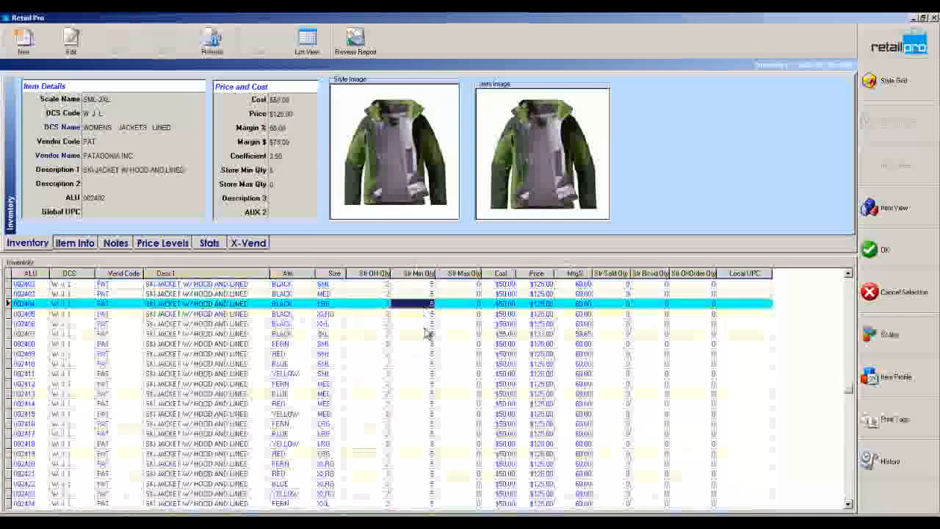
- Check the first item's store minimum and on-hand quantities, then close the jacket record
left_click(429, 323)
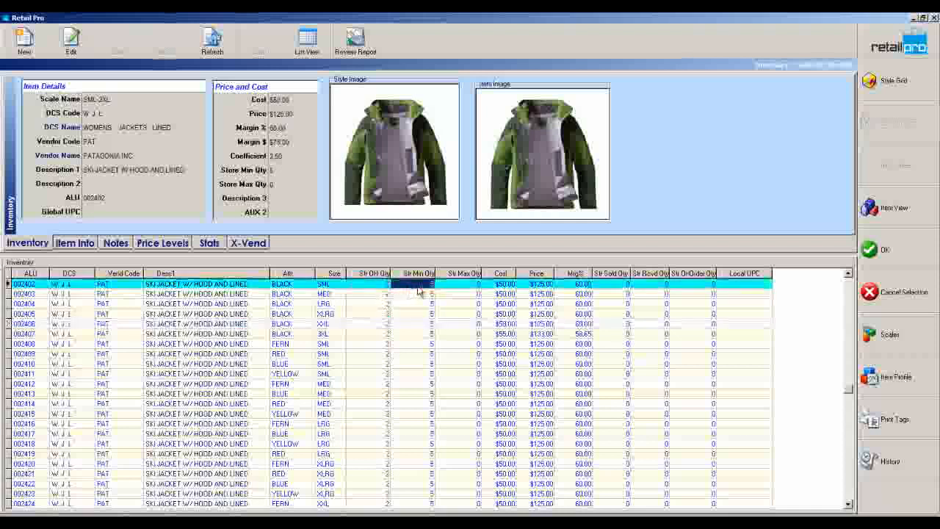
left_click(371, 284)
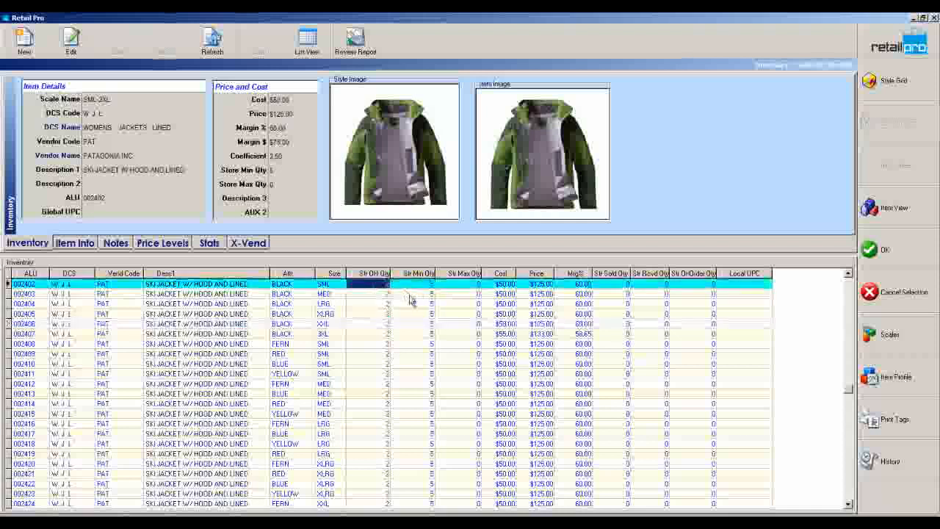
left_click(896, 80)
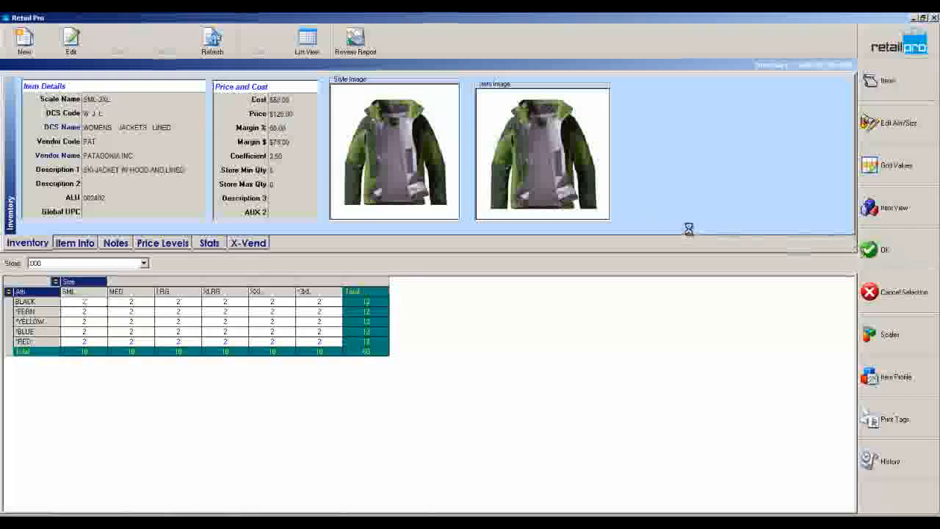
mouse_move(690, 233)
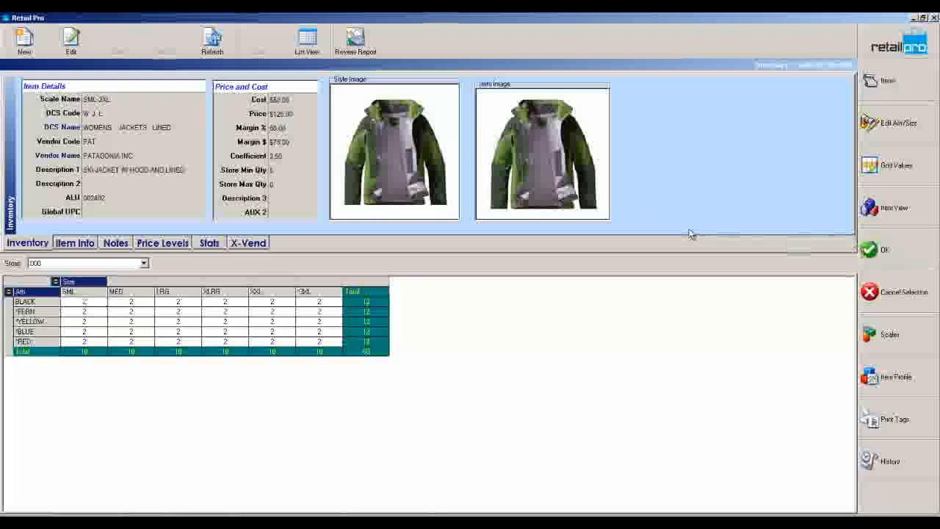
left_click(306, 40)
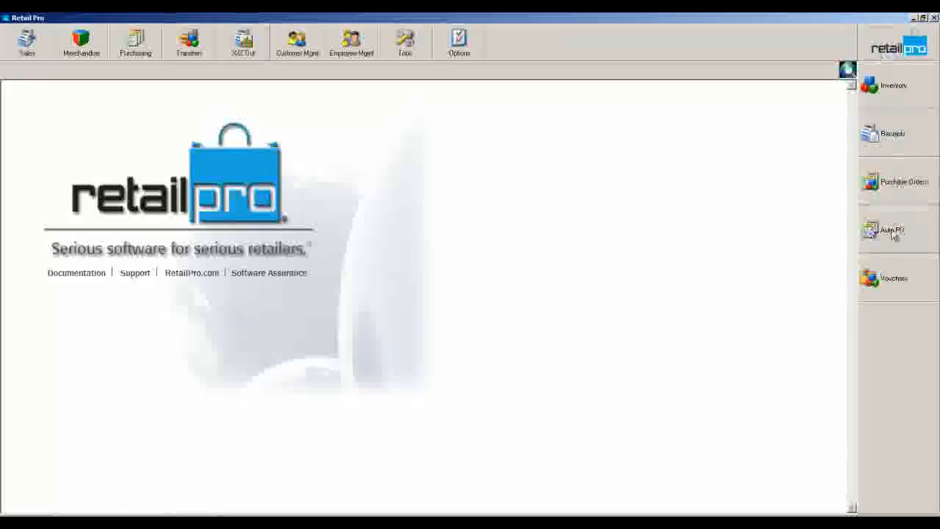
- Start the Auto PO wizard and advance to the Fill Level Details step
left_click(894, 230)
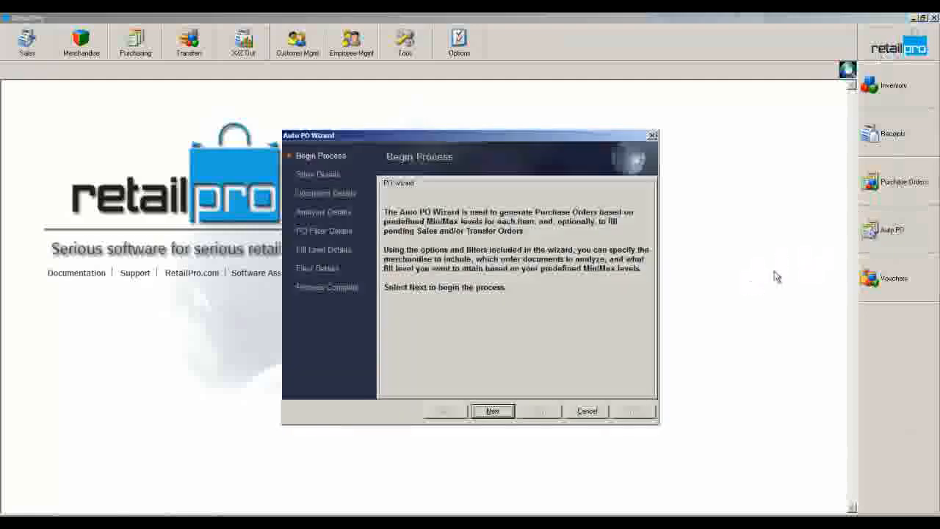
left_click(493, 410)
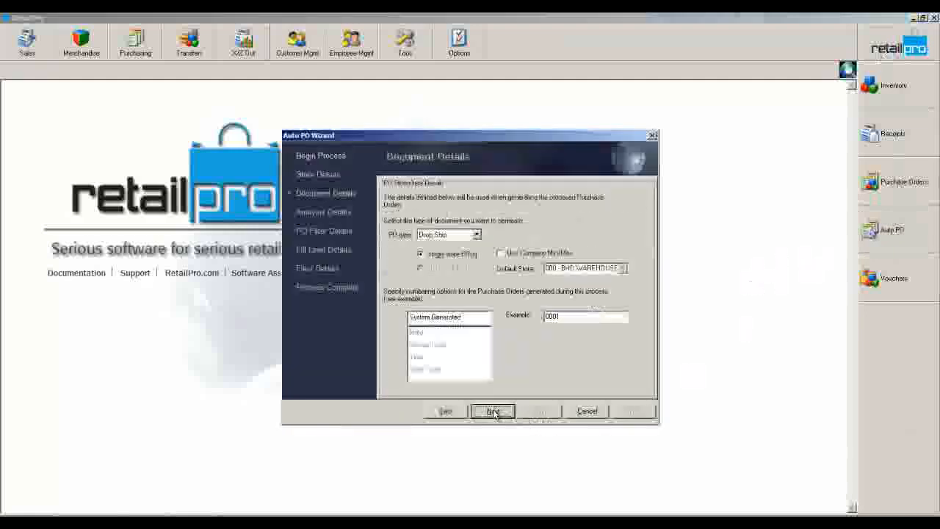
left_click(492, 410)
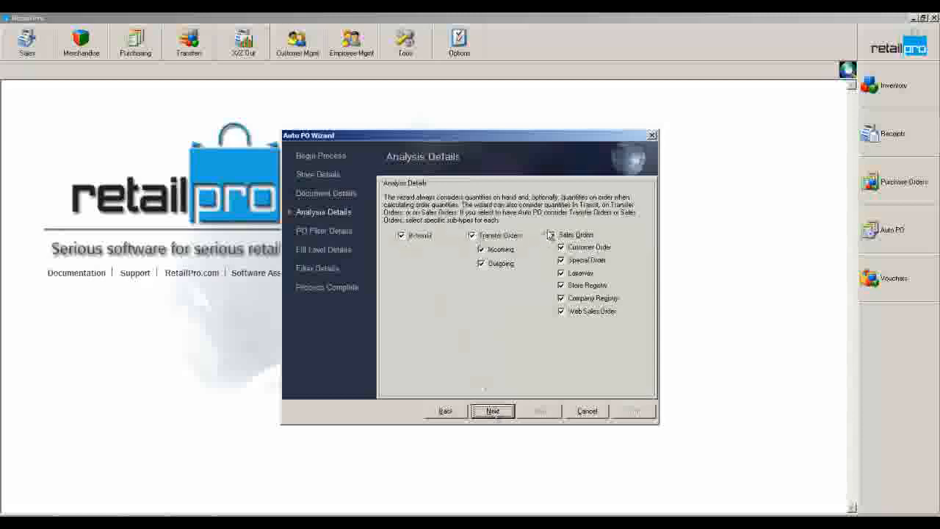
left_click(492, 411)
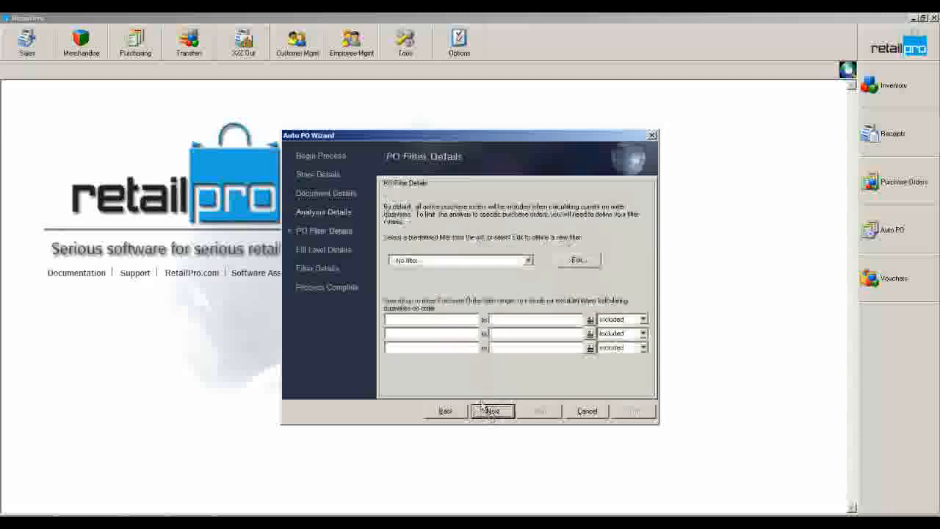
left_click(492, 410)
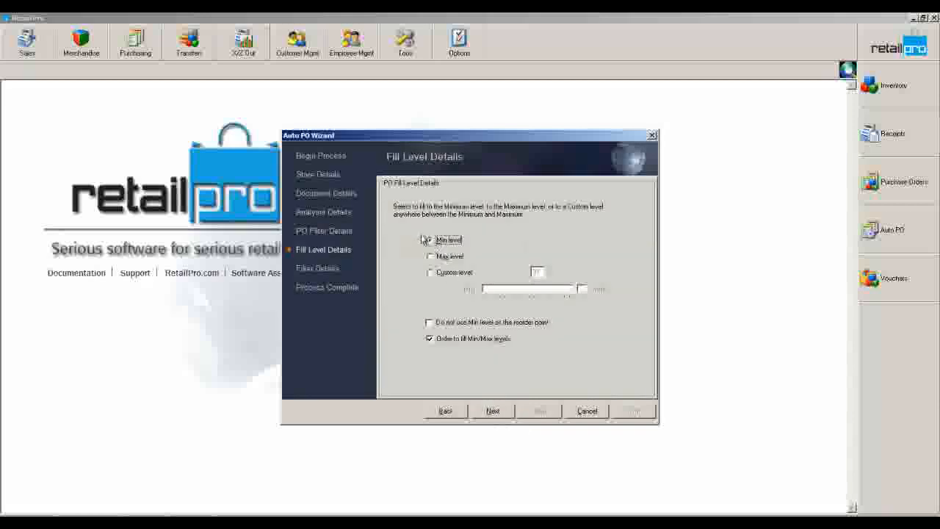
- Fill orders to the minimum level and open the Default item filter for editing
left_click(431, 256)
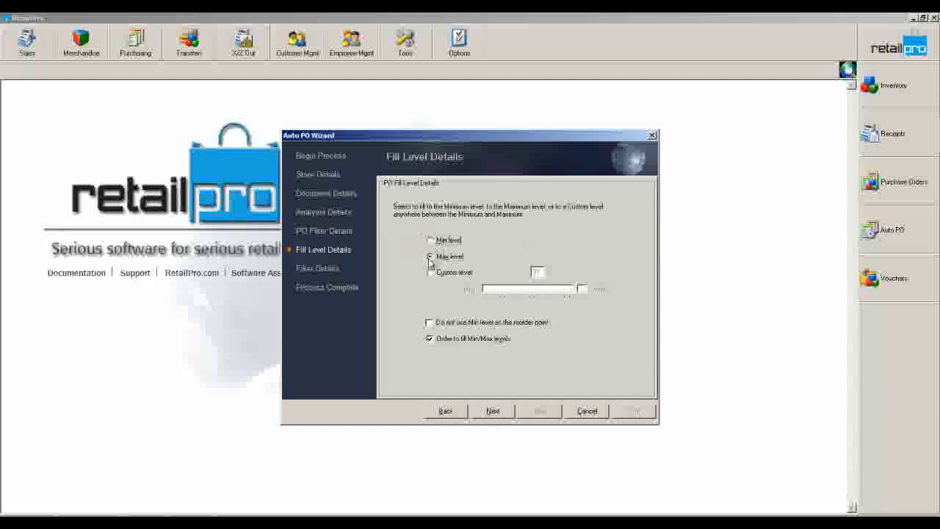
left_click(430, 255)
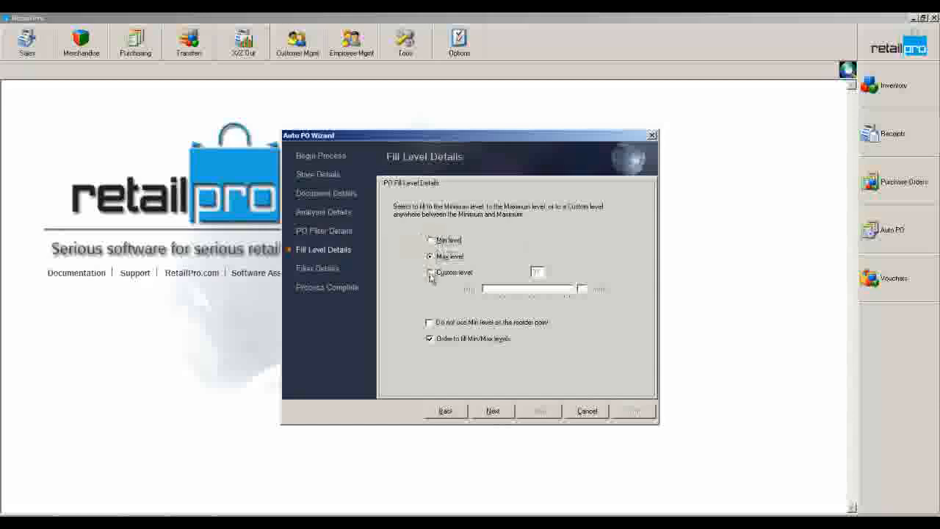
left_click(430, 272)
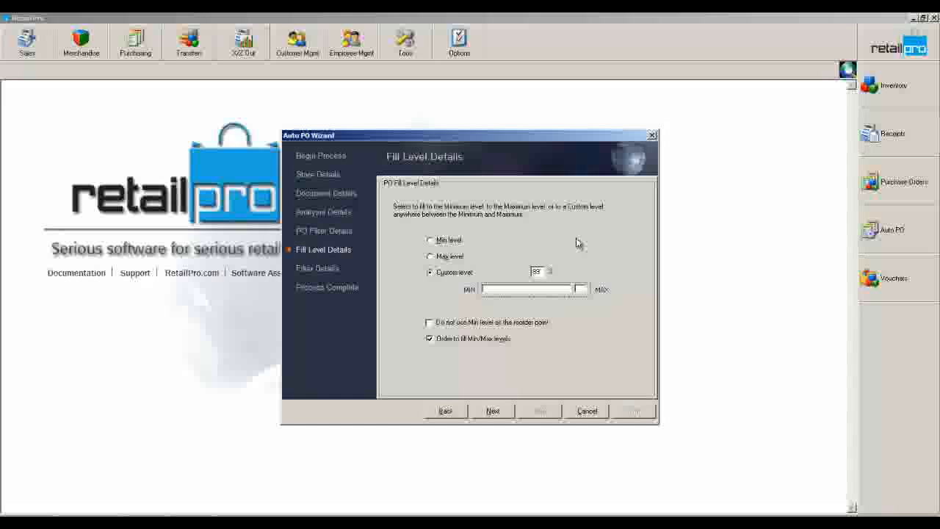
mouse_move(495, 326)
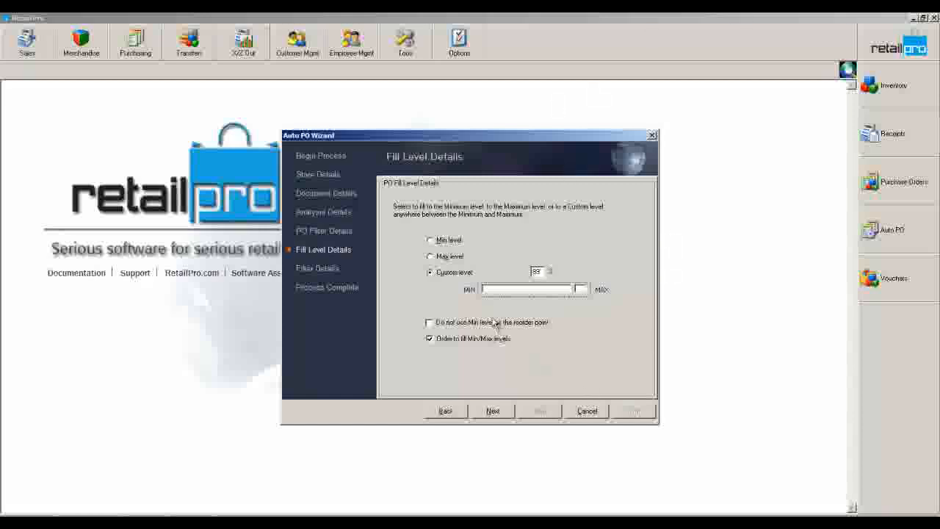
left_click(430, 239)
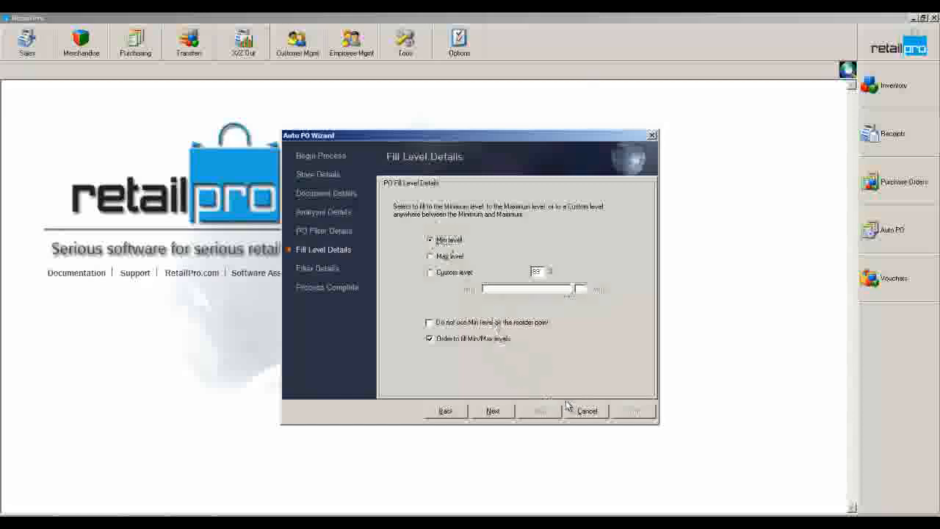
left_click(492, 410)
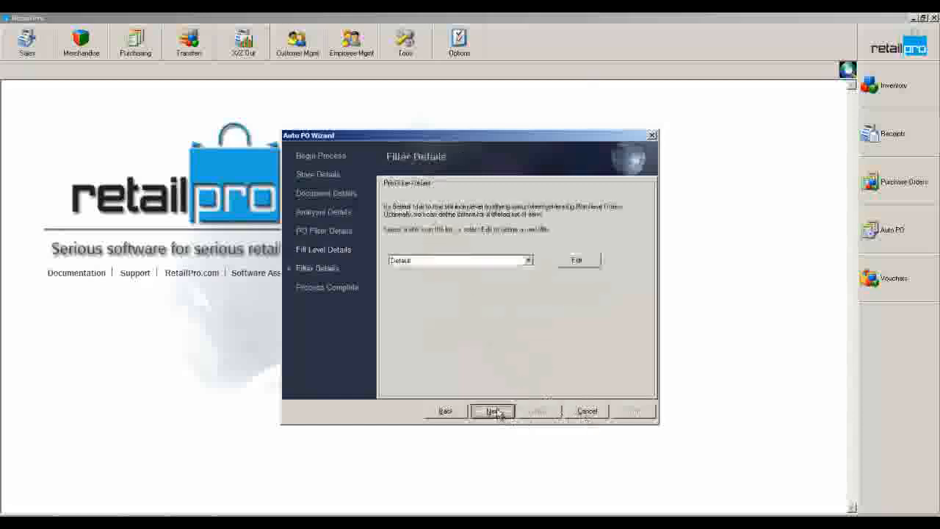
left_click(580, 260)
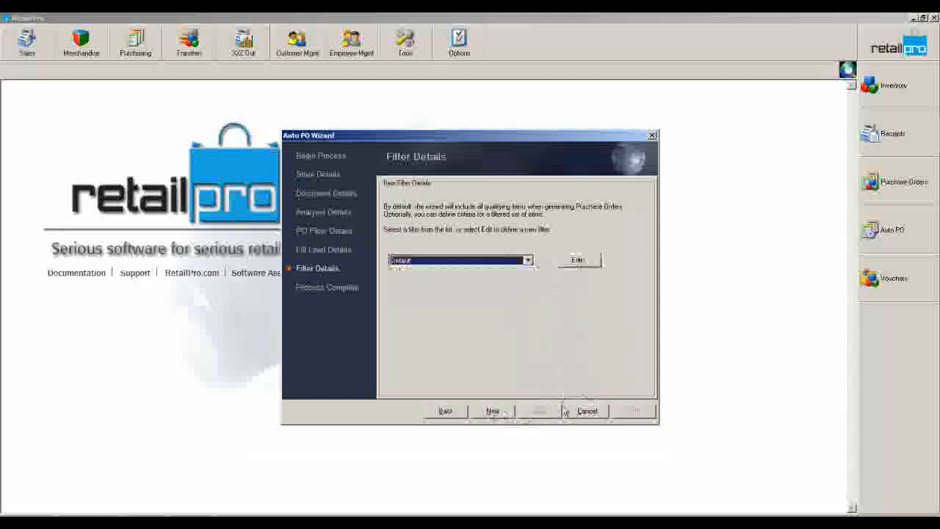
left_click(446, 410)
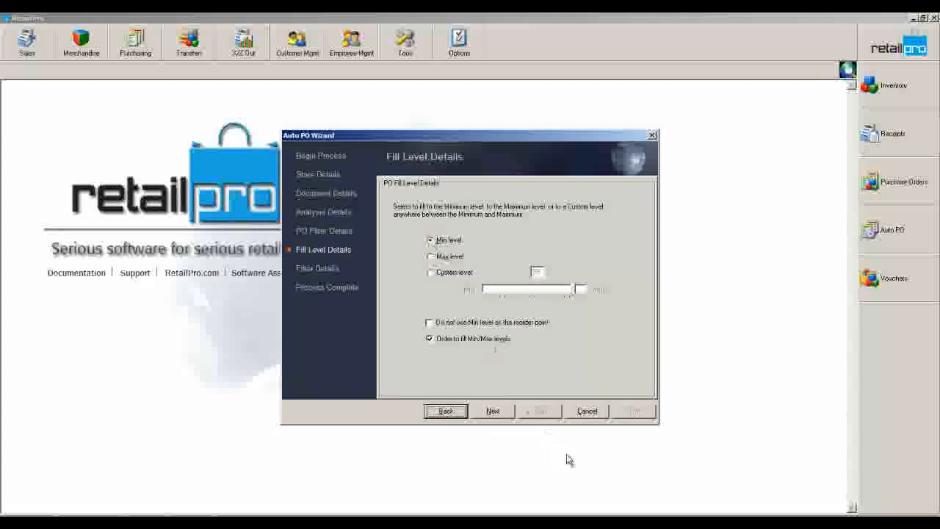
left_click(493, 411)
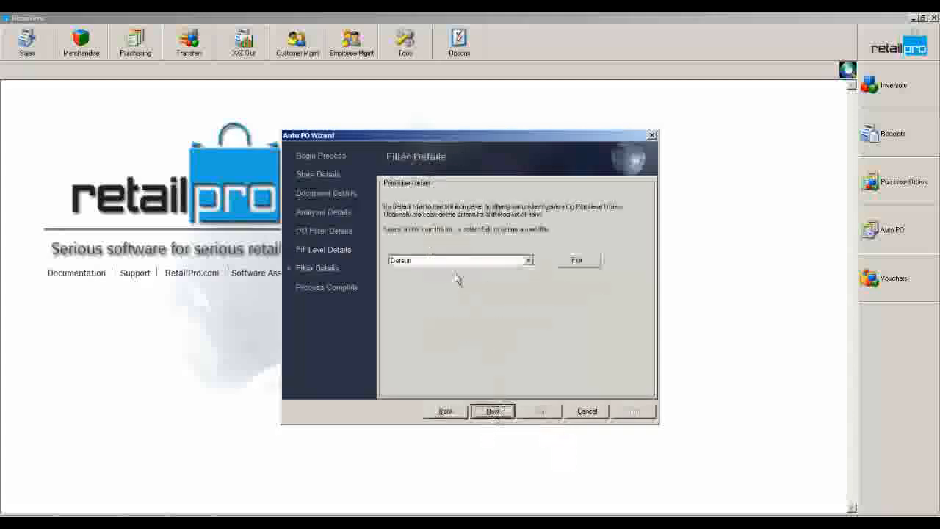
left_click(578, 260)
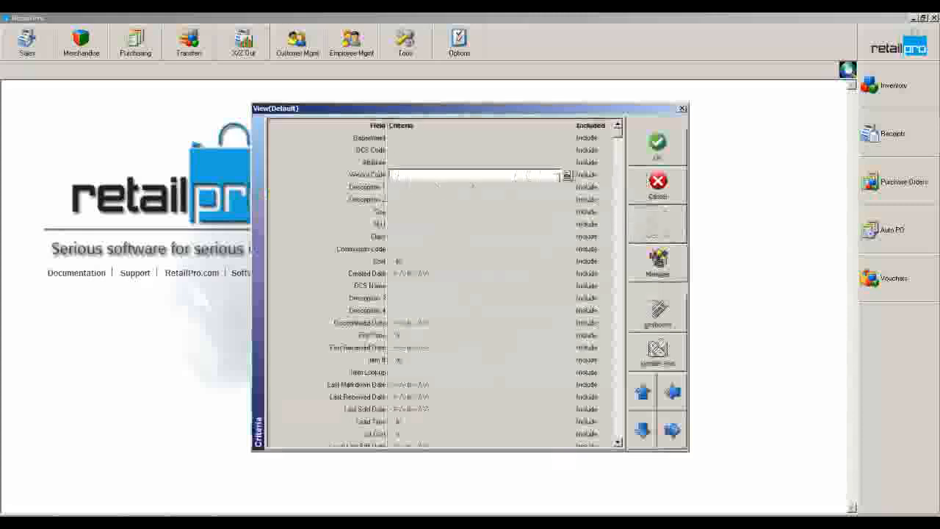
- Limit the Default filter to vendor code PAT and apply it
left_click(567, 176)
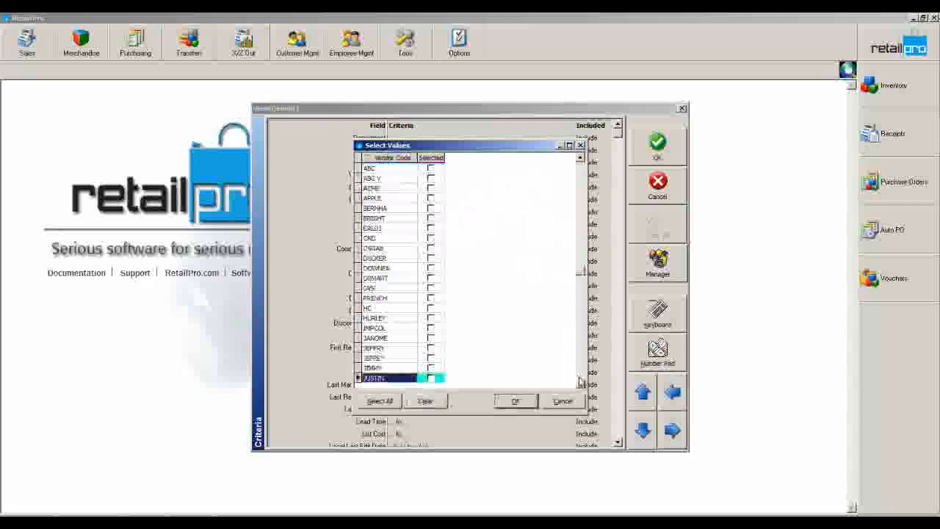
scroll("down", 3)
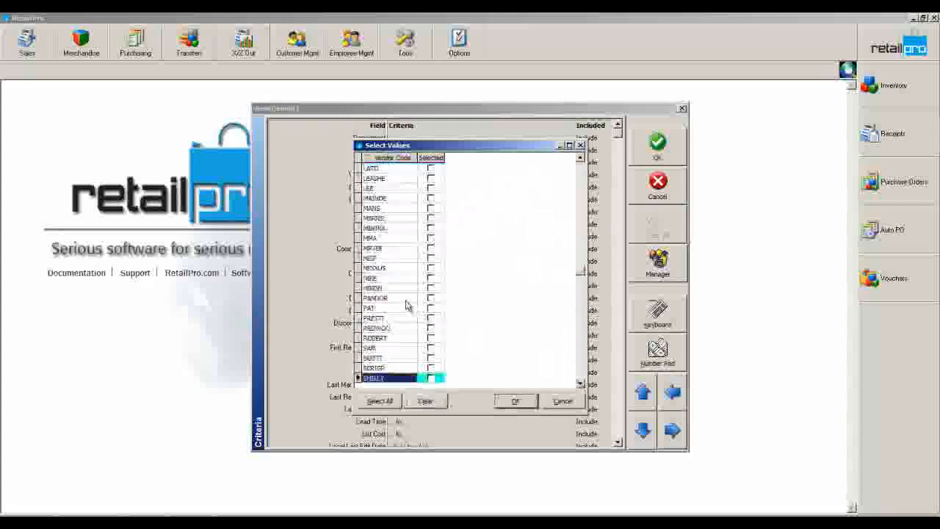
left_click(515, 401)
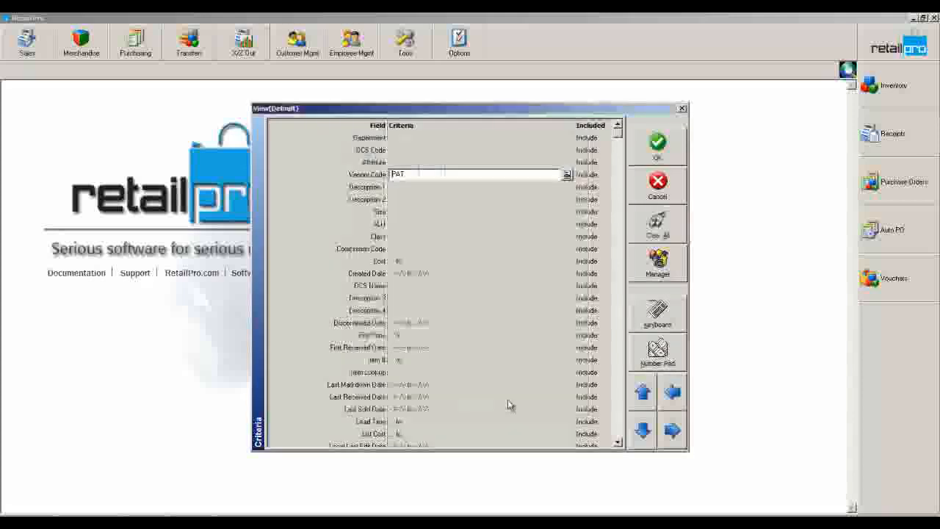
mouse_move(532, 212)
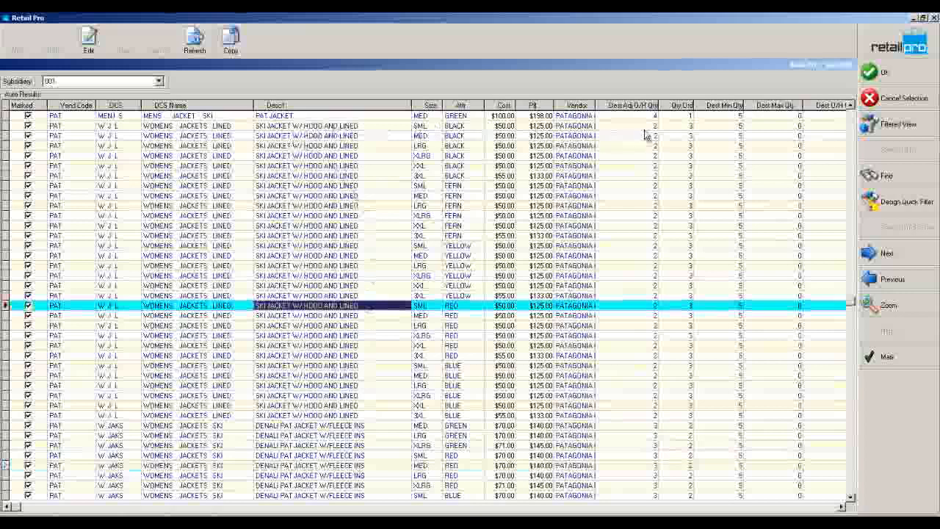
- Create the PAT purchase order from the suggested quantities and acknowledge completion
left_click(661, 125)
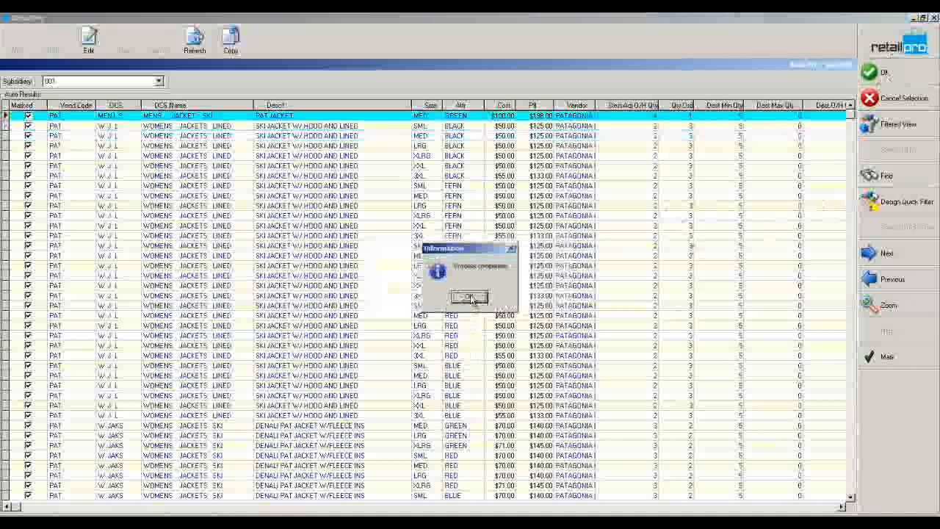
left_click(467, 297)
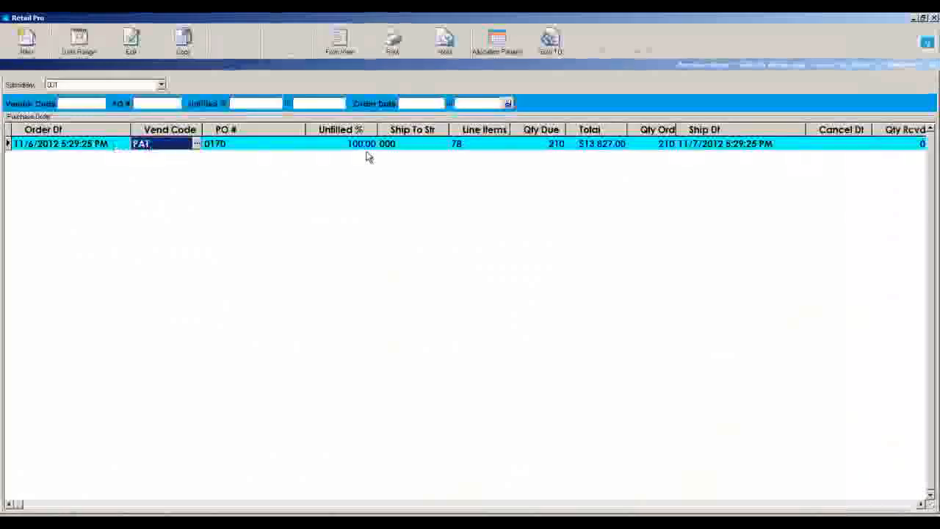
- Open purchase order 0170 and put it into edit mode
left_click(360, 143)
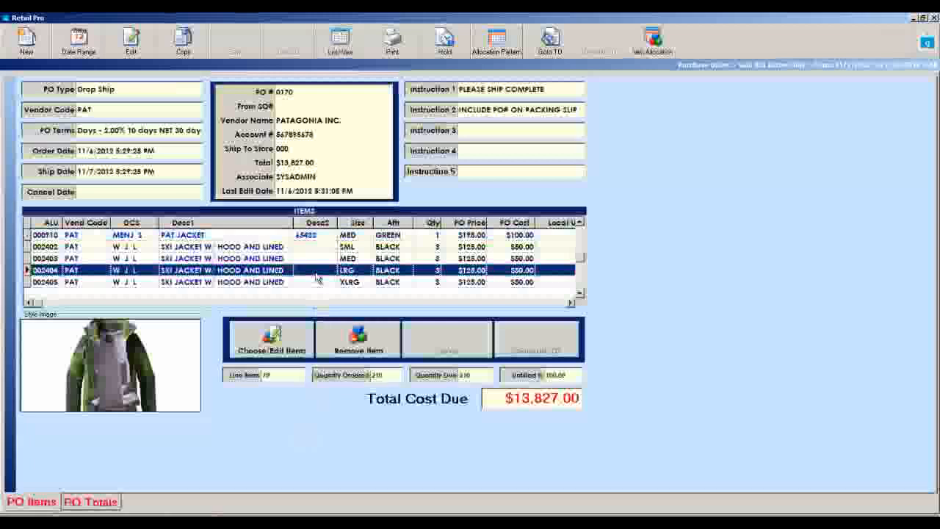
mouse_move(239, 233)
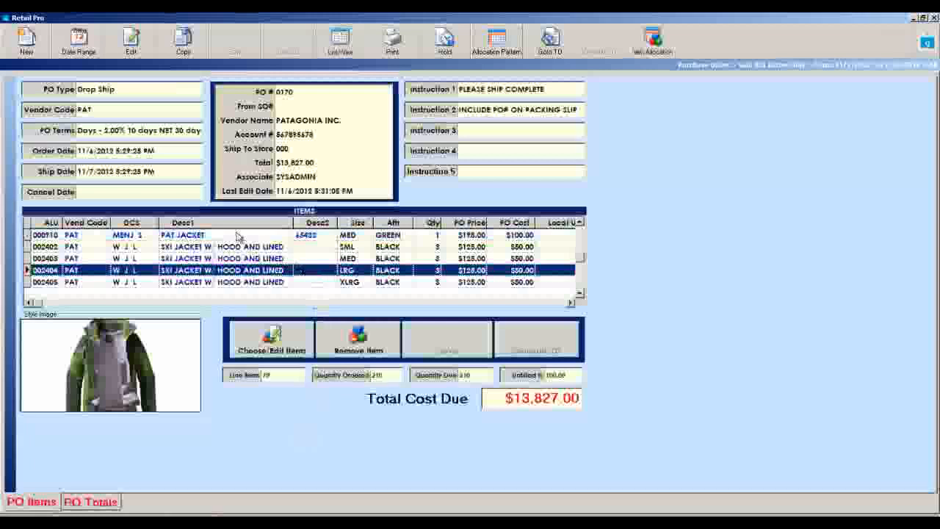
left_click(221, 258)
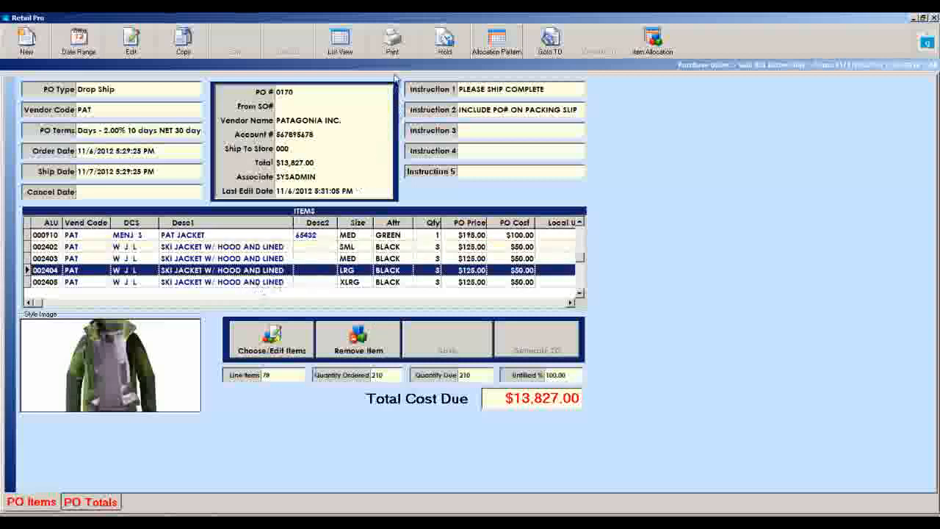
left_click(140, 151)
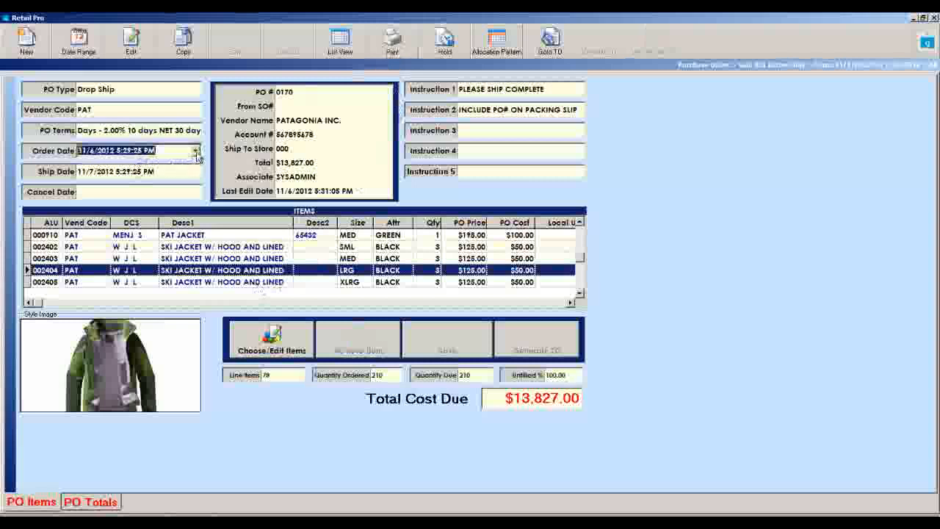
- Set the ship date to 11/21/2012 and the cancel date to 12/1/2012
left_click(196, 151)
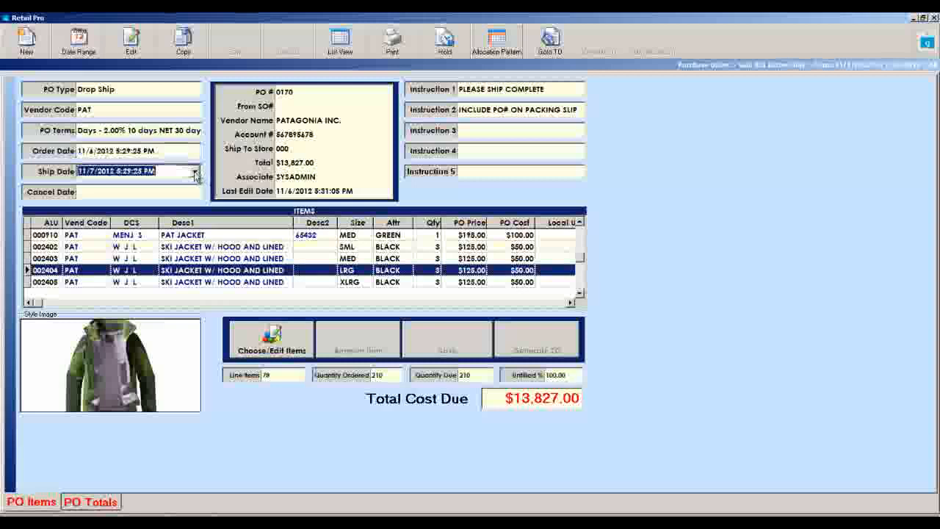
left_click(114, 170)
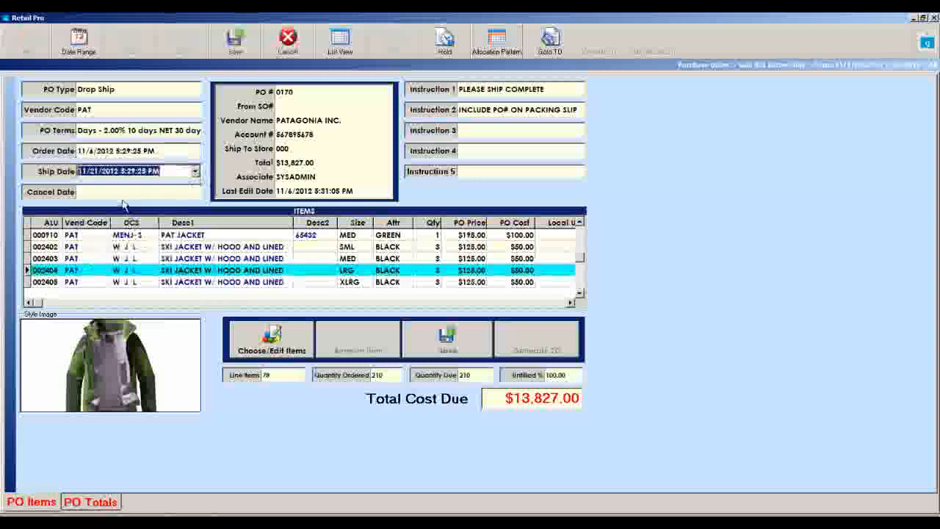
left_click(194, 191)
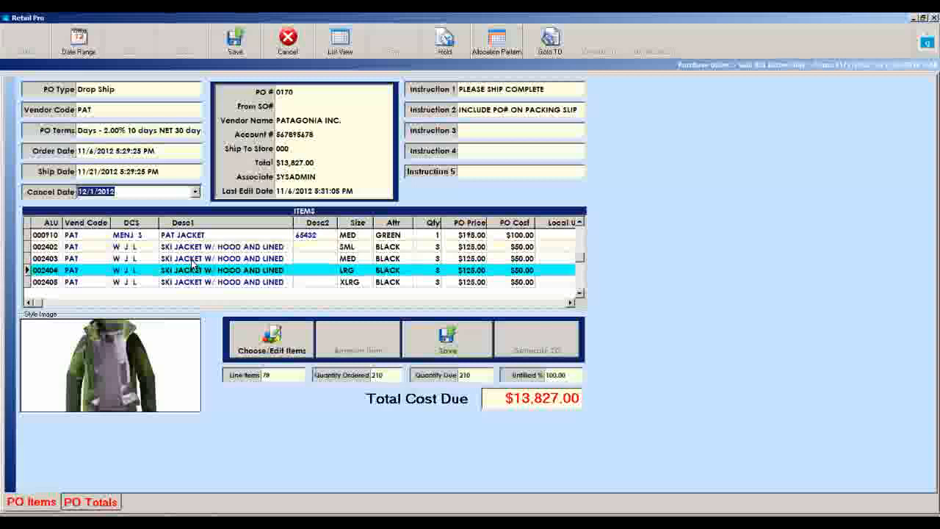
- Enter PO number PAT12-12-12 and save the purchase order
left_click(224, 257)
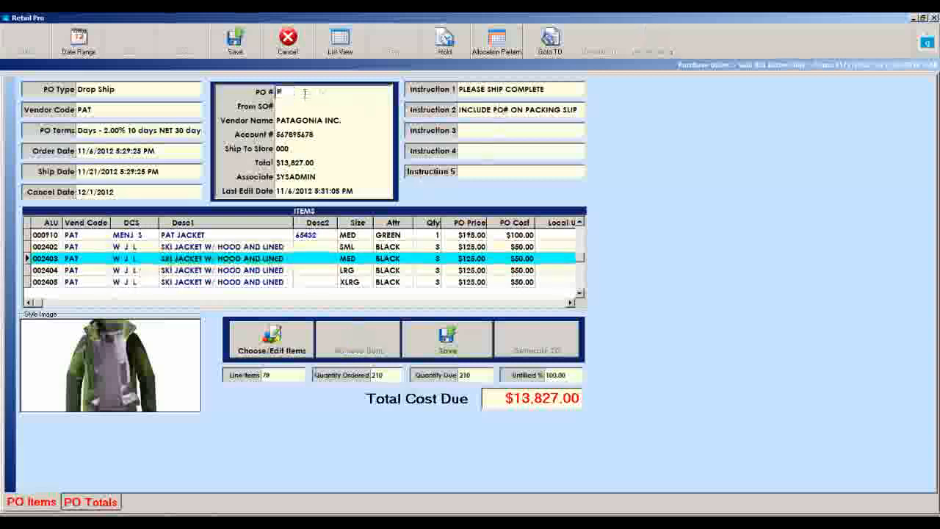
type("PAT")
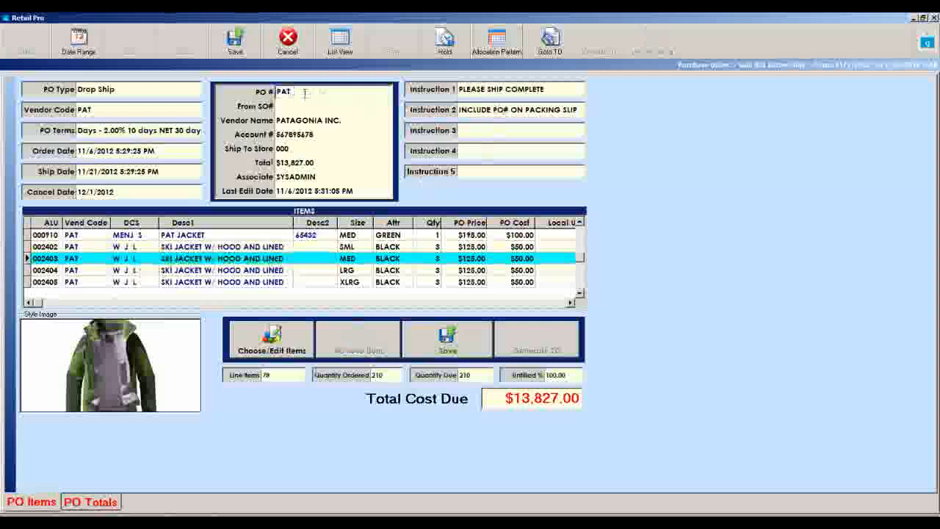
type("120")
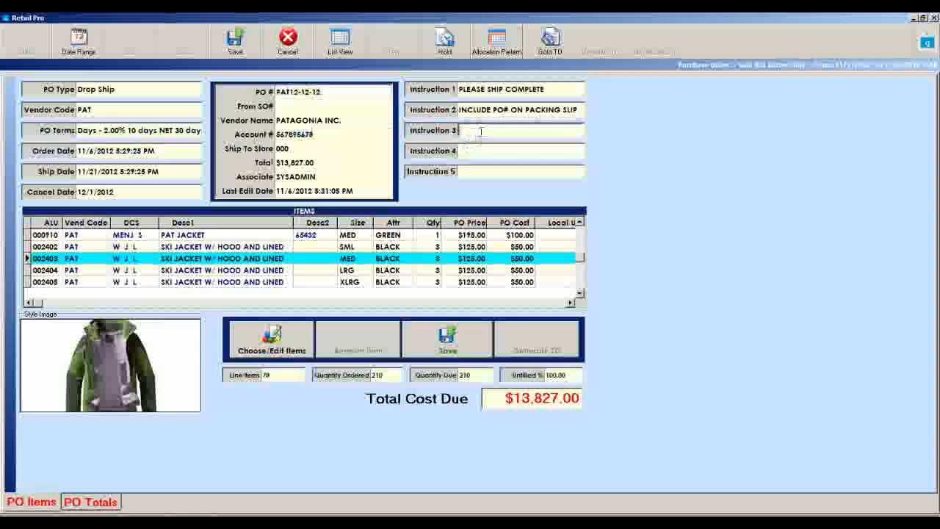
left_click(514, 130)
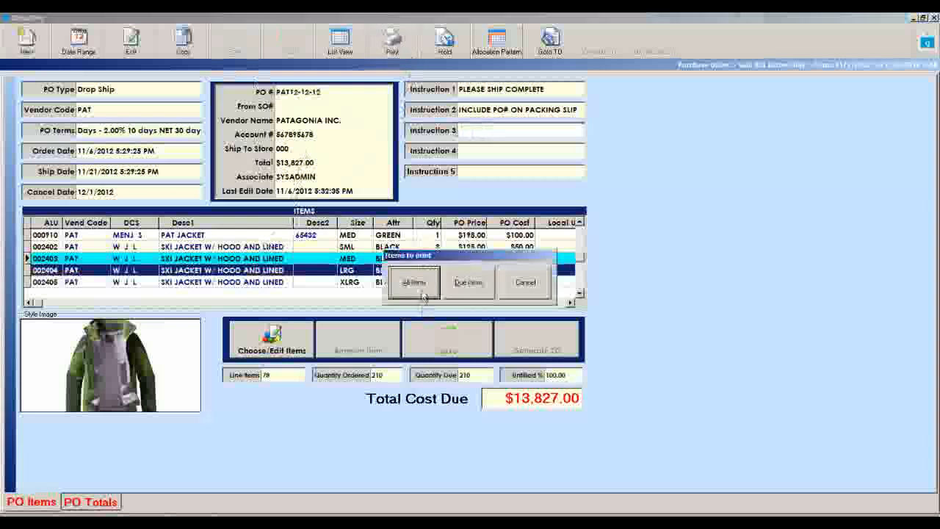
- Preview all PO items on the Brother HL-5240 series (Copy 1) printer
left_click(413, 282)
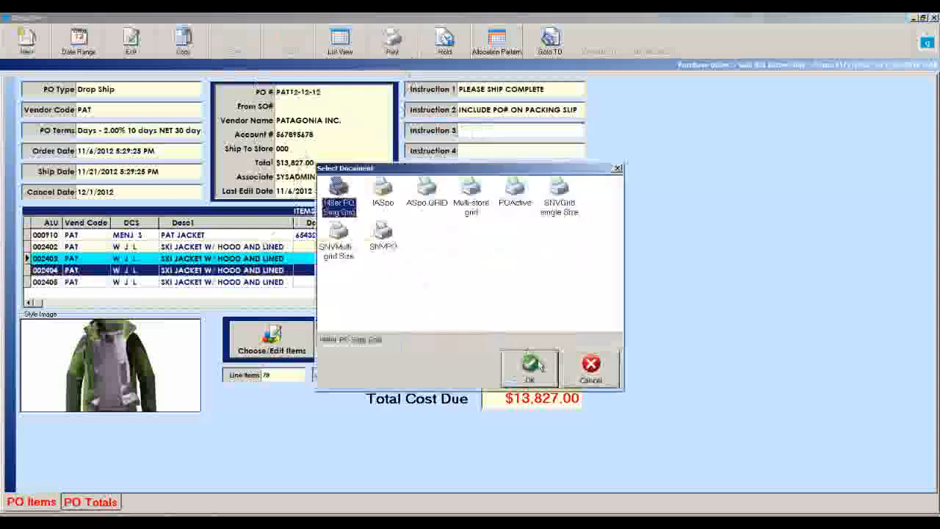
left_click(529, 367)
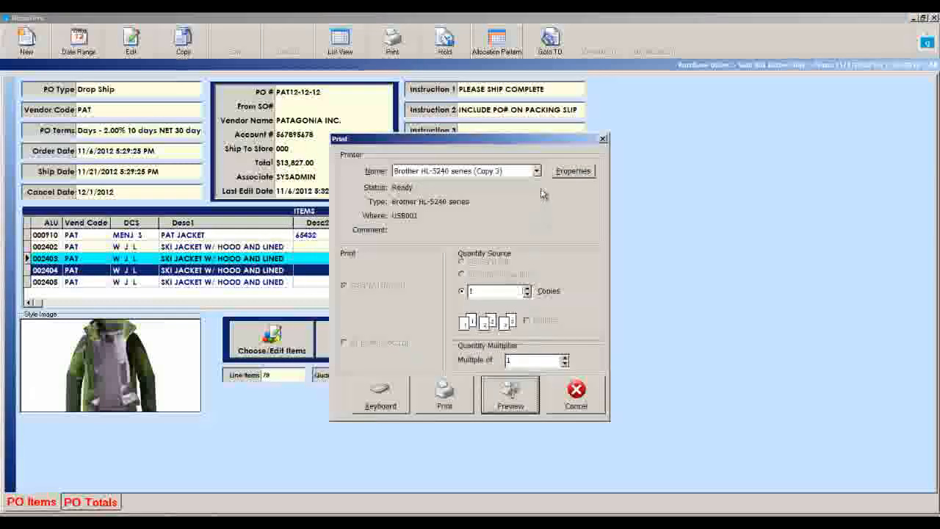
left_click(537, 171)
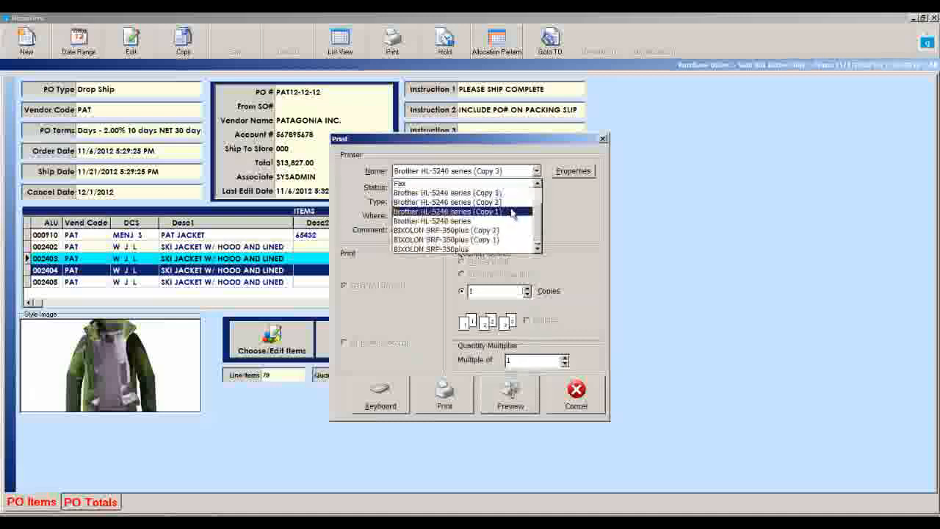
left_click(447, 212)
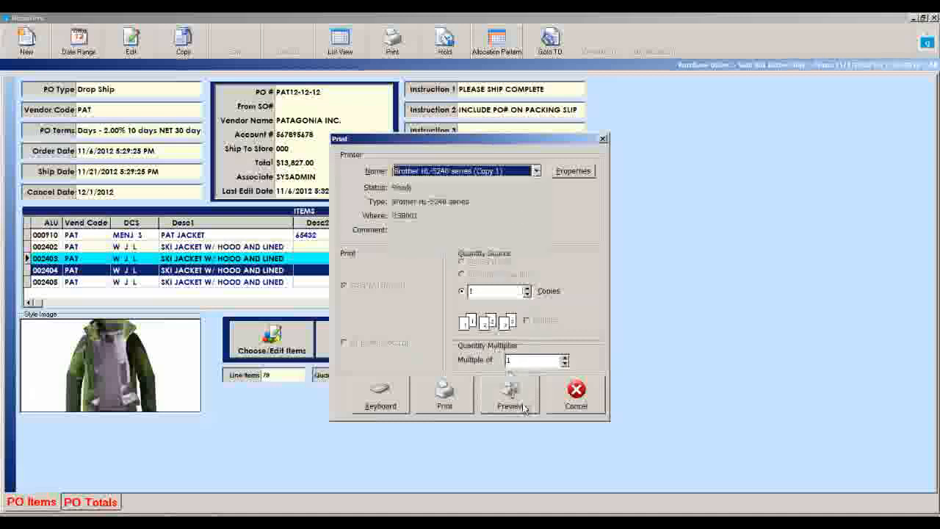
left_click(510, 395)
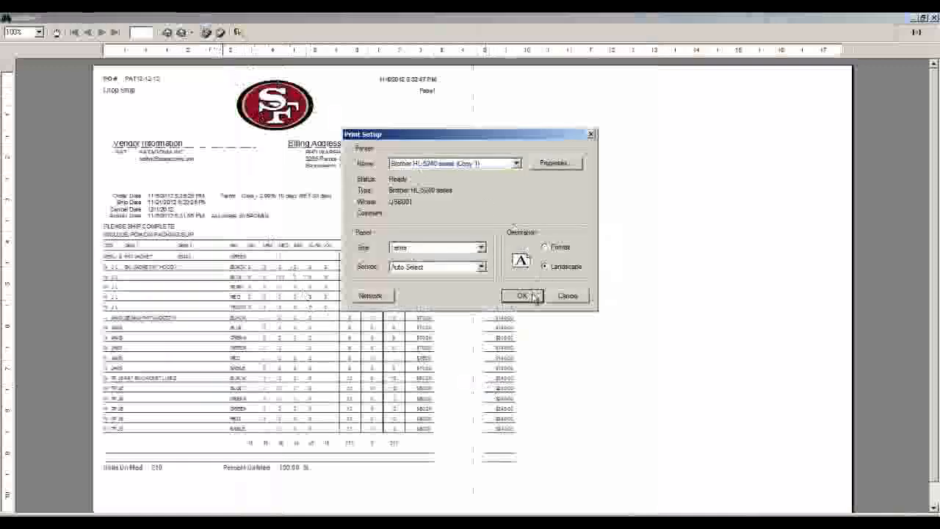
- Accept page setup, zoom the PAT12-12-12 preview, and list Send To export formats
left_click(521, 295)
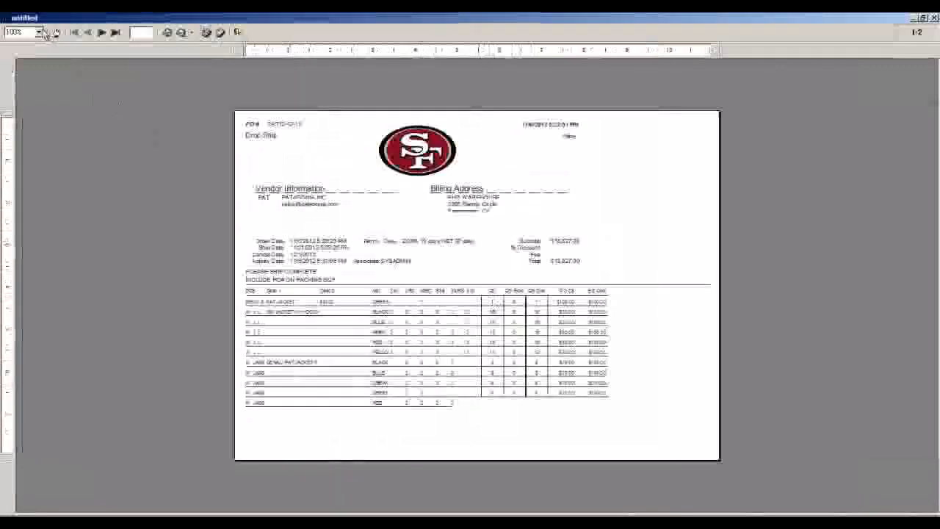
left_click(40, 32)
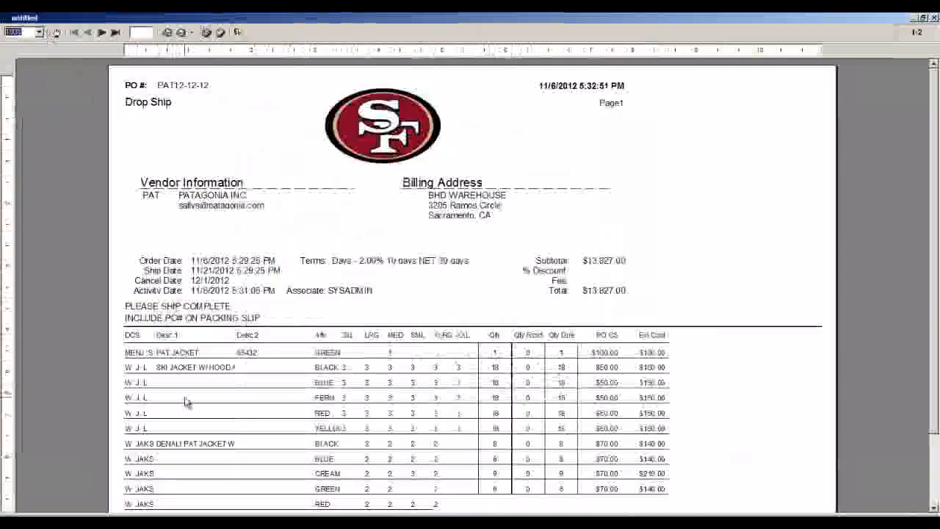
mouse_move(213, 476)
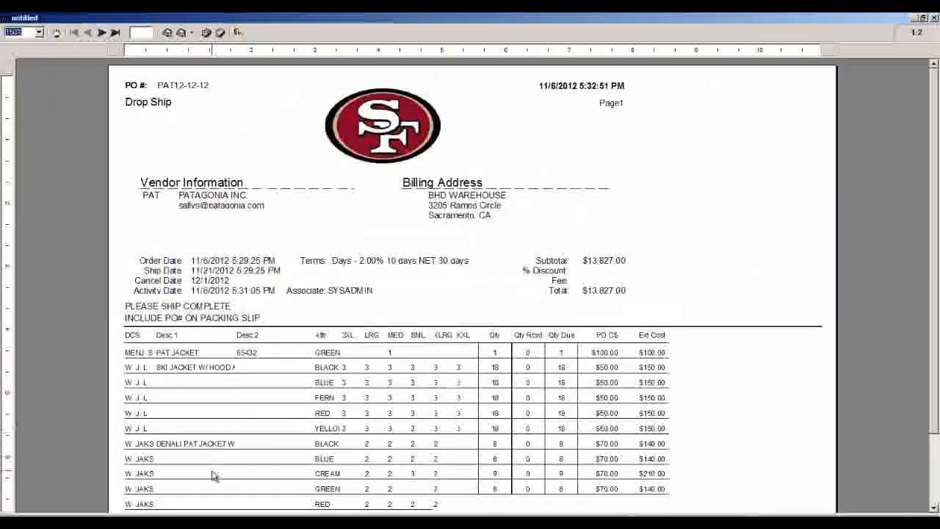
mouse_move(201, 397)
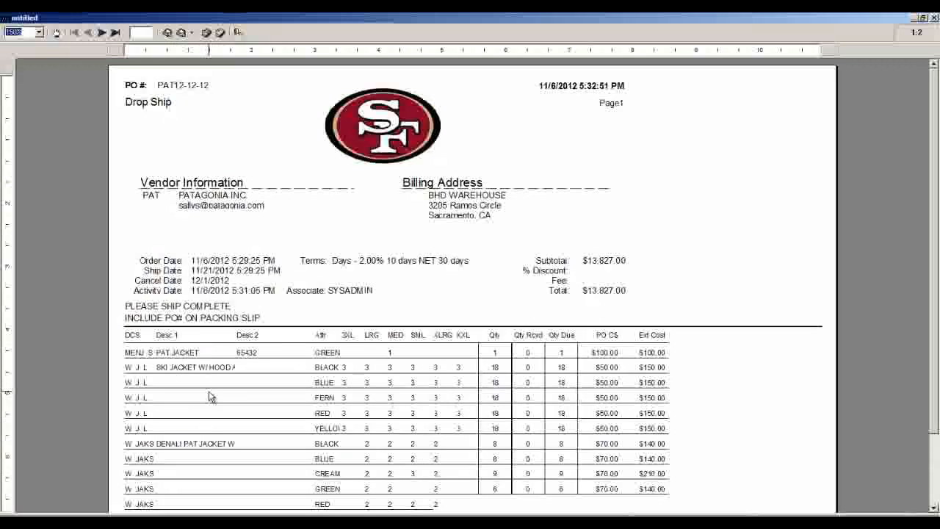
mouse_move(246, 380)
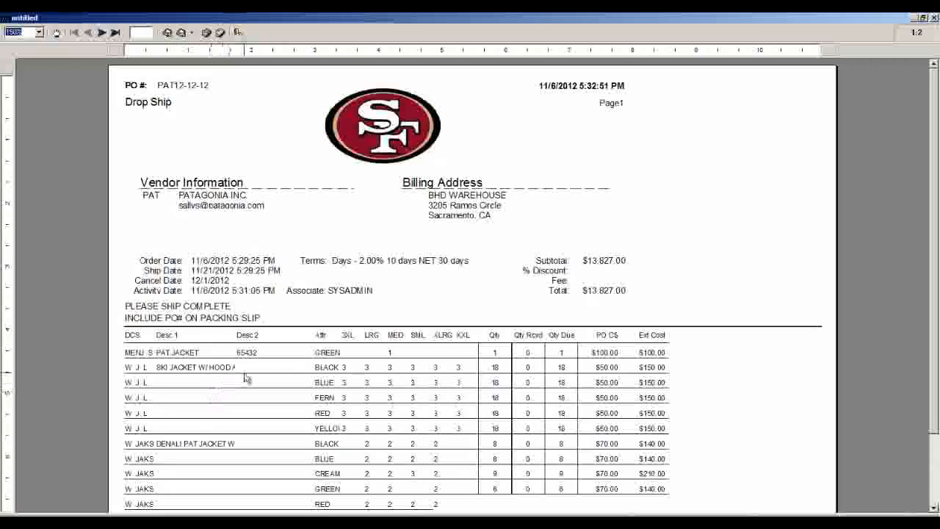
left_click(181, 32)
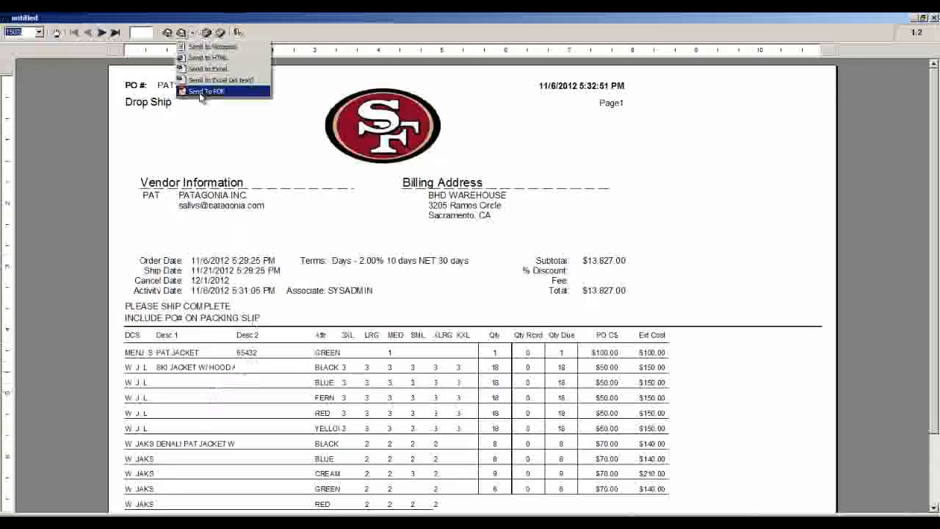
- Export the PAT12-12-12 purchase order to PDF
left_click(210, 91)
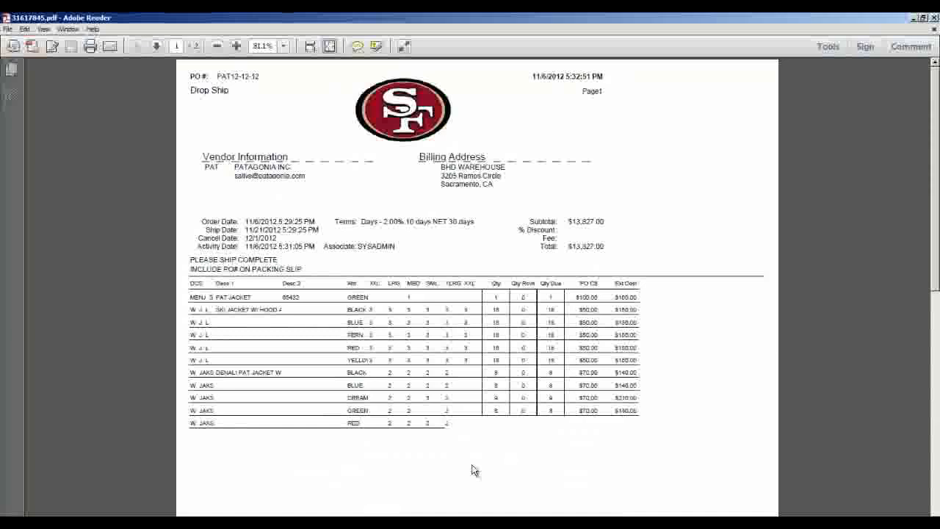
mouse_move(184, 57)
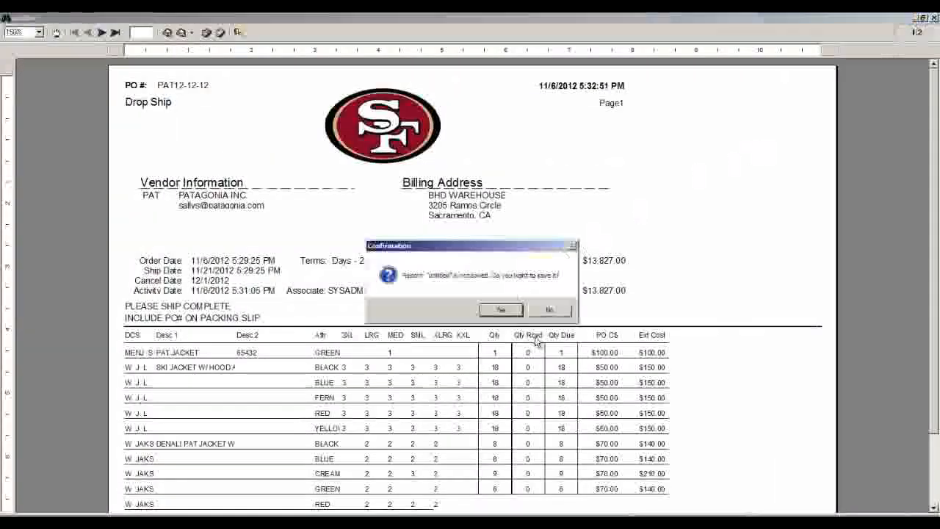
- Answer the save-report prompt, reopen the print preview, and zoom it to 150%
left_click(501, 309)
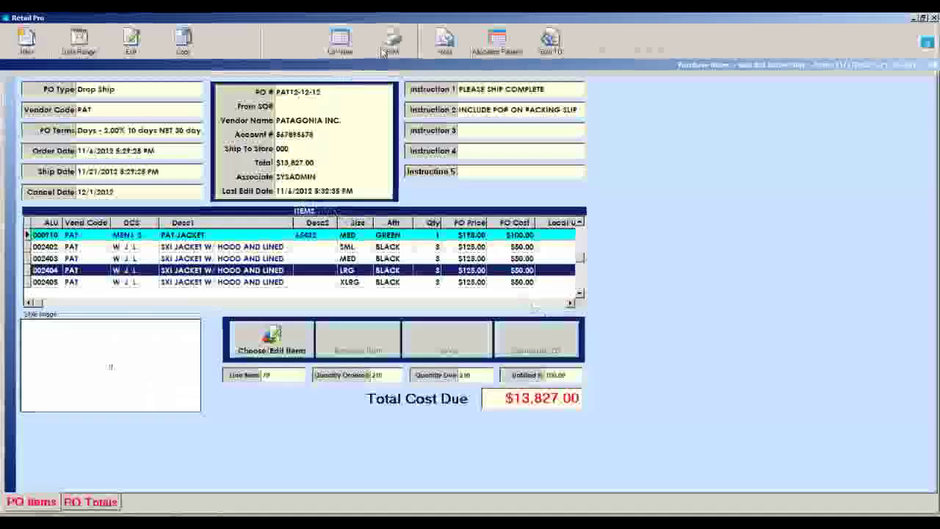
left_click(392, 38)
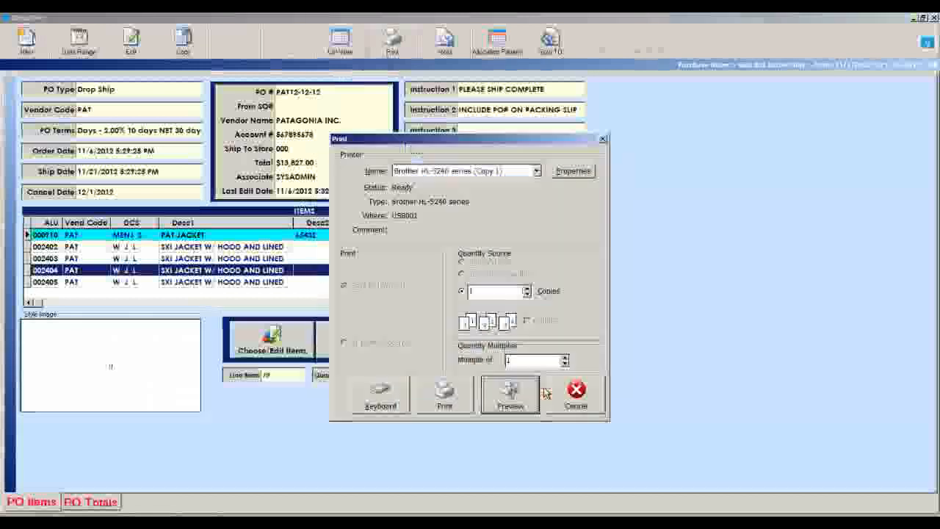
left_click(576, 389)
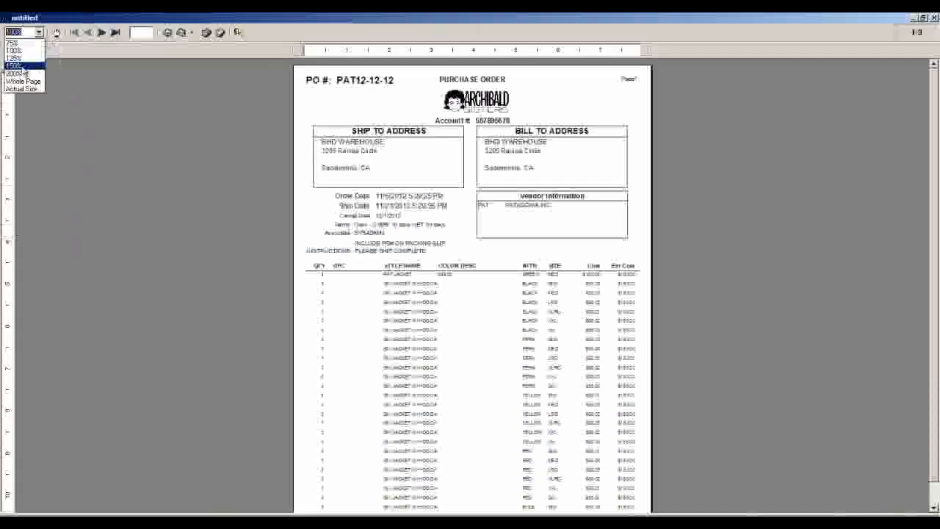
left_click(18, 70)
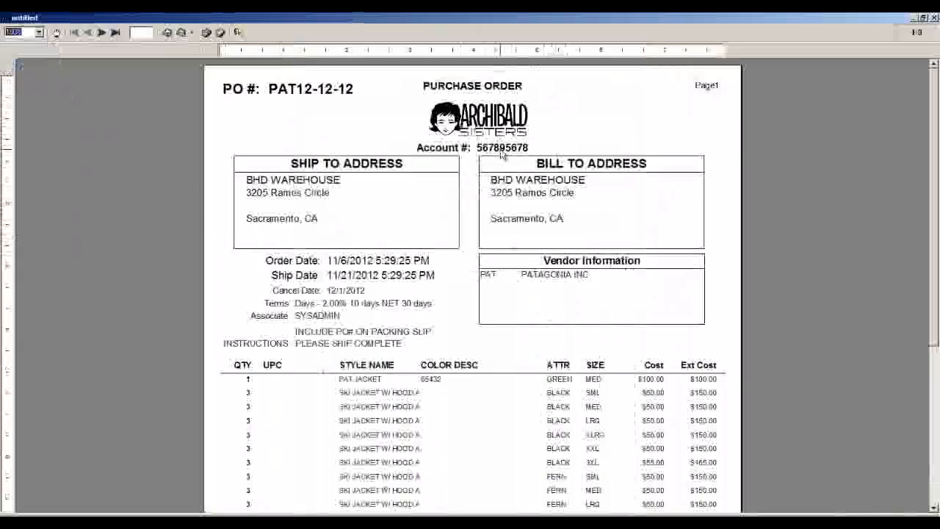
mouse_move(400, 163)
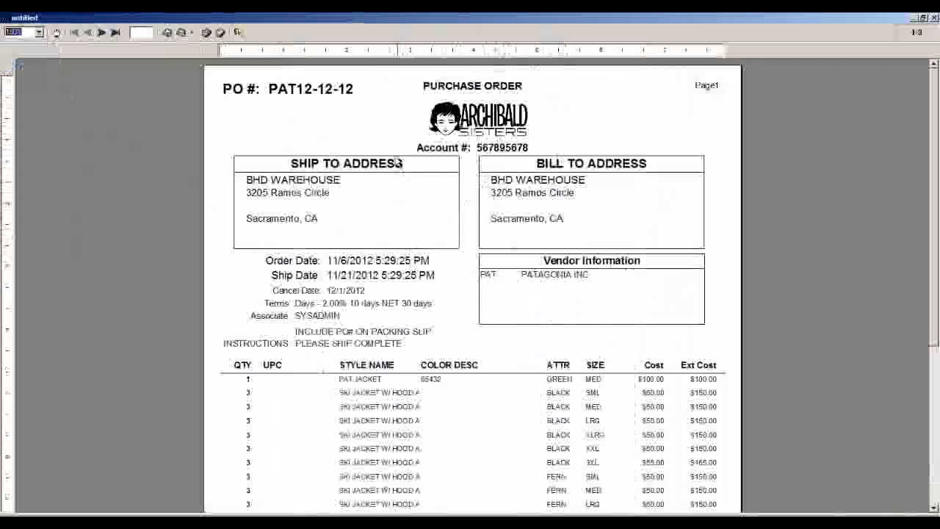
mouse_move(615, 311)
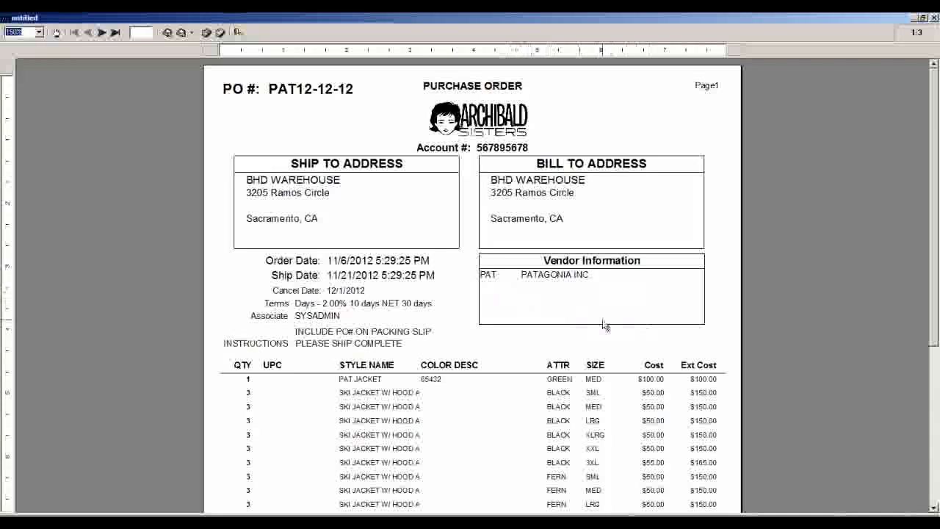
mouse_move(289, 369)
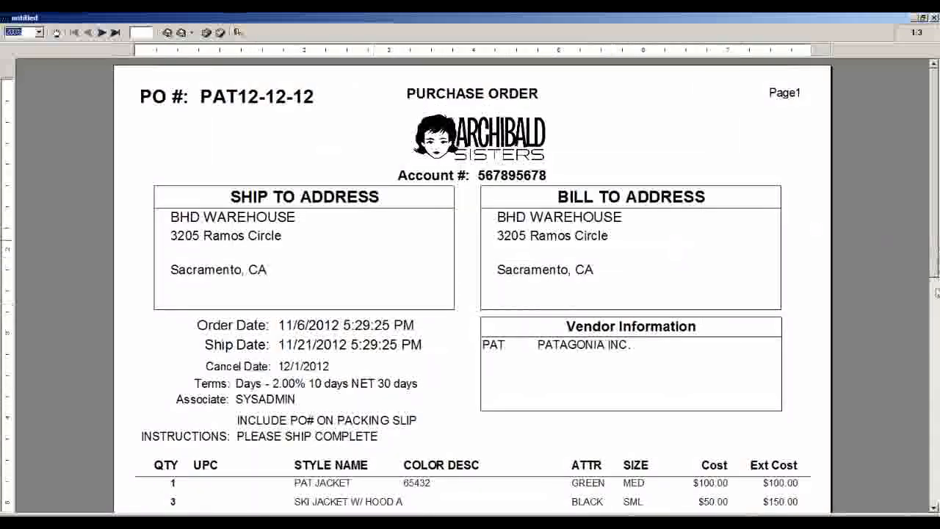
scroll("down", 3)
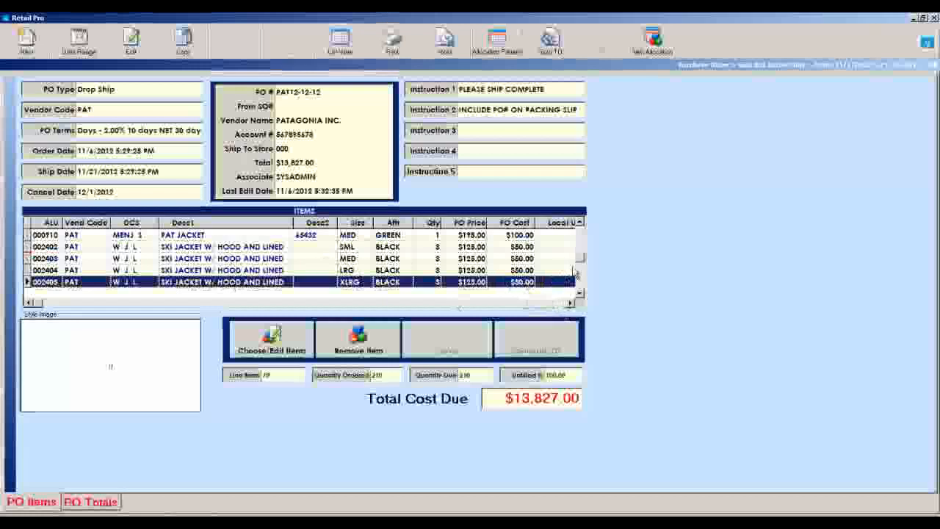
- Scroll down the PO items and select the MED PAT SKI JACKET LINED row
scroll("down", 3)
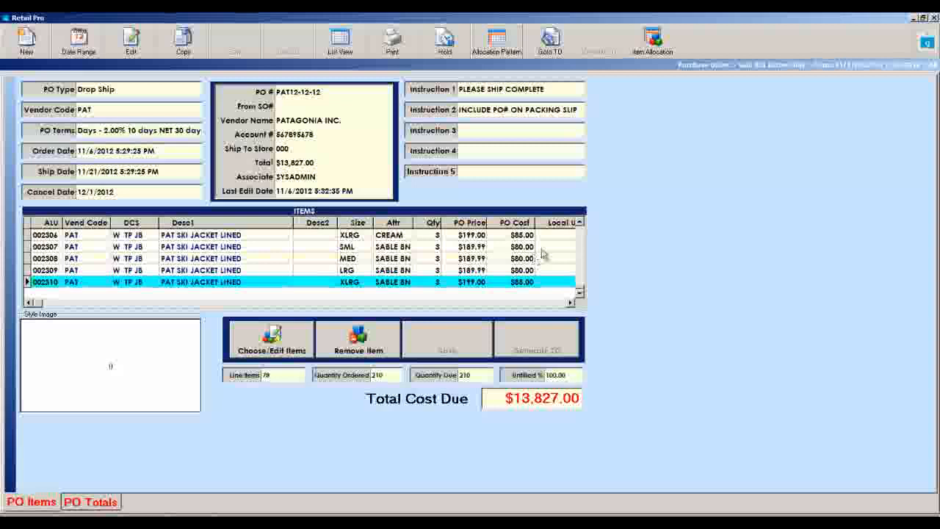
left_click(199, 258)
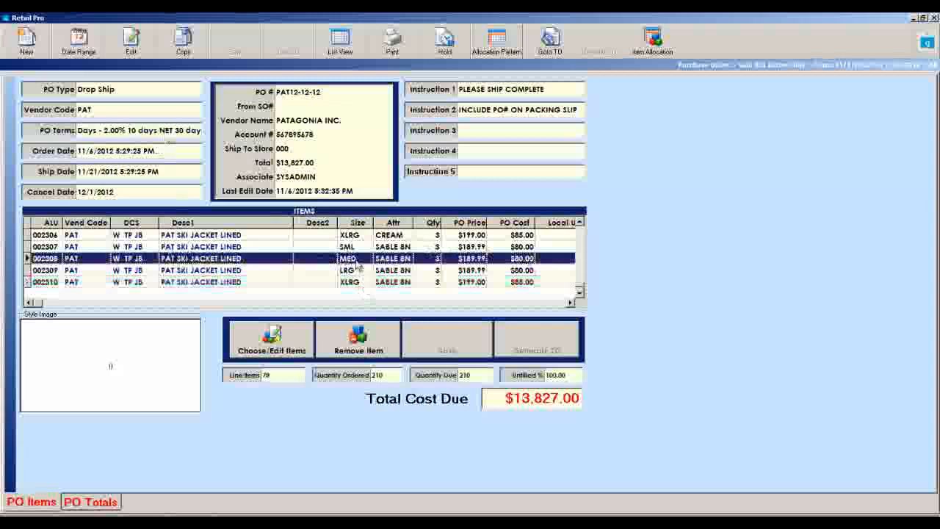
mouse_move(386, 91)
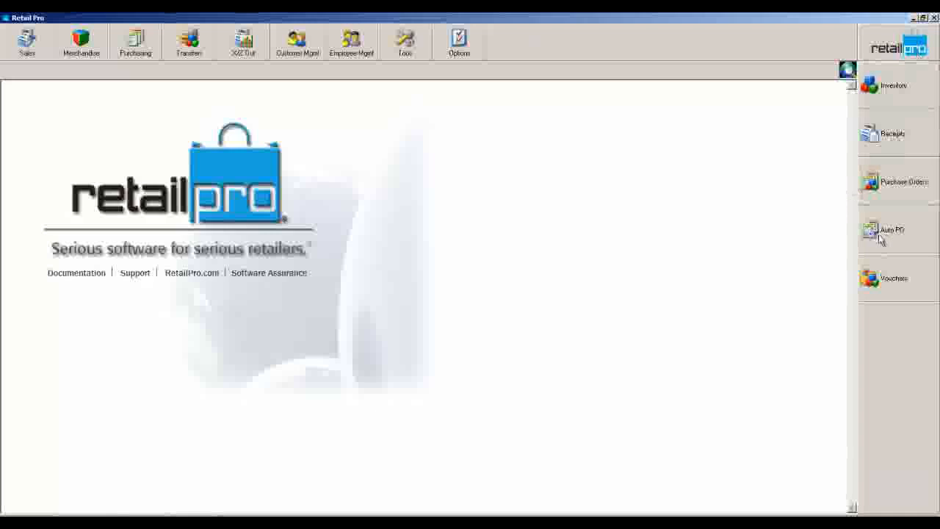
mouse_move(911, 242)
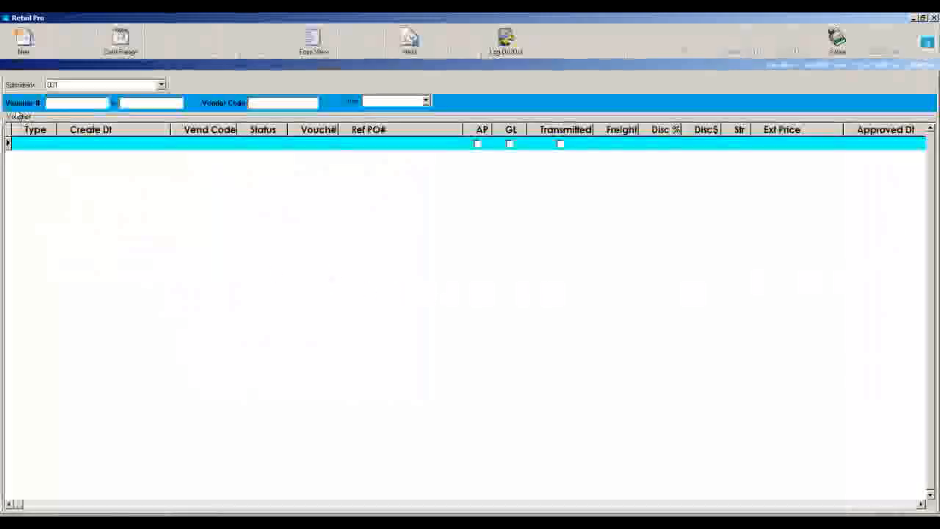
- Create a new, blank receive voucher from the Vouchers list
left_click(24, 41)
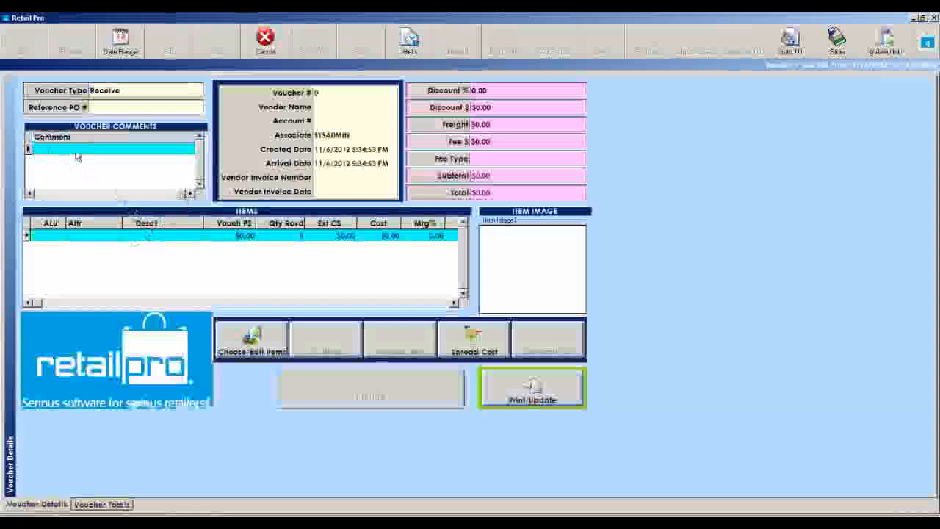
- Look up purchase order PAT12-12-12 as the voucher's reference PO
left_click(139, 107)
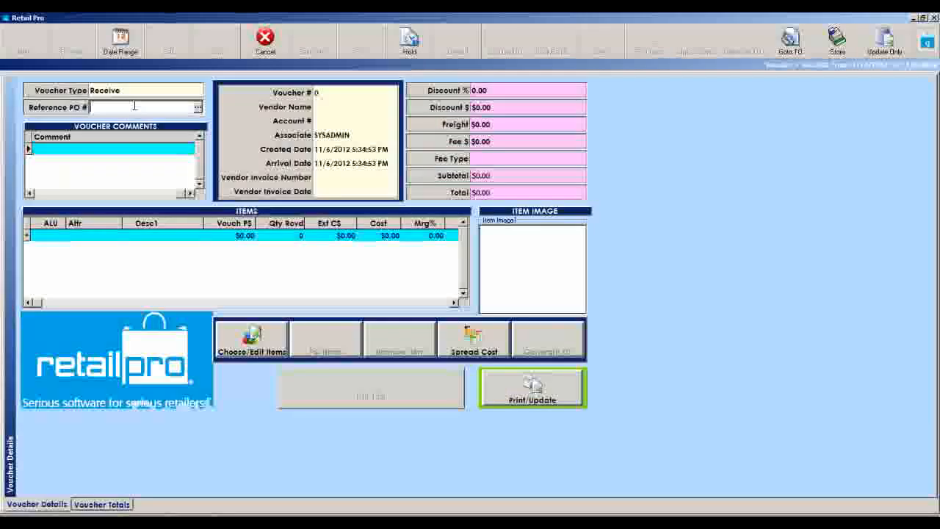
left_click(532, 387)
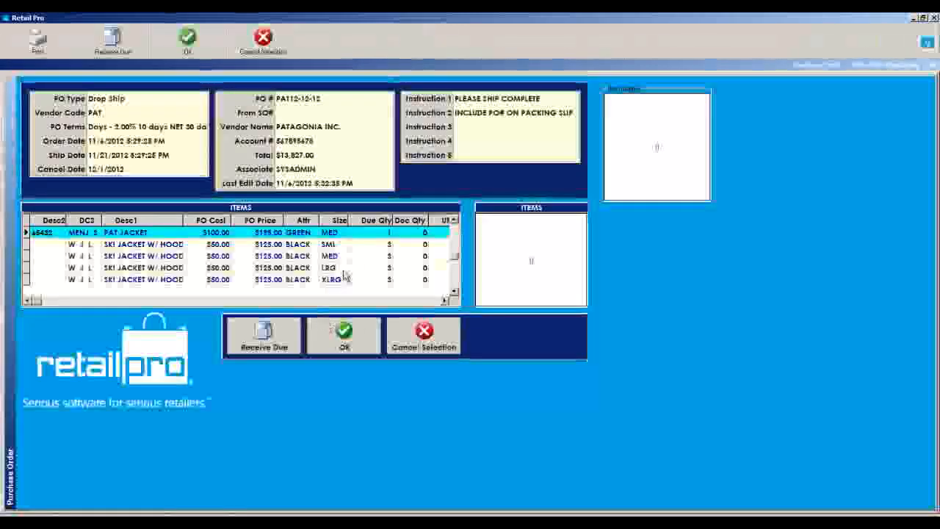
- Receive all due Patagonia jacket quantities from PAT12-12-12, totalling $13,562.00
scroll("down", 3)
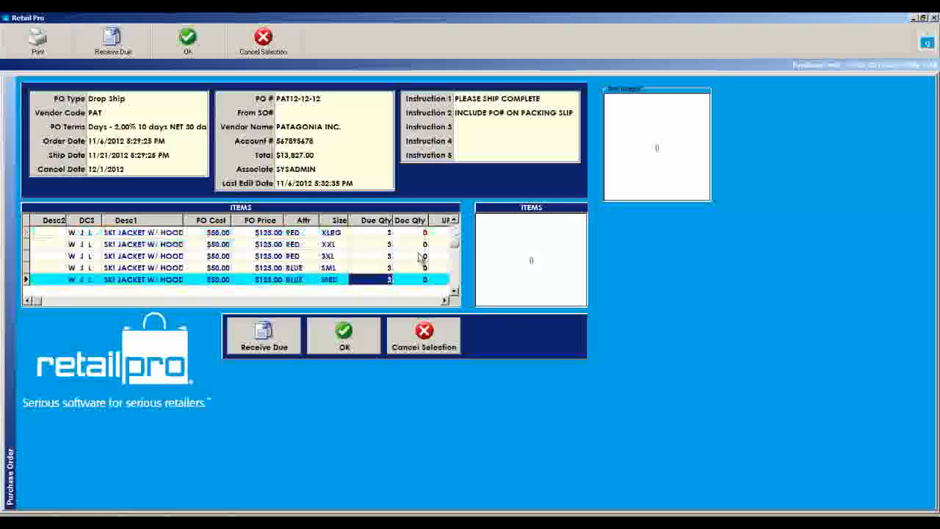
left_click(221, 255)
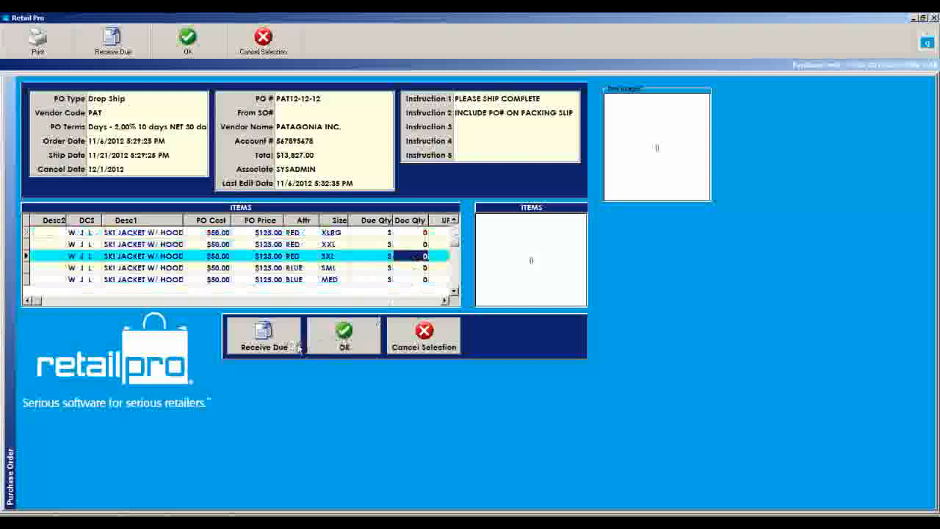
left_click(262, 335)
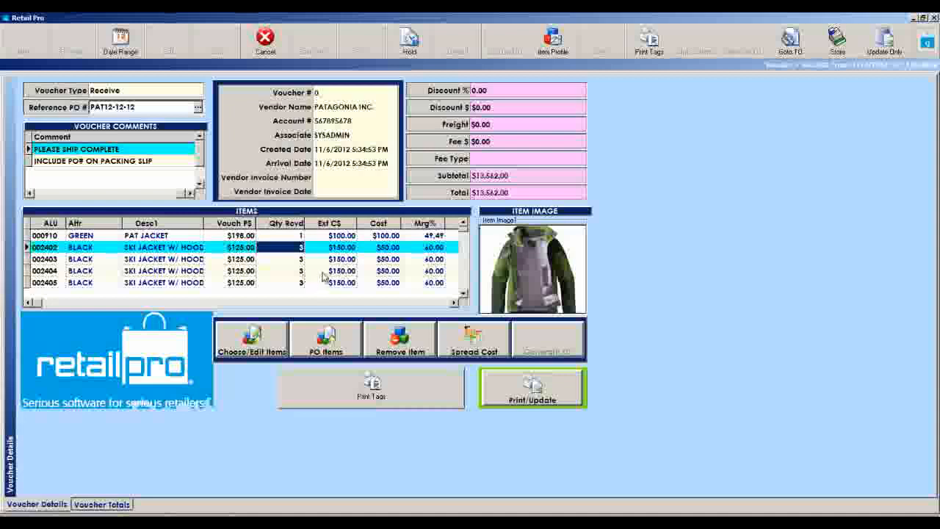
mouse_move(411, 237)
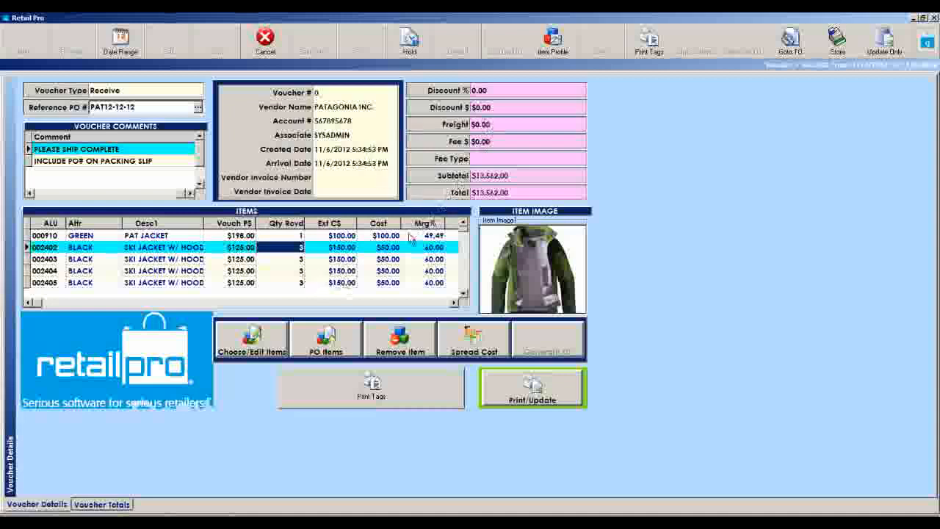
mouse_move(199, 235)
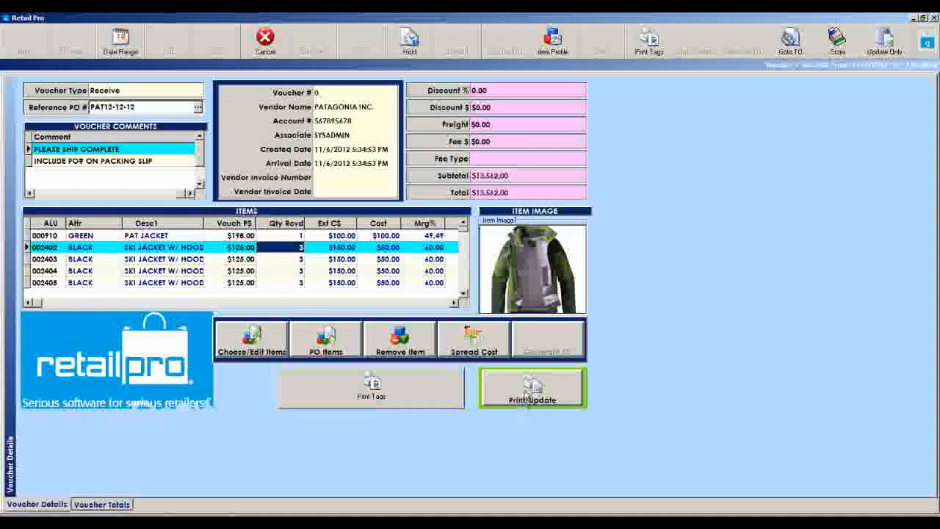
- Post voucher 99 to inventory and preview its printout at 150% without saving
left_click(532, 387)
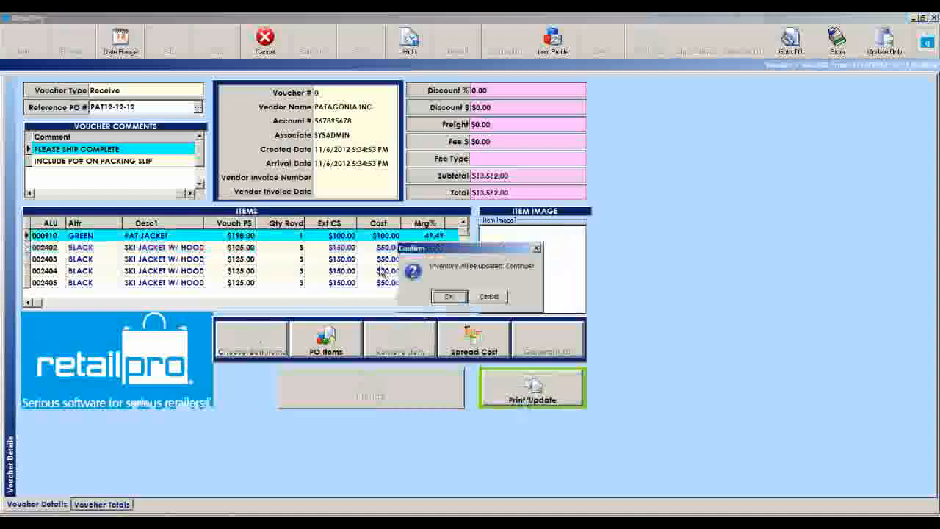
left_click(448, 296)
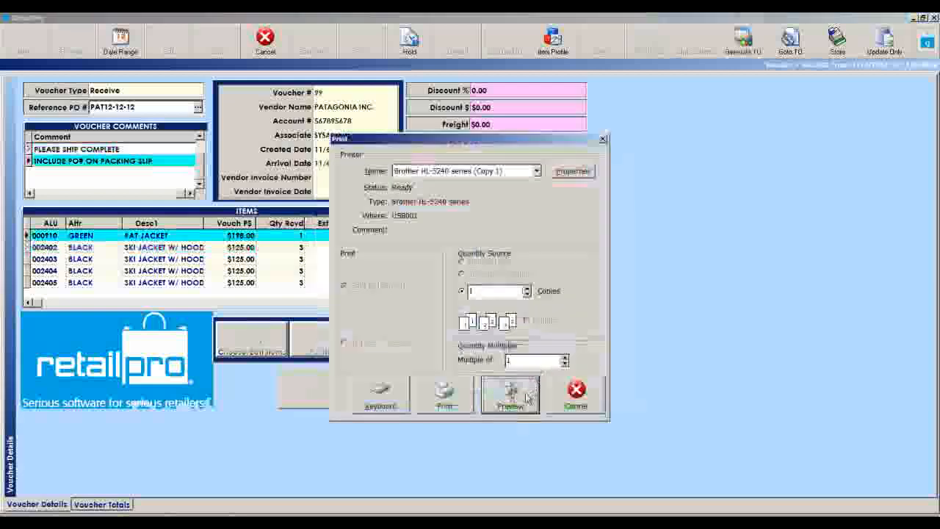
left_click(509, 394)
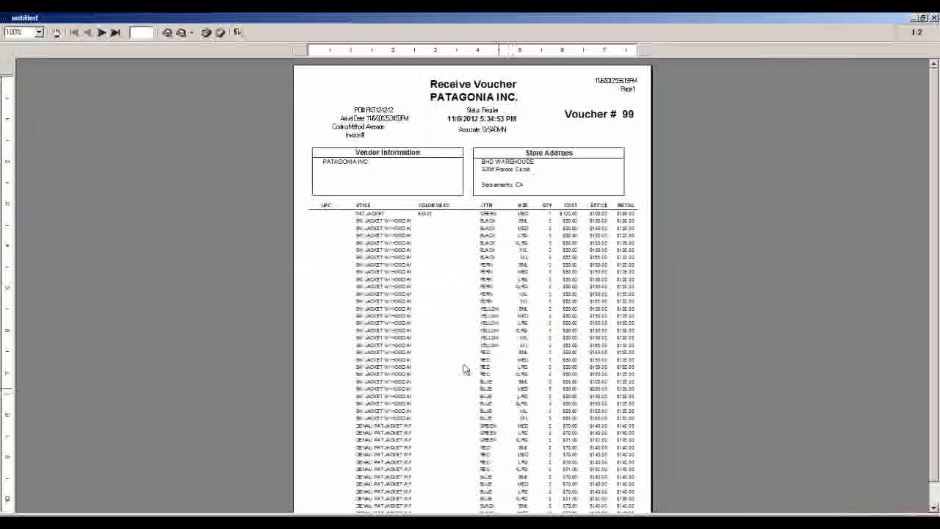
left_click(37, 32)
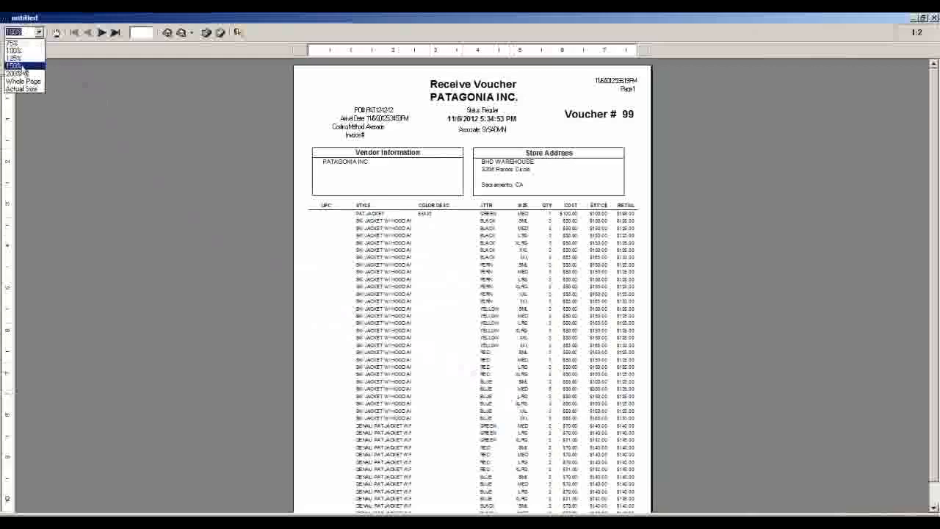
left_click(14, 68)
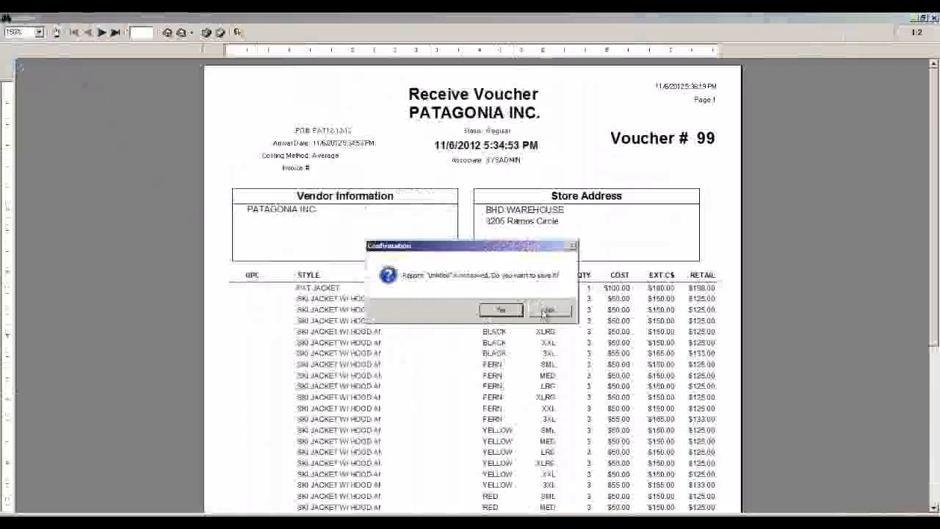
left_click(549, 310)
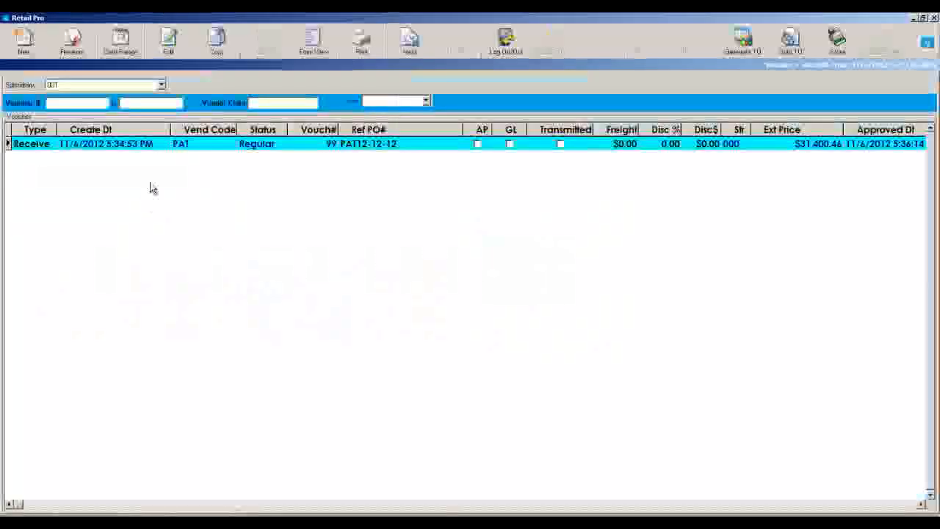
- Select voucher 99 and show it in Form View with its Patagonia items
left_click(106, 143)
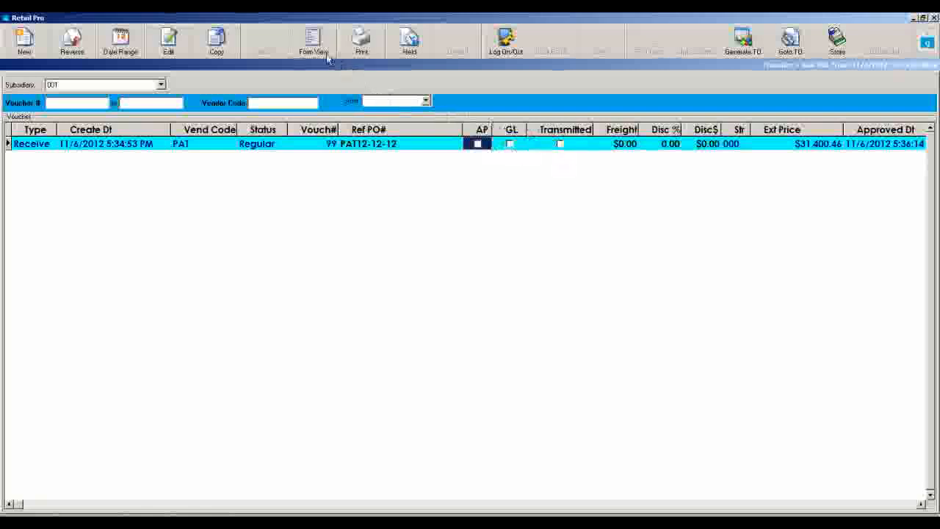
left_click(312, 40)
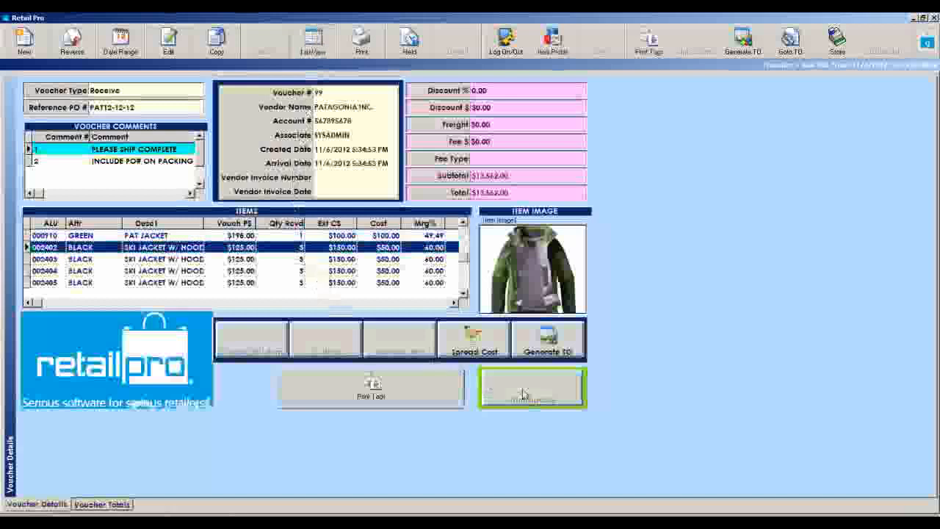
mouse_move(523, 385)
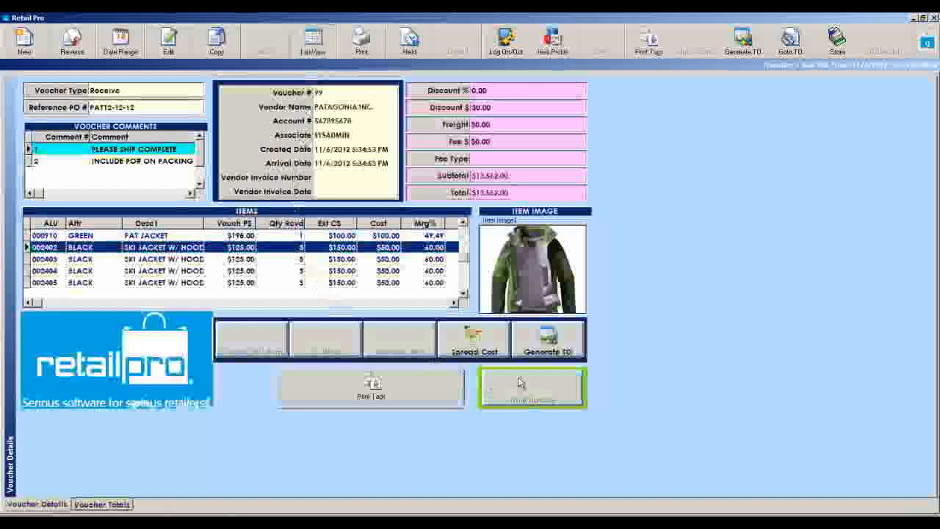
- Preview the $125.00 price tag for the received jackets at 150% zoom
left_click(531, 387)
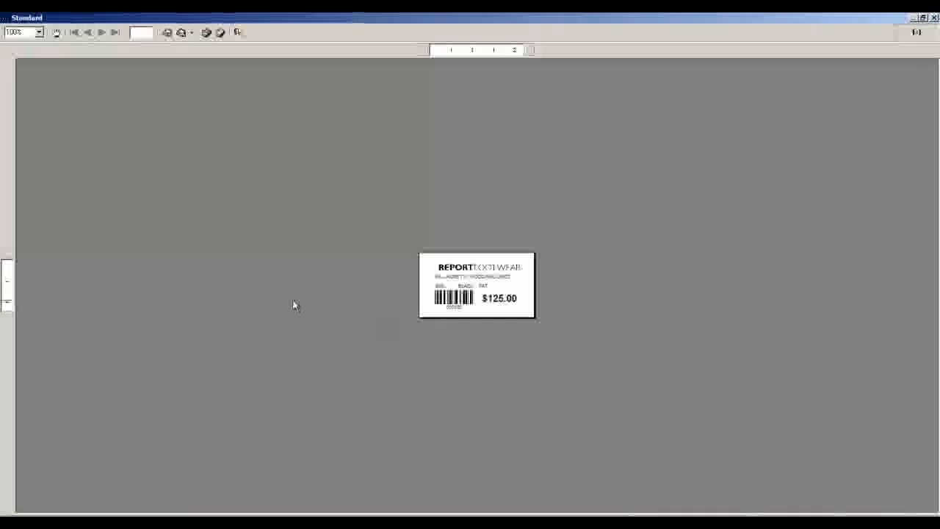
left_click(38, 31)
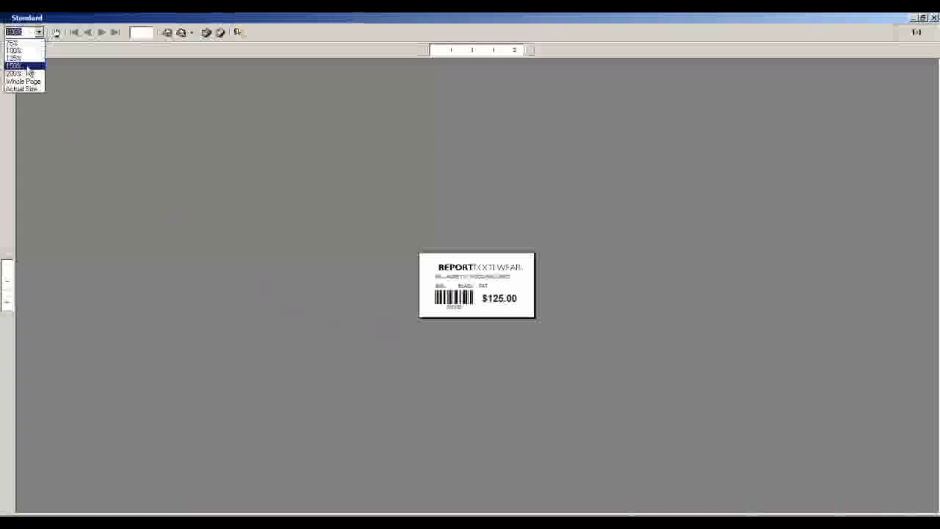
left_click(13, 66)
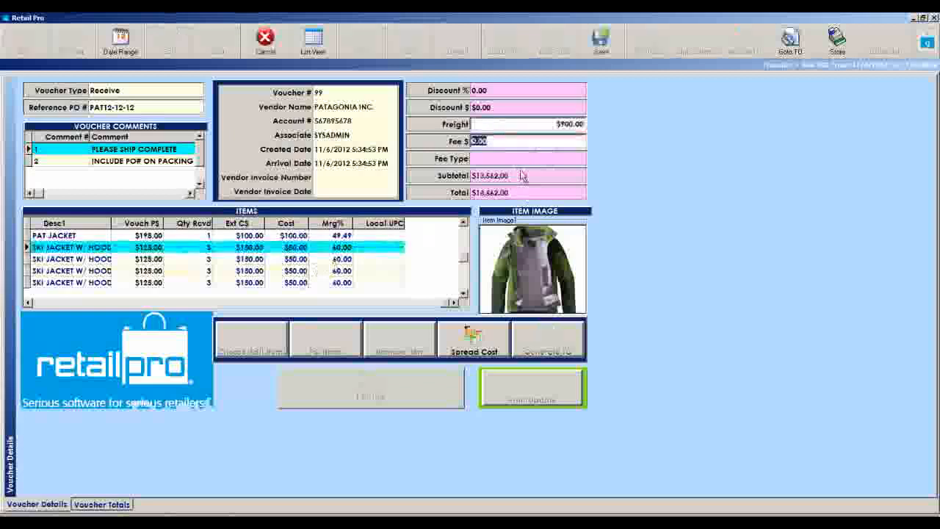
- Spread the $900 freight into the jacket item costs
left_click(473, 339)
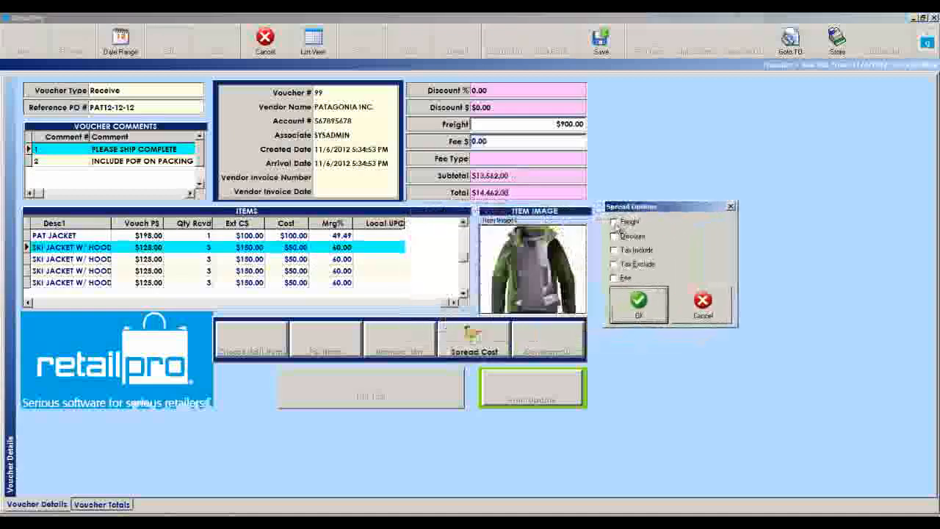
left_click(616, 221)
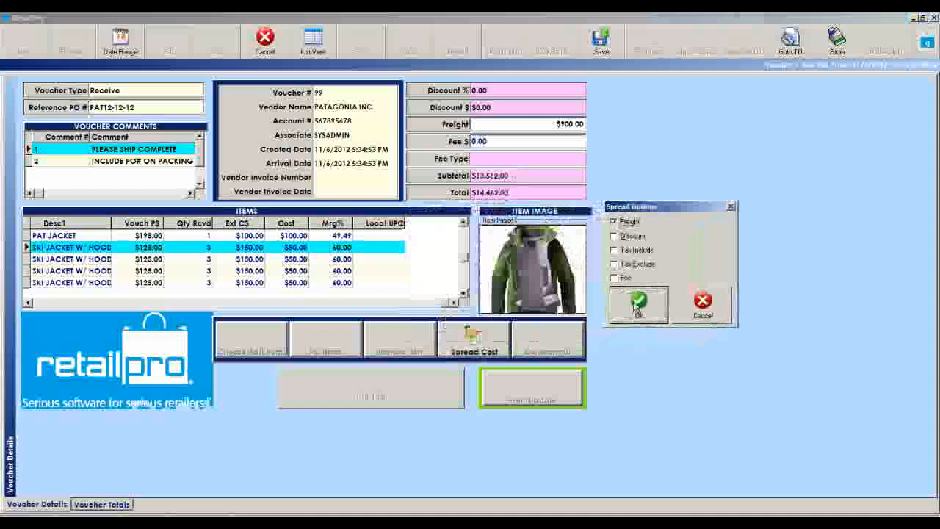
left_click(637, 305)
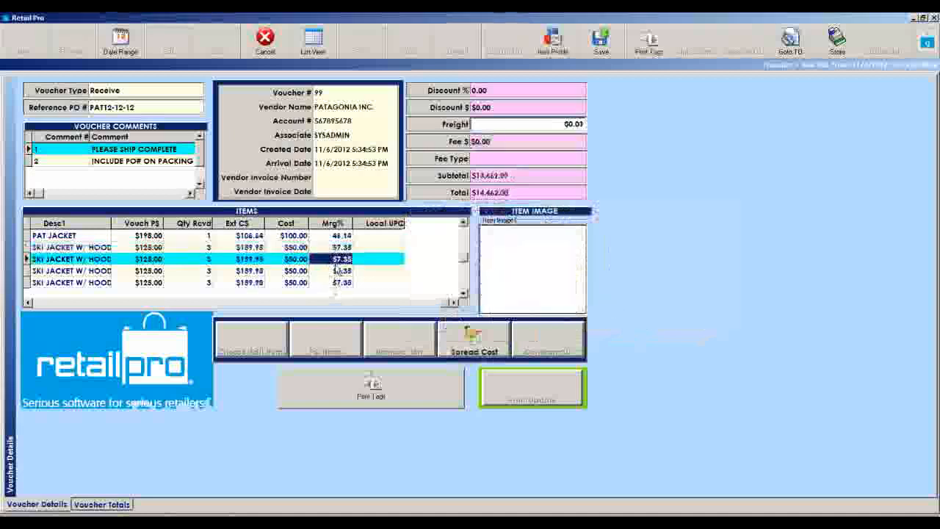
- Rerun Spread Cost with no options, returning freight to the header and margins to 60%
left_click(66, 247)
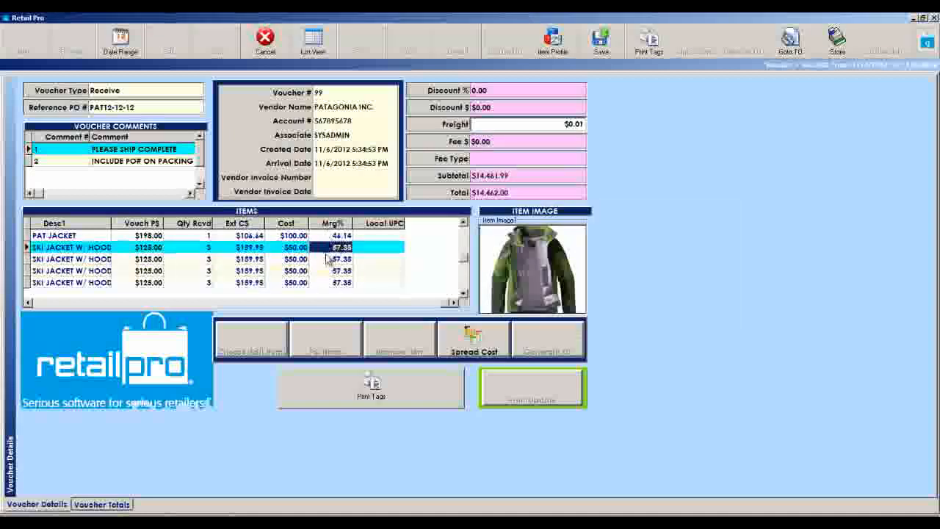
left_click(474, 338)
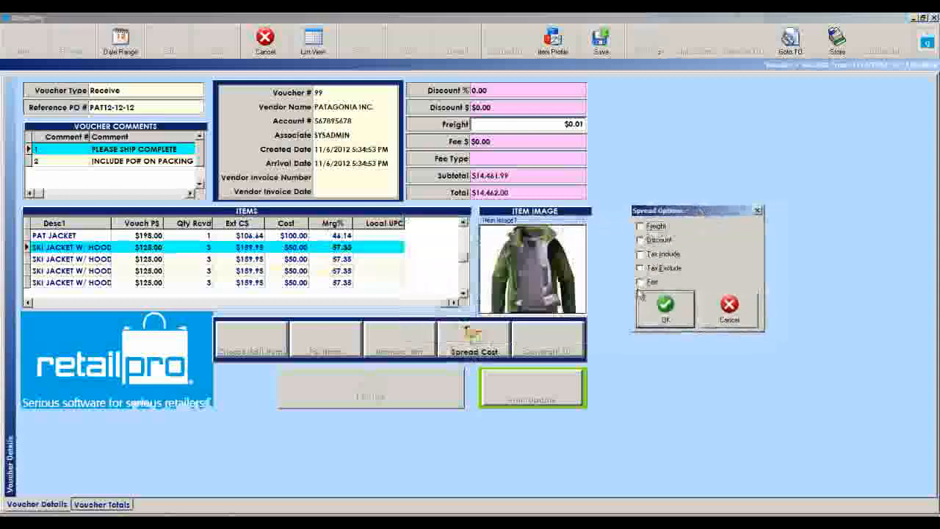
left_click(664, 308)
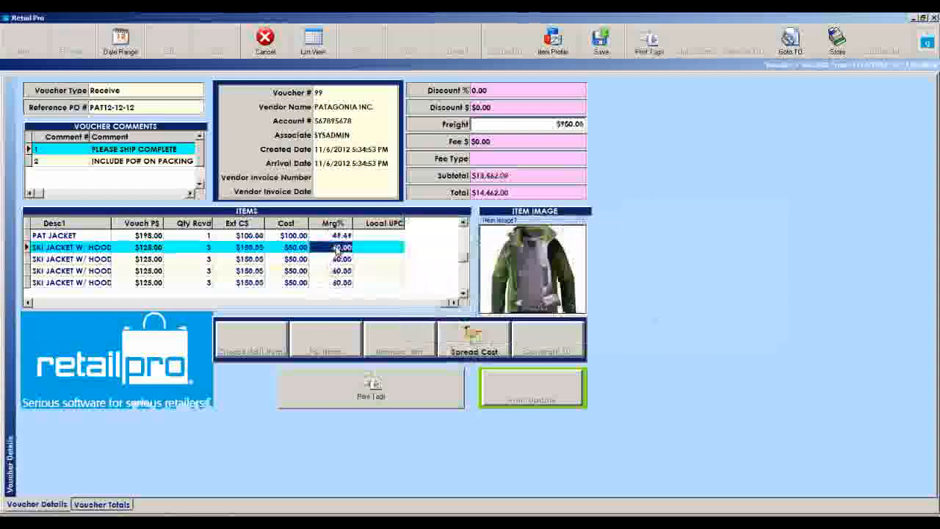
left_click(330, 247)
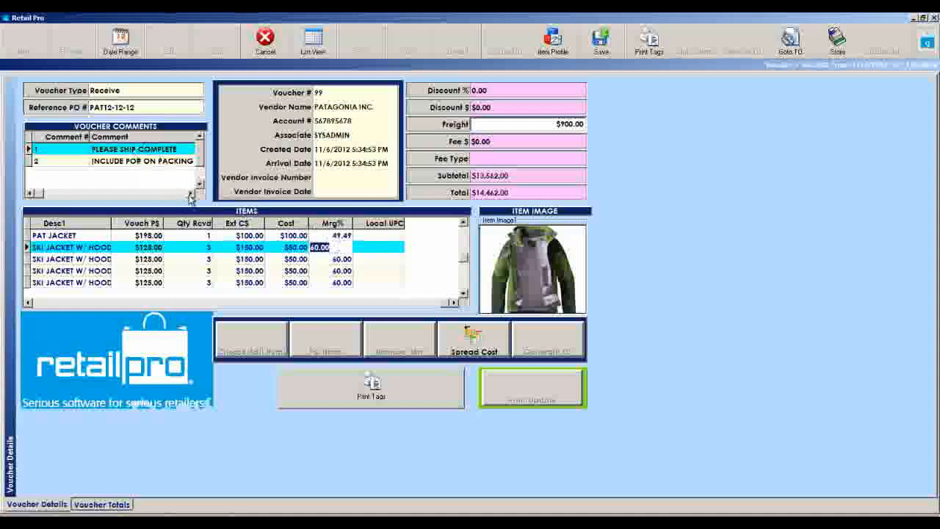
- Enter vendor invoice number 2345678 and invoice date 11/7/2012 in the voucher totals
left_click(102, 504)
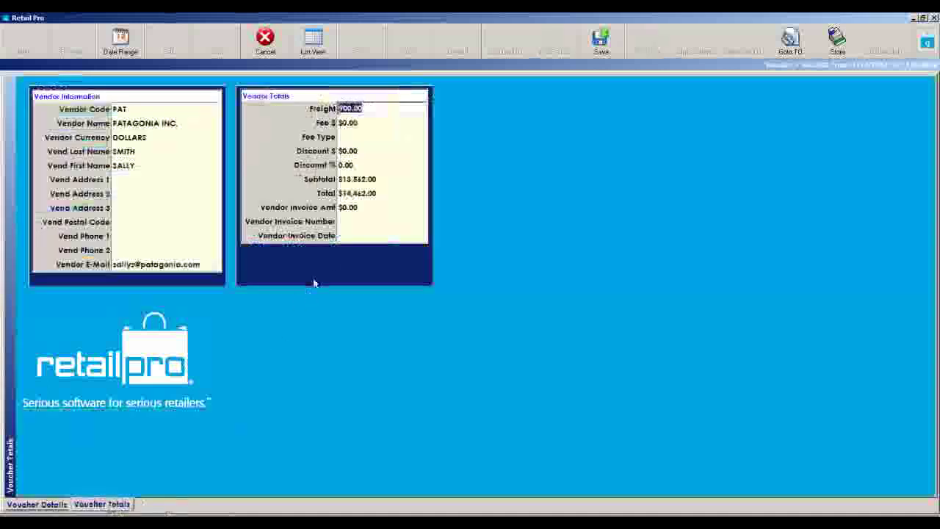
type("2345678")
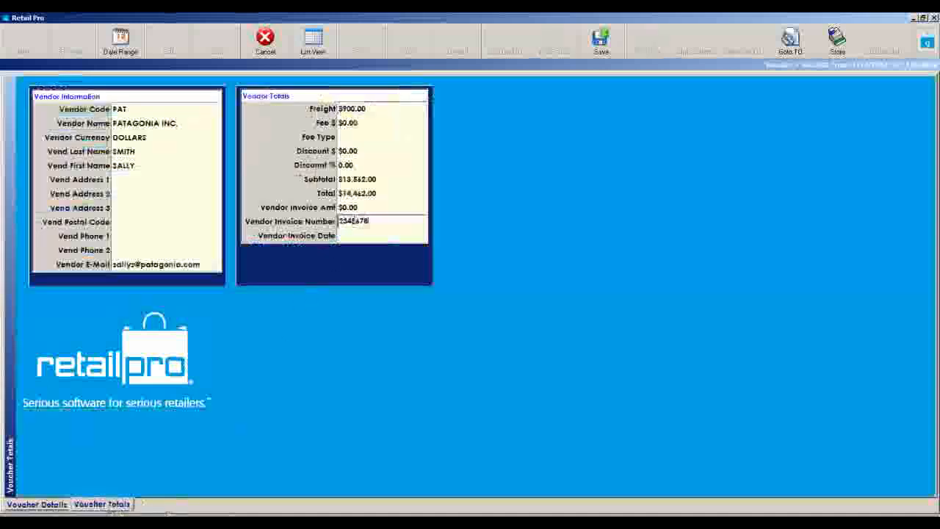
left_click(421, 235)
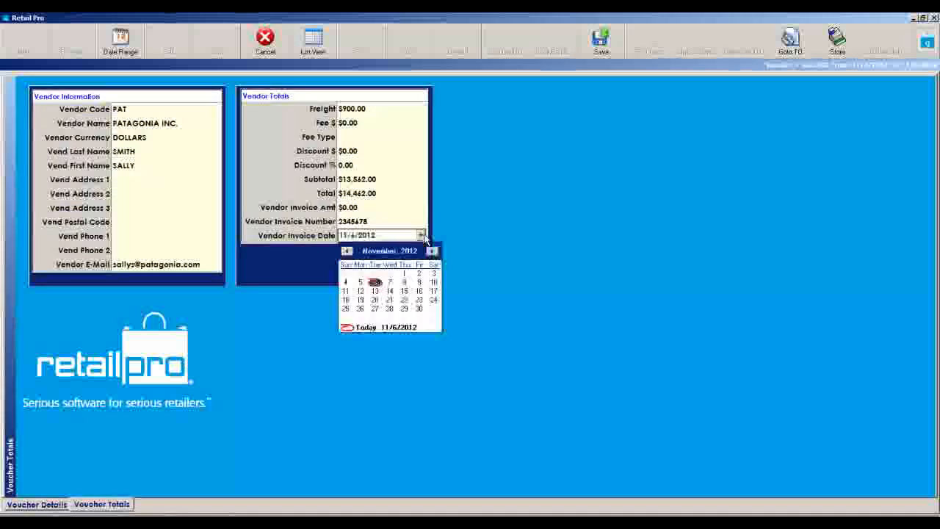
left_click(390, 283)
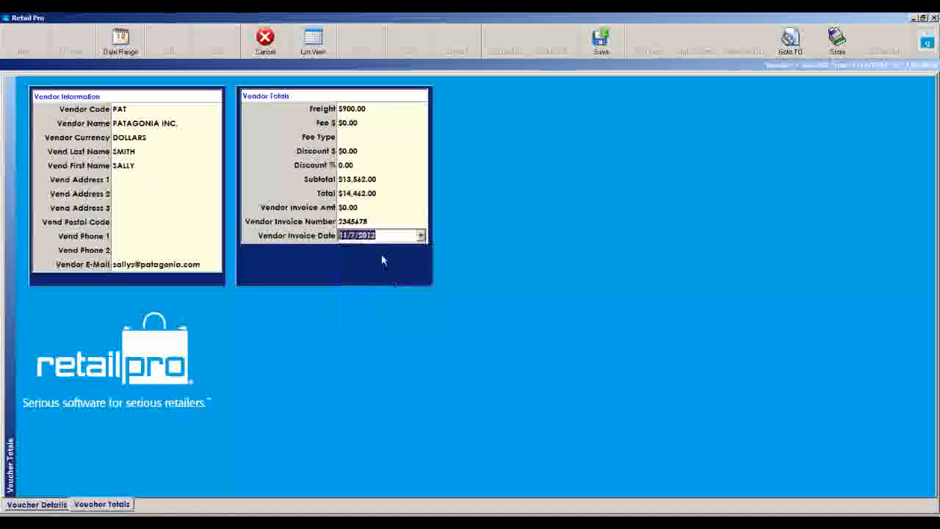
mouse_move(395, 252)
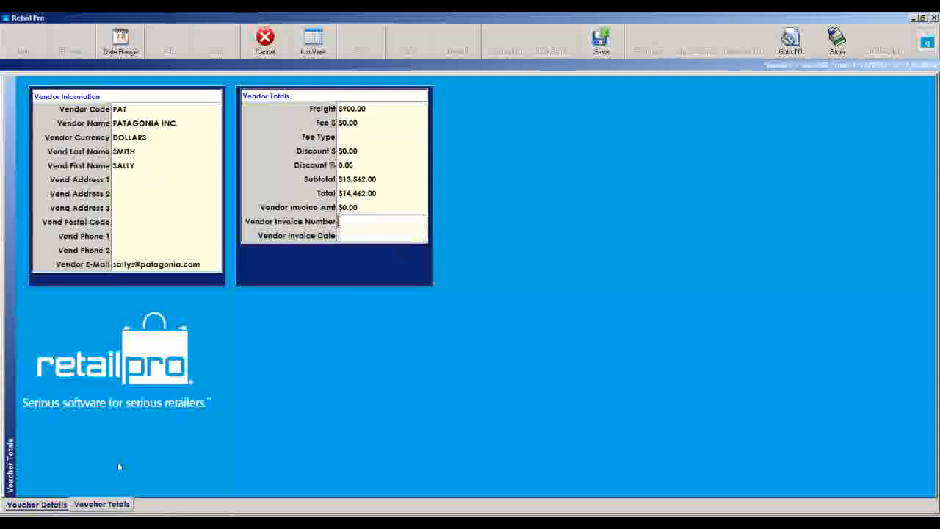
left_click(36, 504)
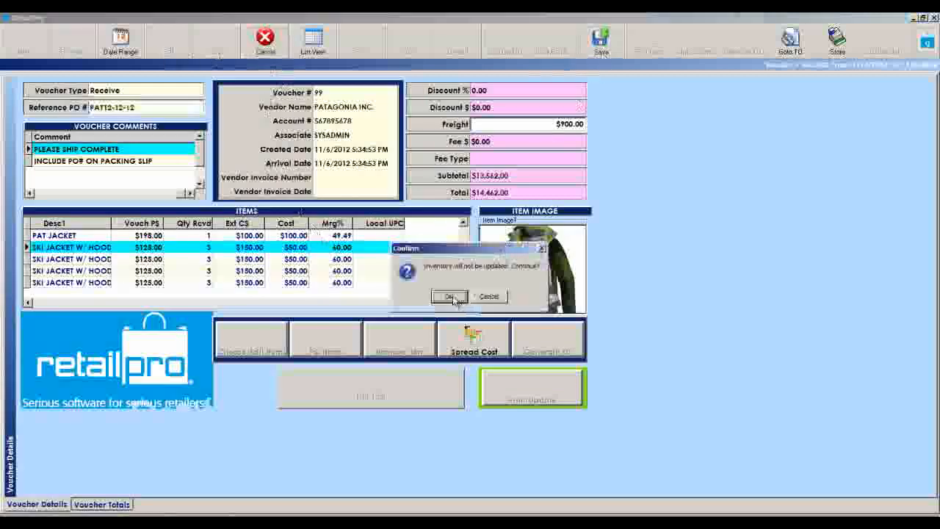
- Confirm closing voucher 99 without updating inventory
left_click(448, 296)
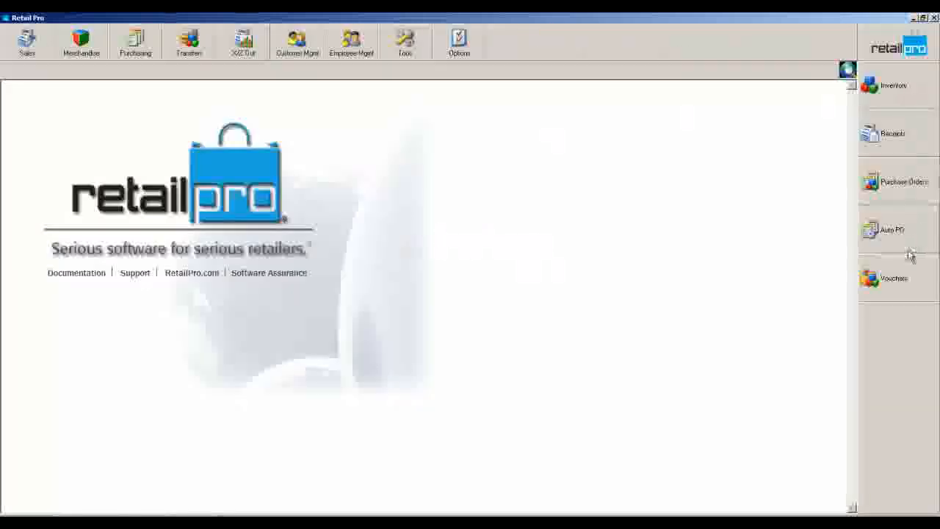
mouse_move(658, 178)
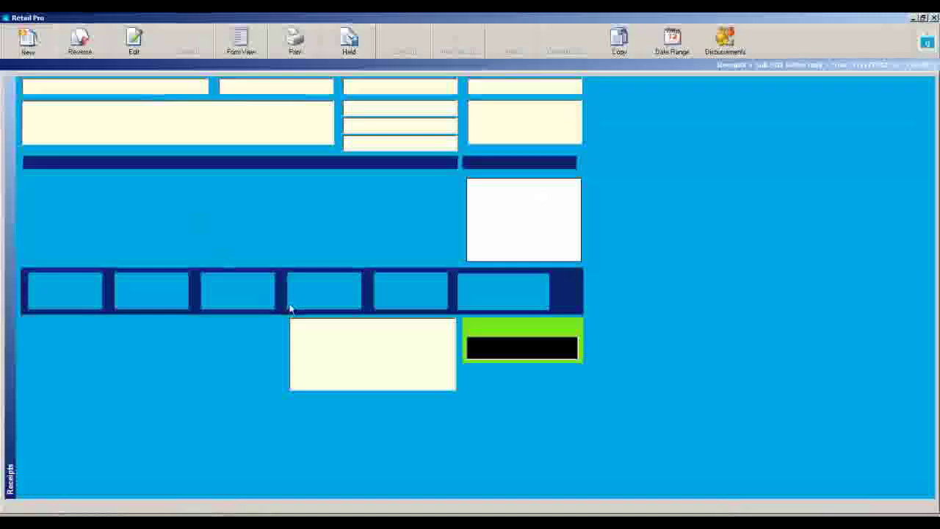
- Start a receipt billed to customer Smith, clearing the cash-drop warning, and begin adding items
left_click(28, 41)
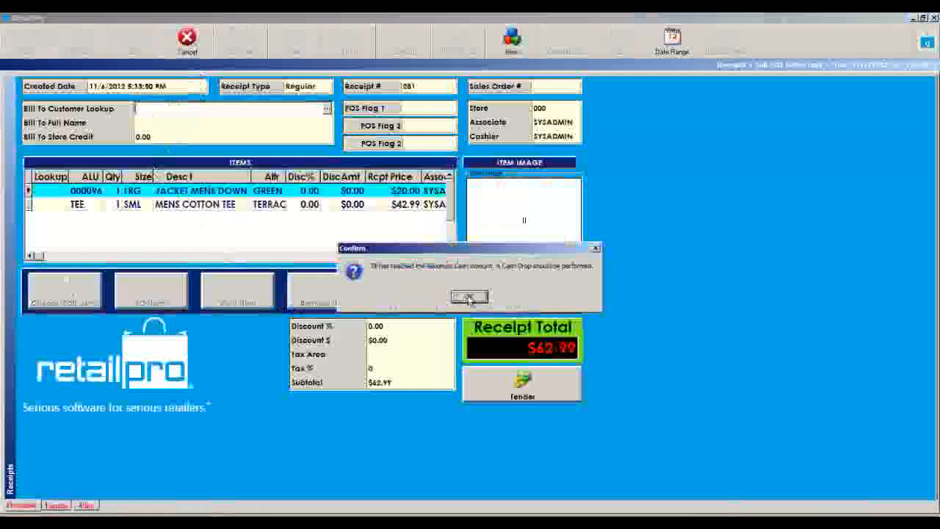
left_click(468, 296)
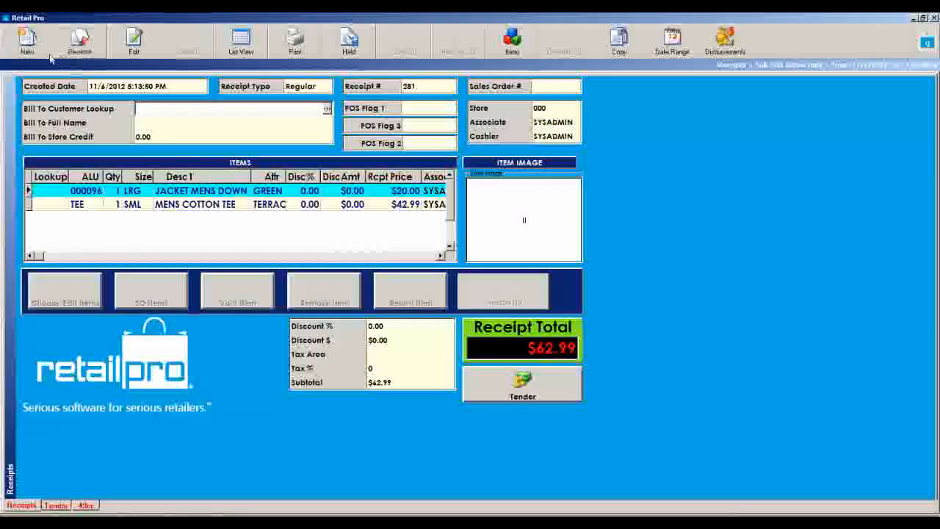
left_click(27, 40)
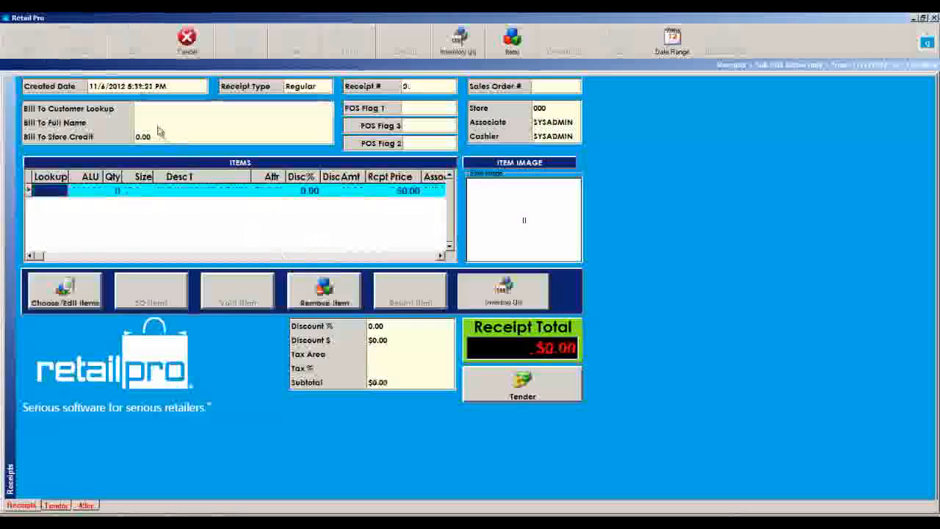
type("SMITH")
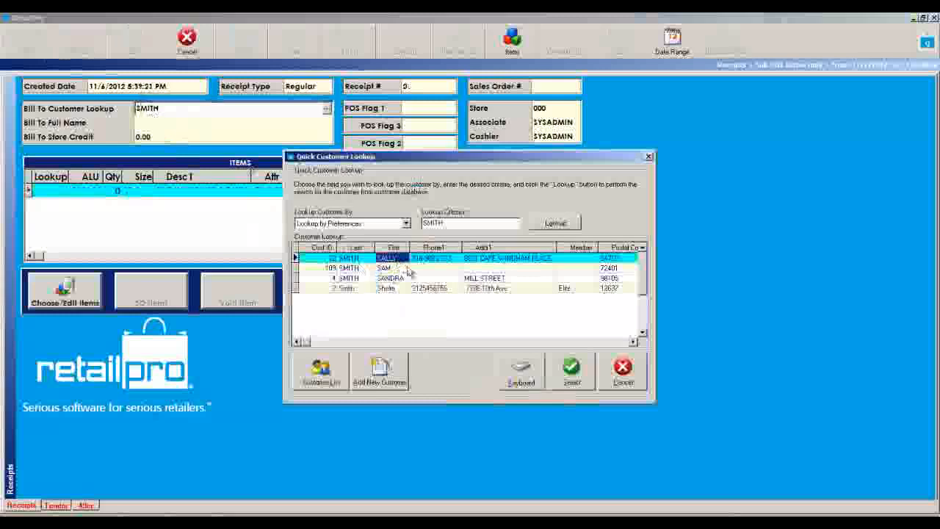
left_click(622, 371)
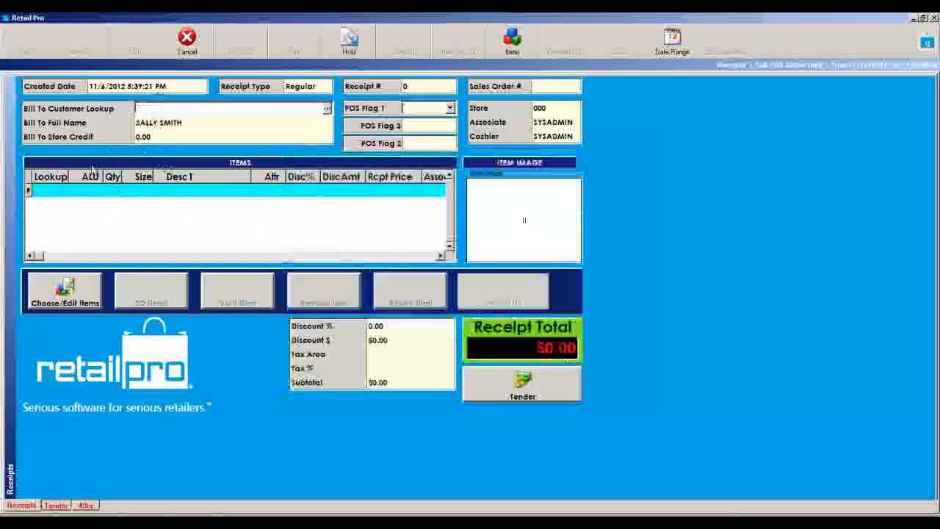
left_click(63, 290)
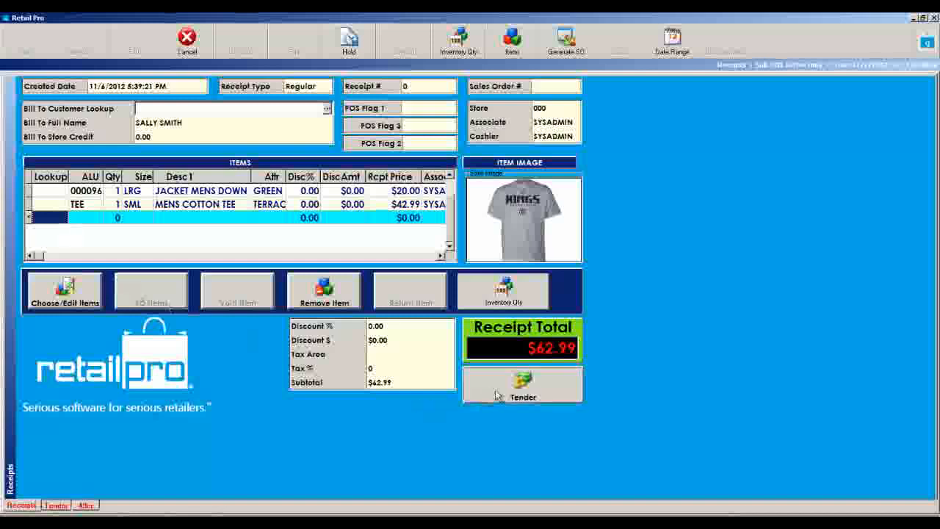
- Pay the $62.99 sale by Visa and preview the receipt with the ICDP40Col layout
left_click(522, 383)
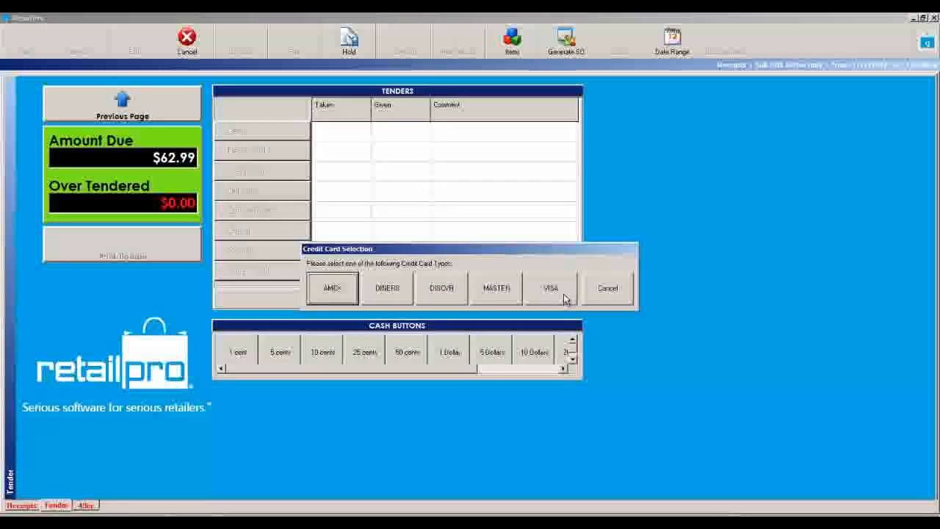
left_click(549, 288)
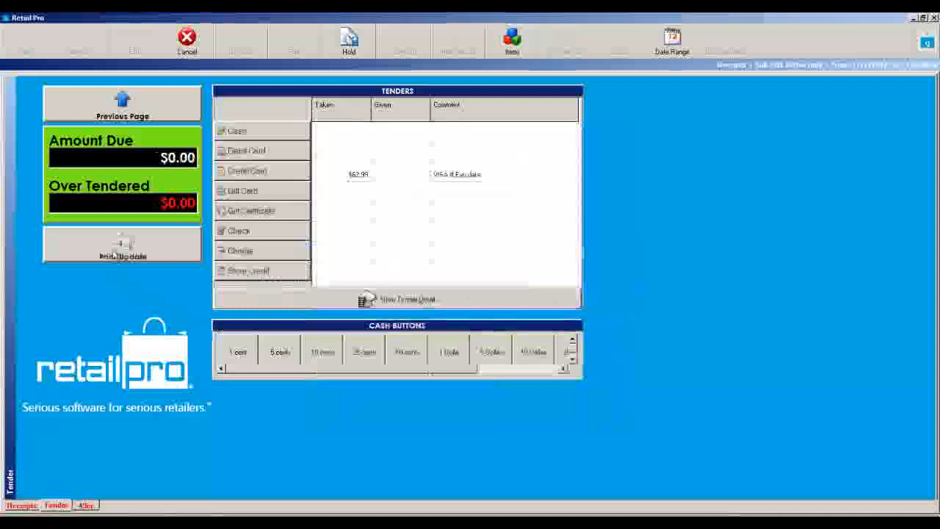
left_click(122, 244)
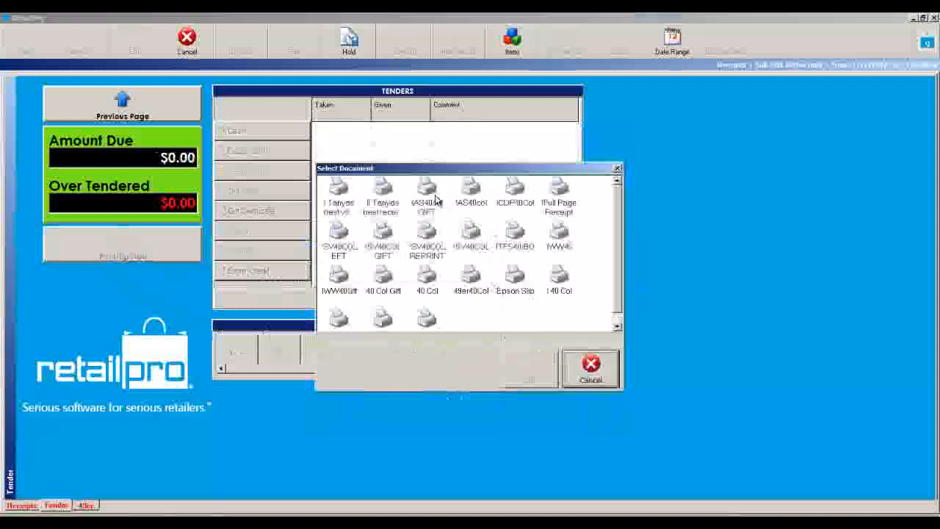
left_click(514, 187)
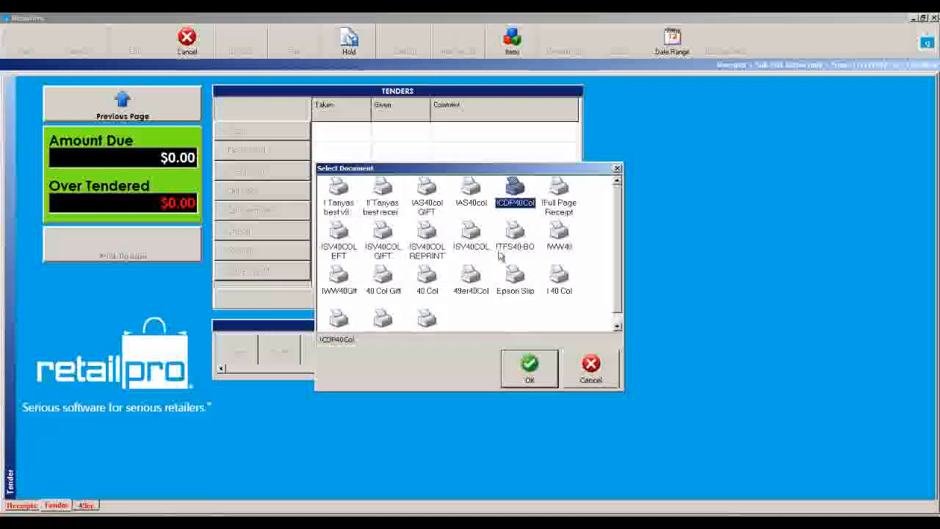
left_click(528, 365)
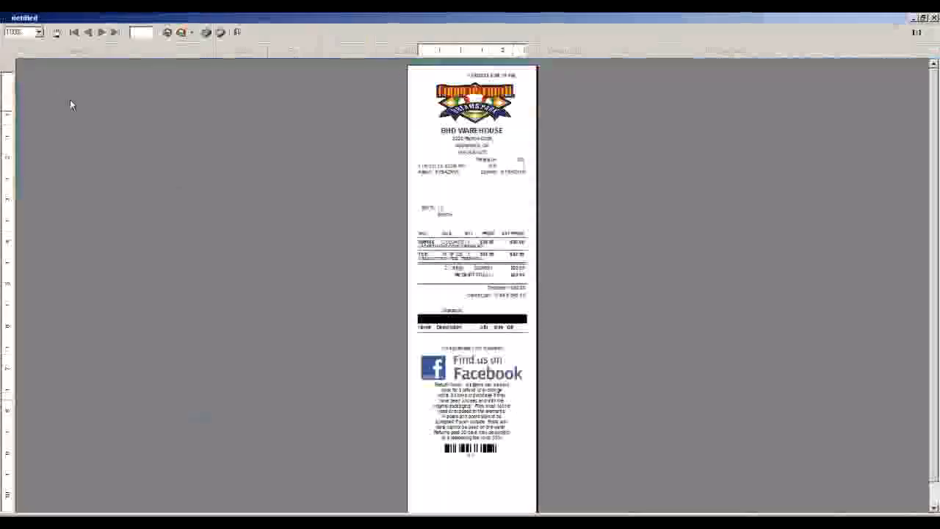
- Enlarge the receipt preview and scroll through the $62.99 receipt
left_click(38, 32)
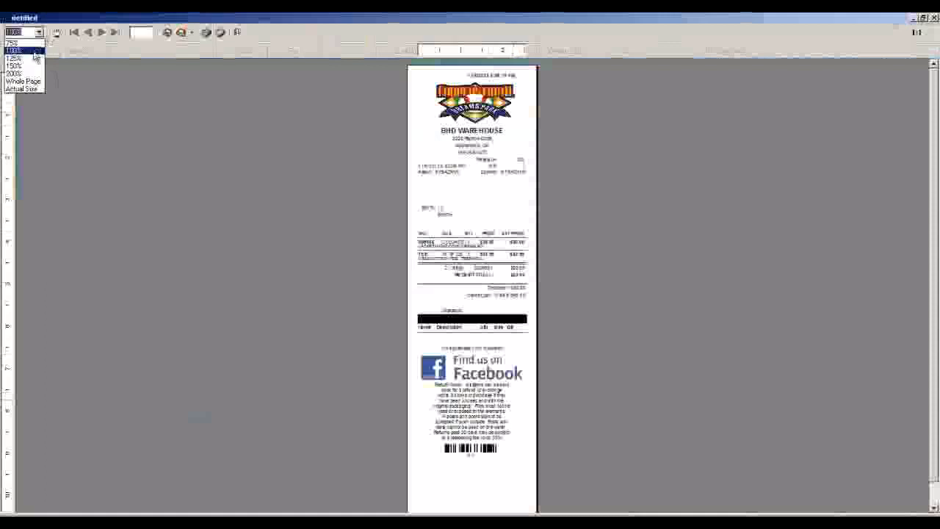
left_click(14, 50)
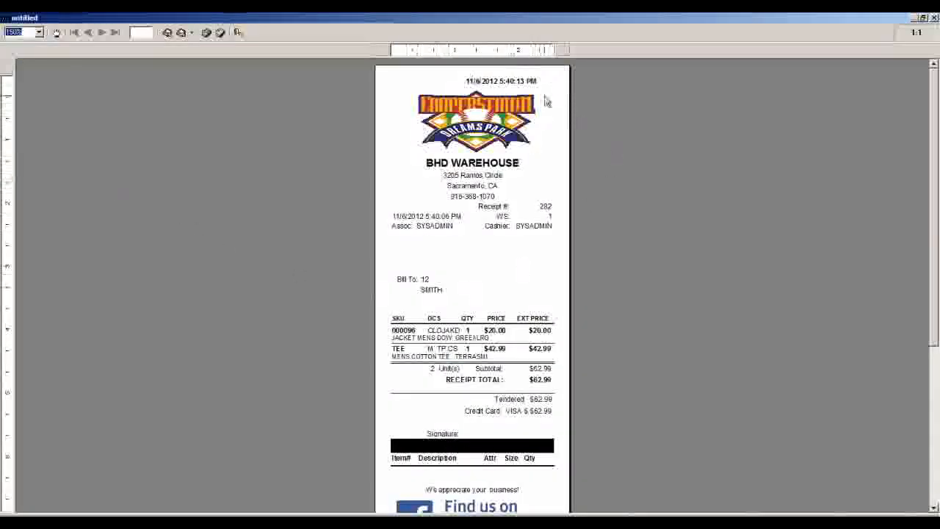
scroll("down", 3)
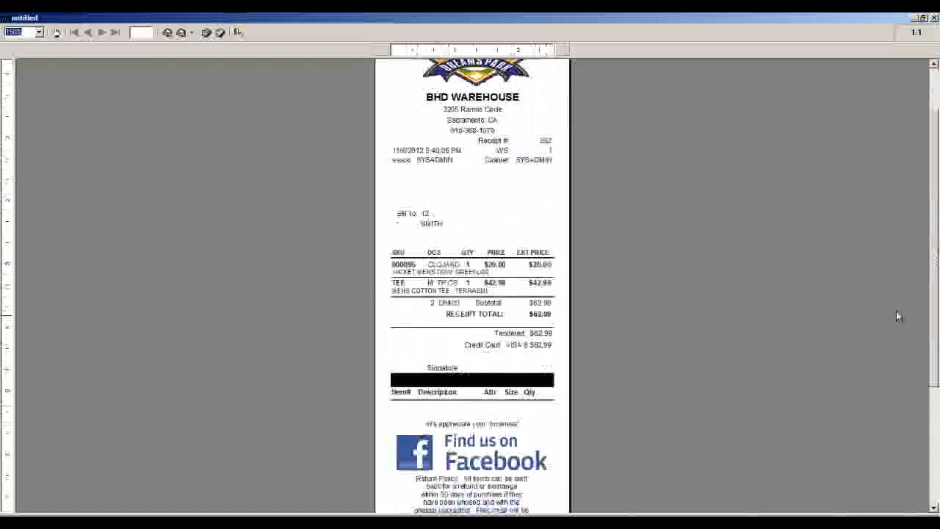
scroll("down", 3)
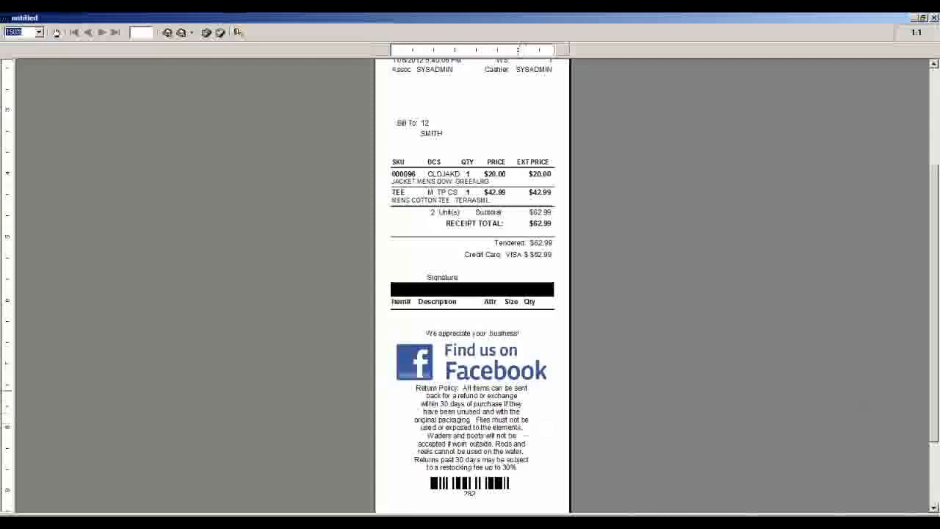
scroll("up", 3)
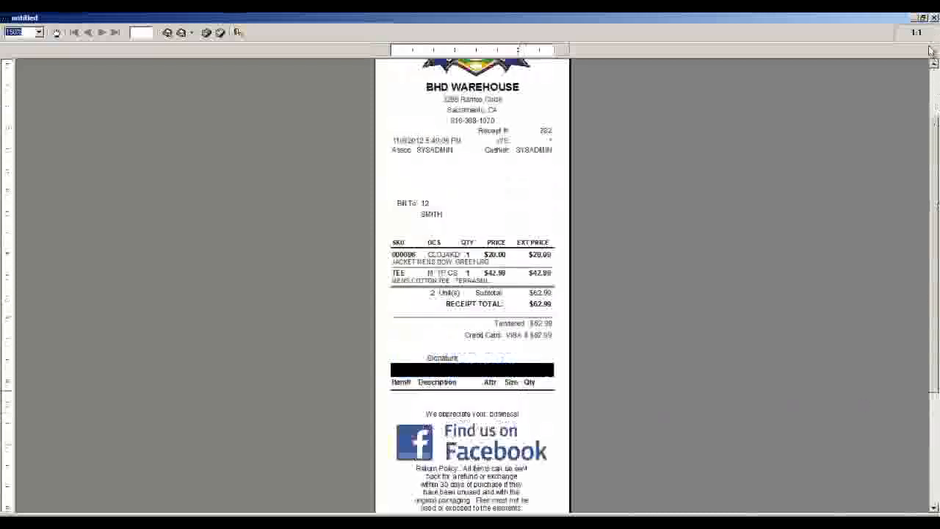
scroll("up", 3)
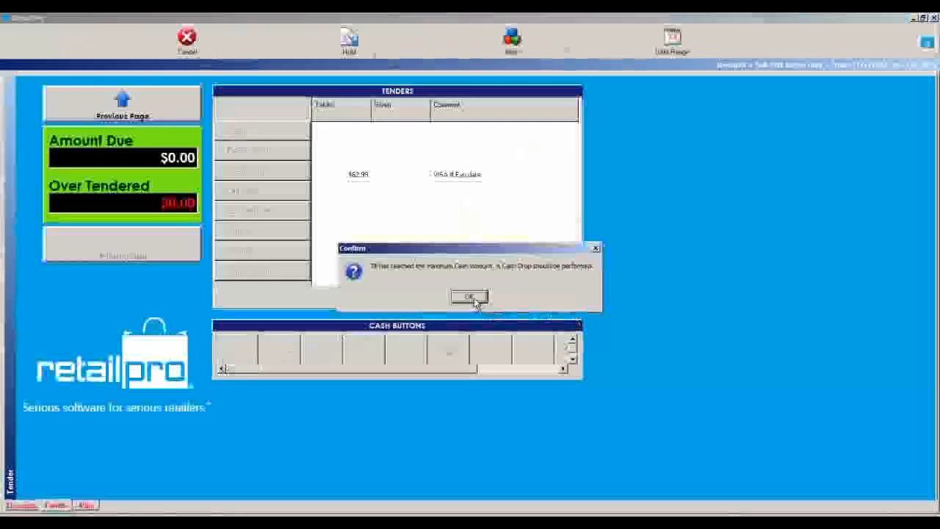
left_click(469, 298)
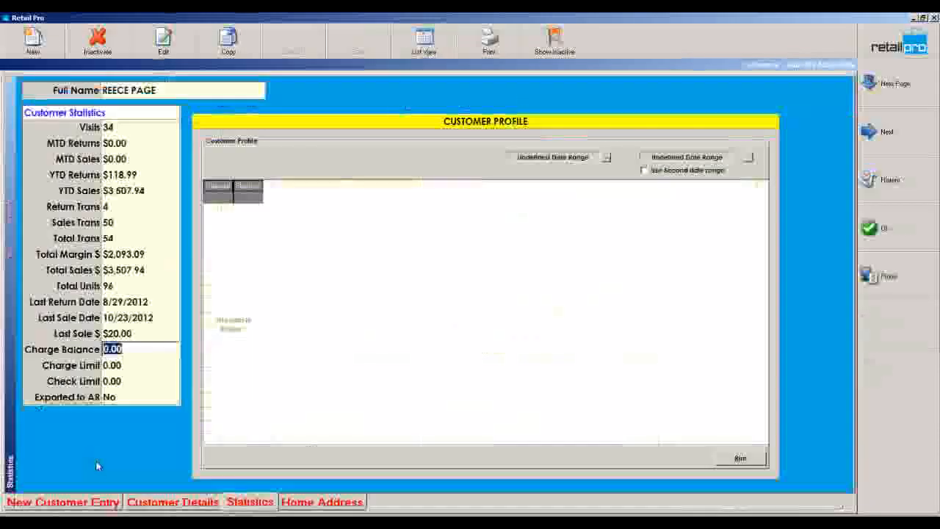
left_click(172, 502)
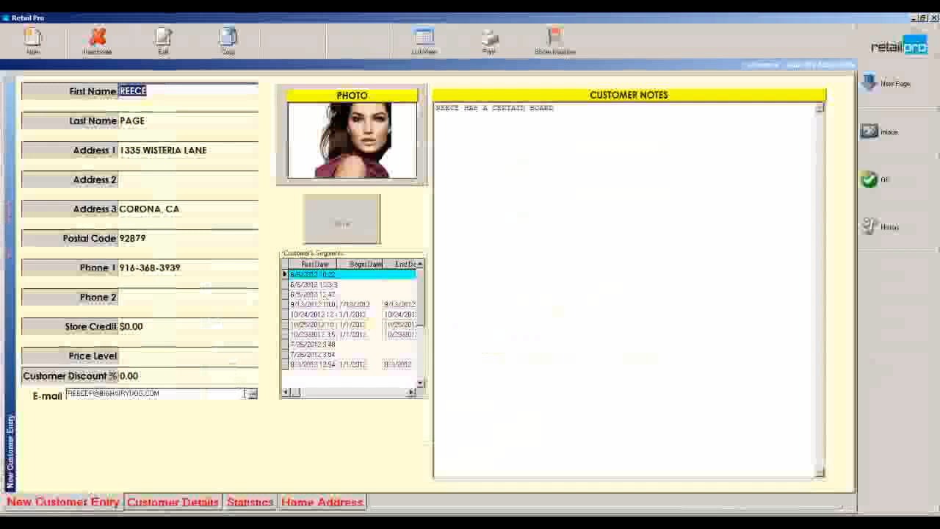
left_click(413, 395)
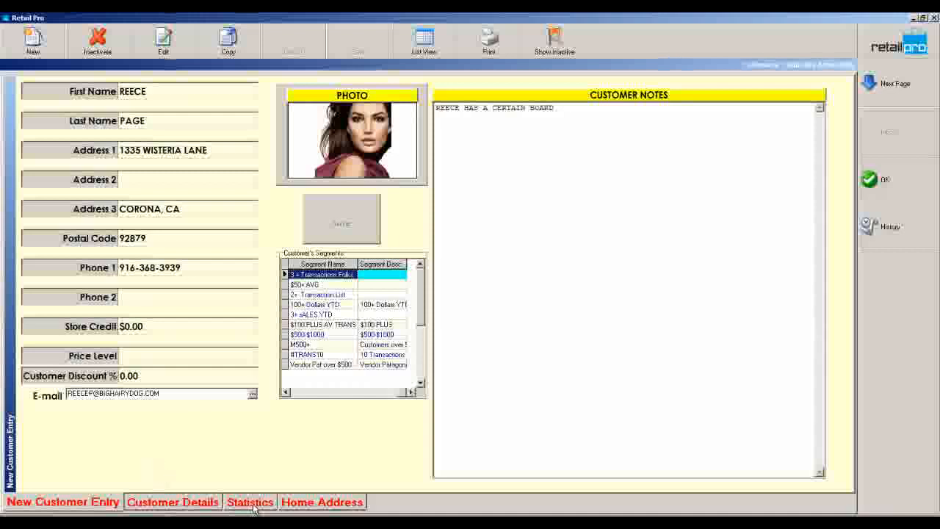
left_click(250, 502)
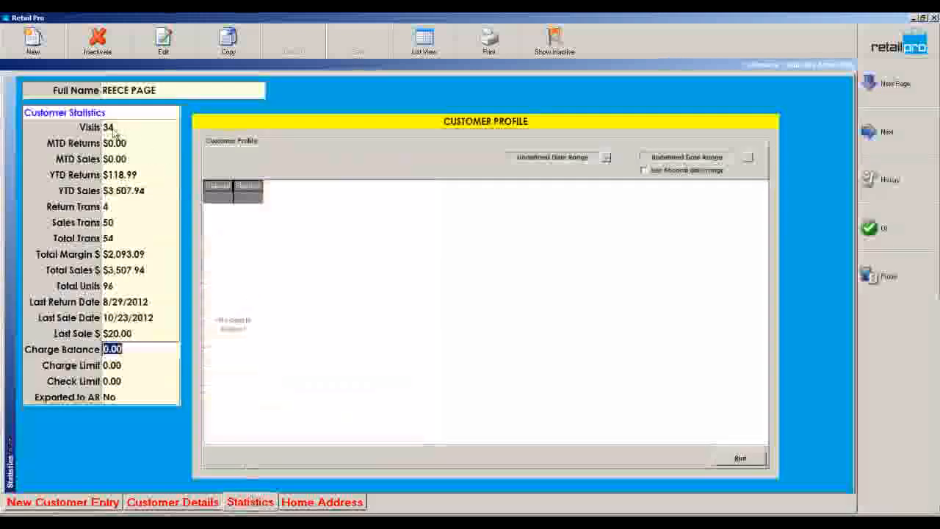
mouse_move(130, 162)
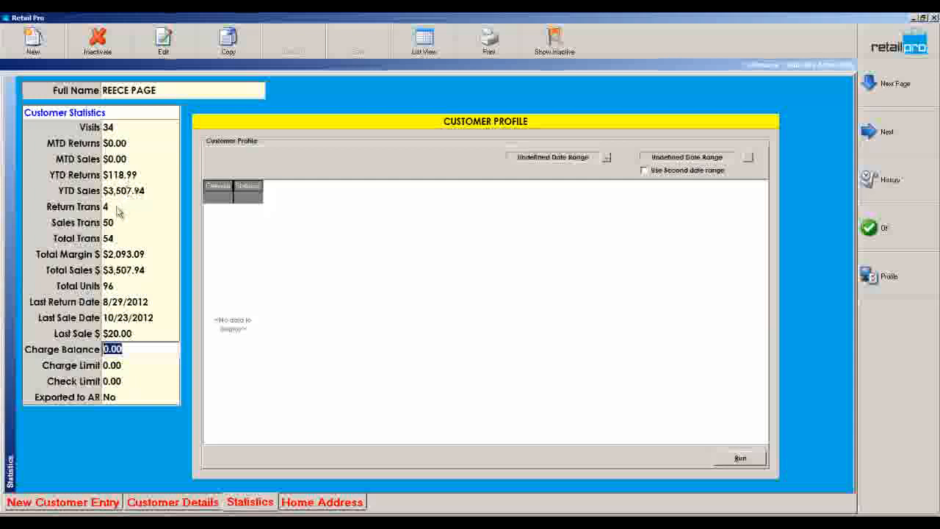
mouse_move(126, 261)
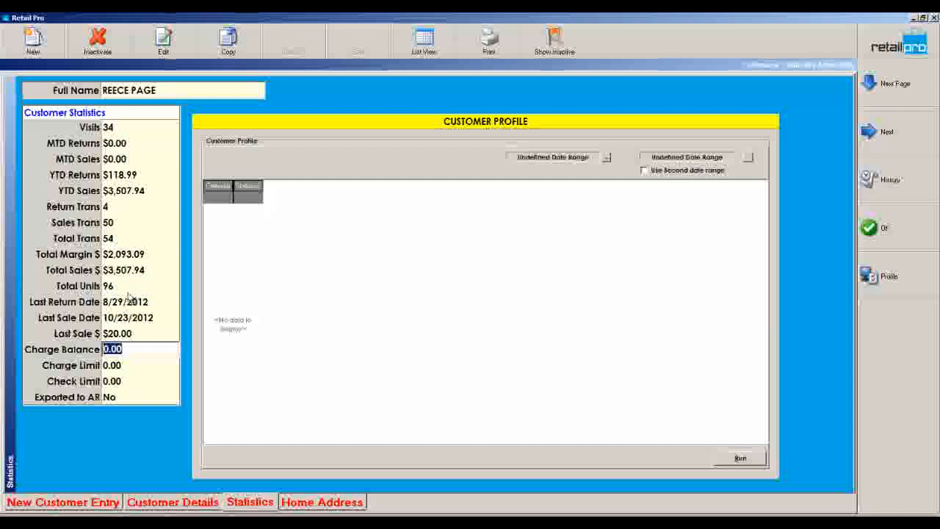
mouse_move(122, 380)
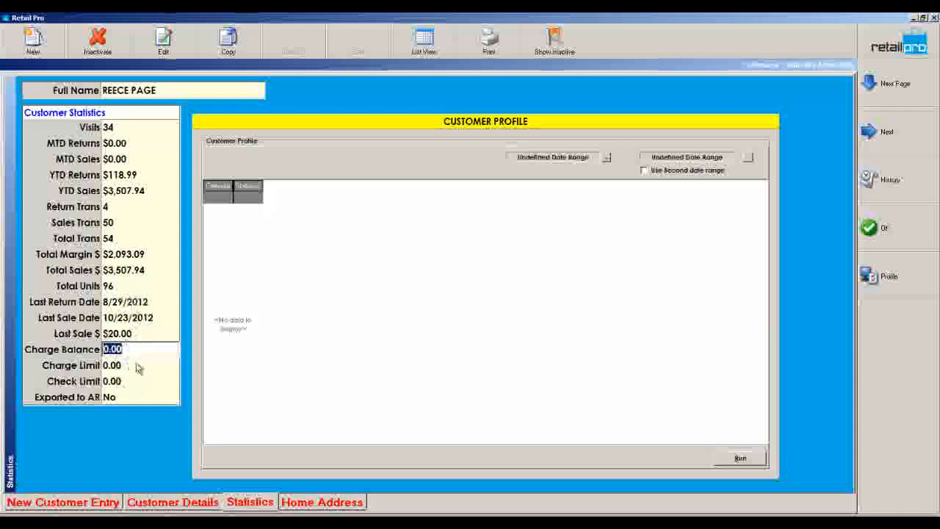
mouse_move(94, 493)
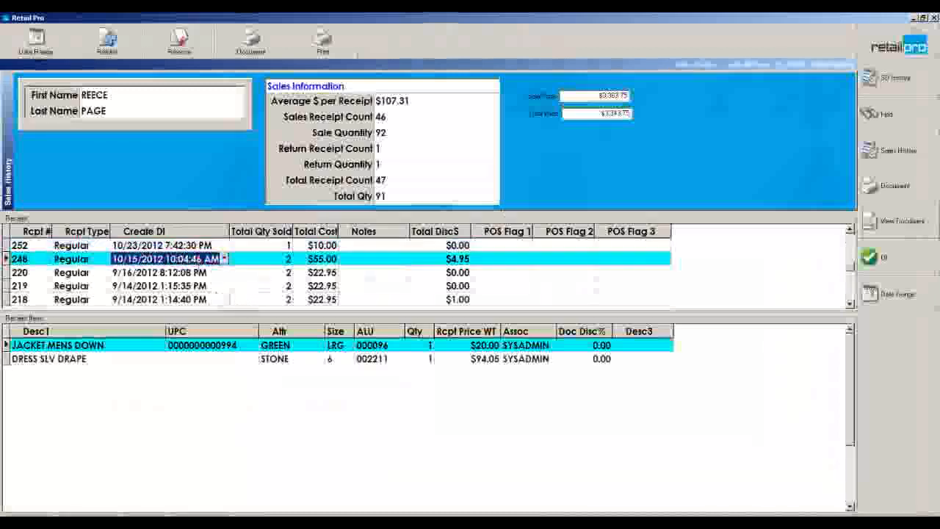
left_click(161, 286)
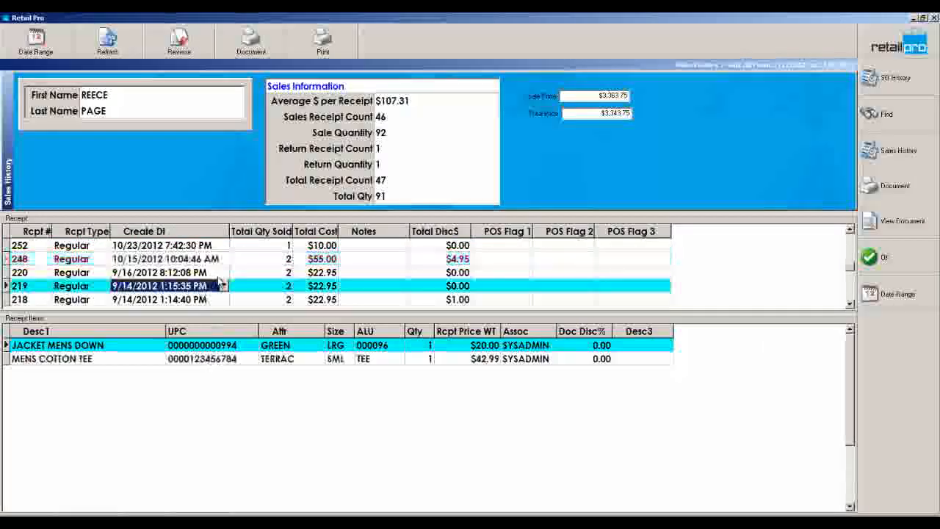
mouse_move(895, 134)
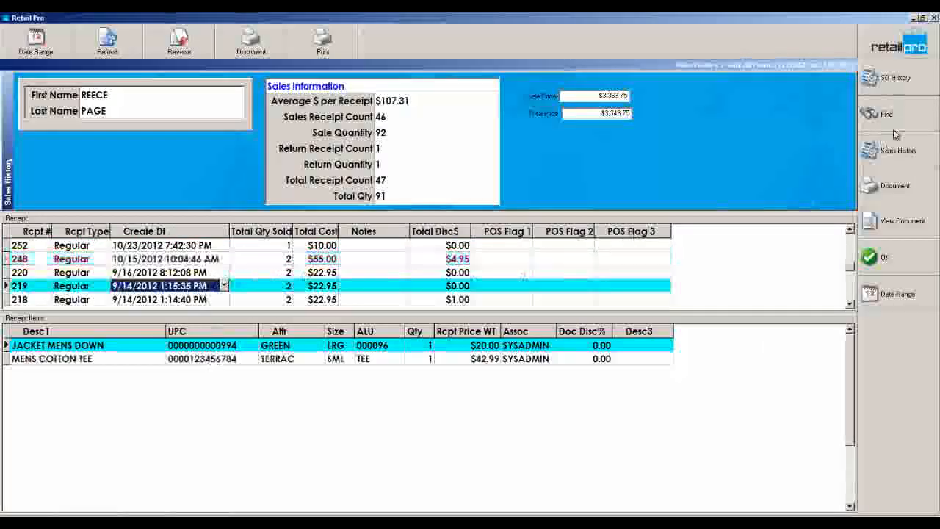
mouse_move(903, 215)
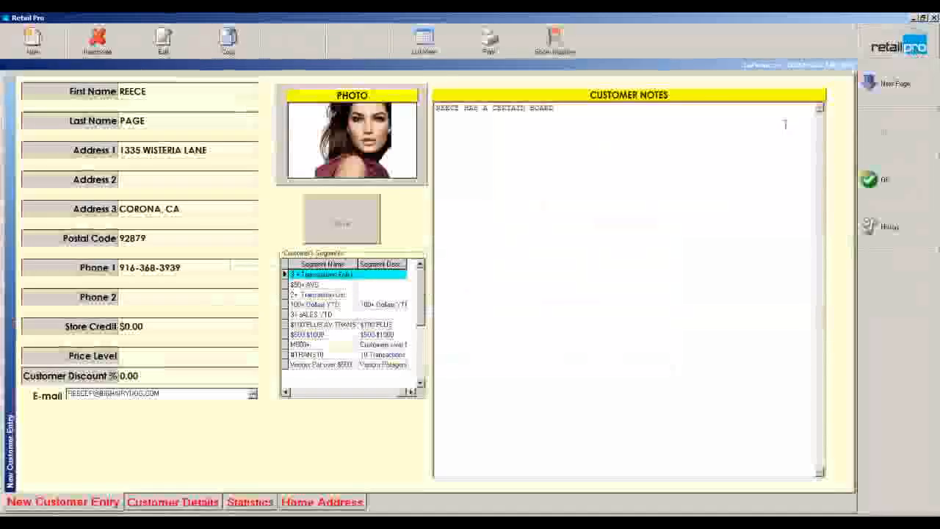
mouse_move(681, 182)
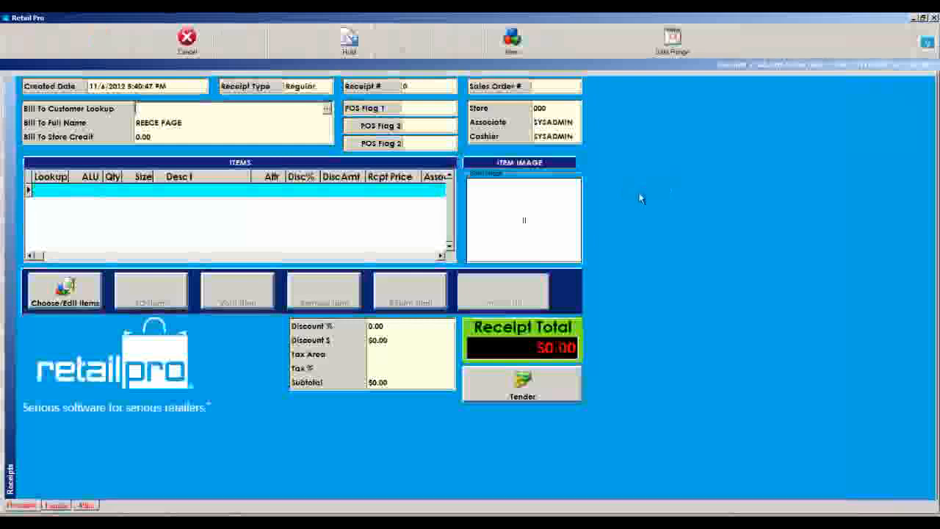
mouse_move(332, 446)
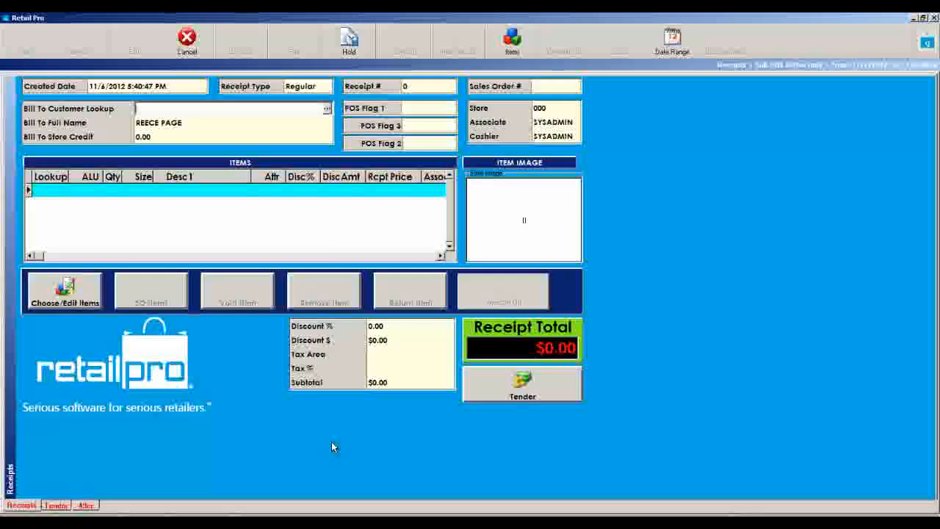
mouse_move(356, 403)
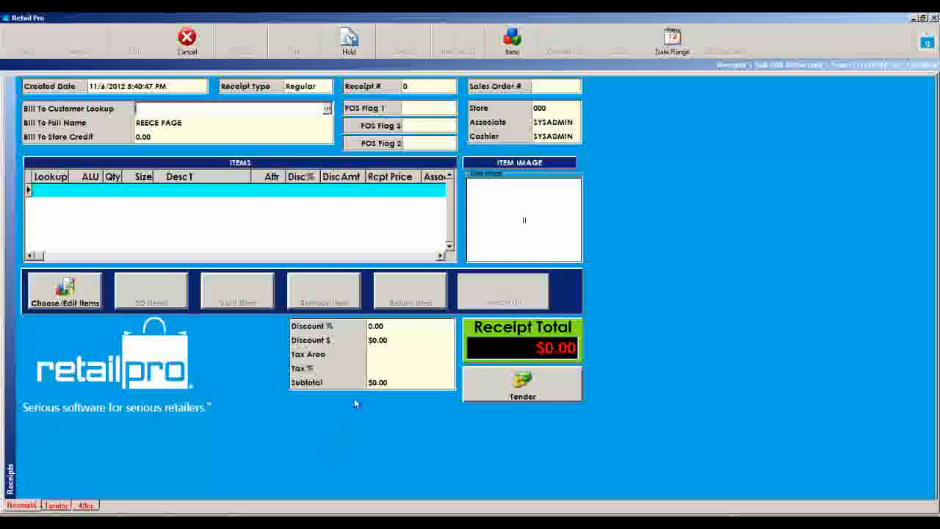
mouse_move(356, 429)
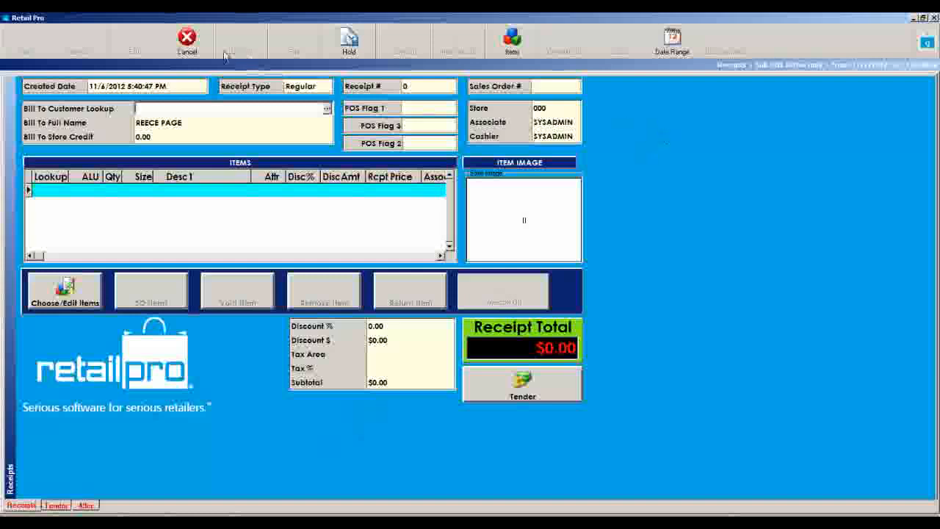
left_click(186, 40)
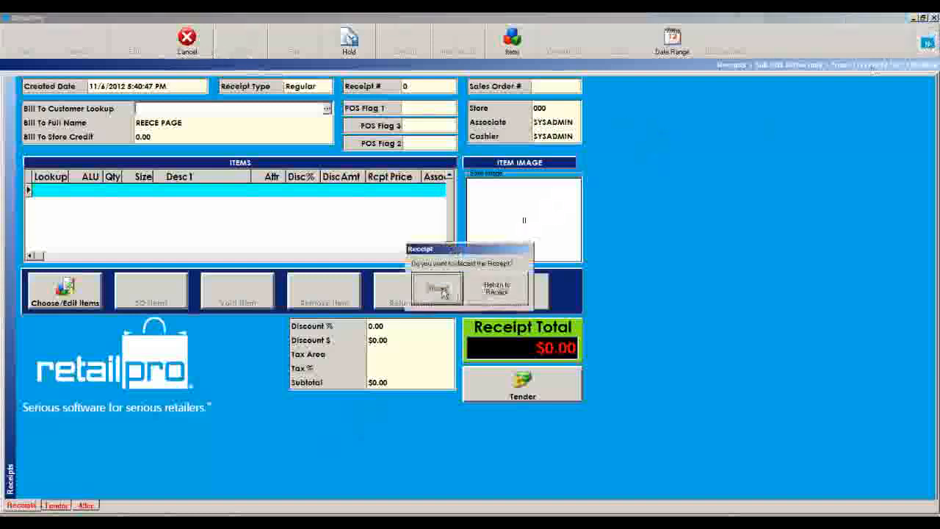
left_click(436, 287)
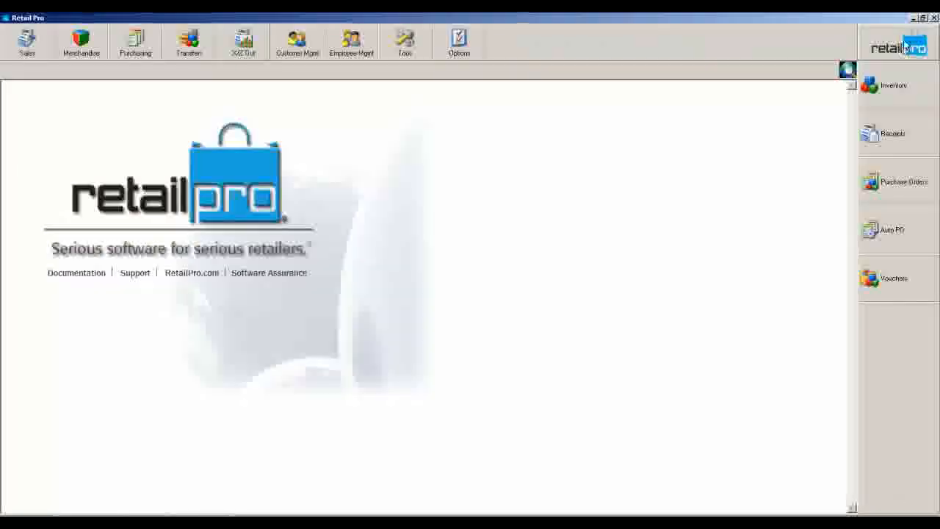
- Preview the X-Out report in the IASxz38 layout and scroll to its $2,733.89 net total
left_click(243, 42)
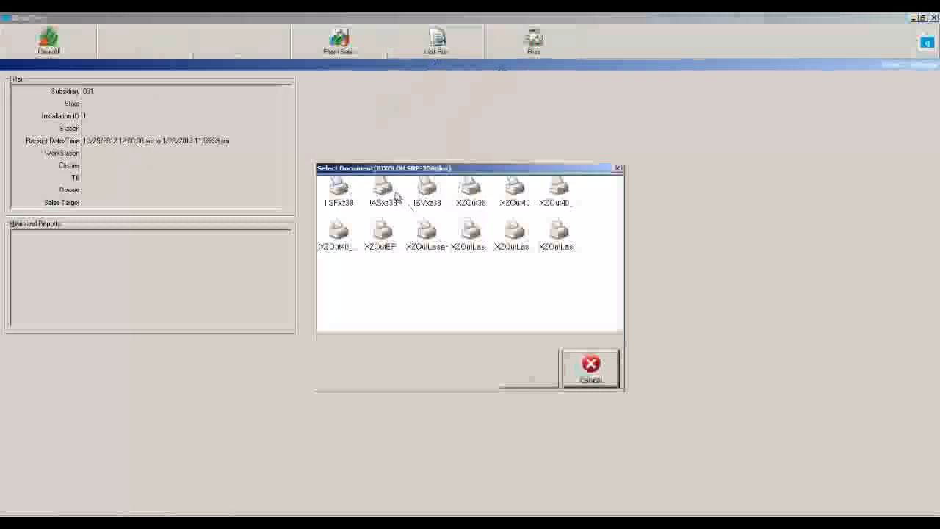
left_click(382, 188)
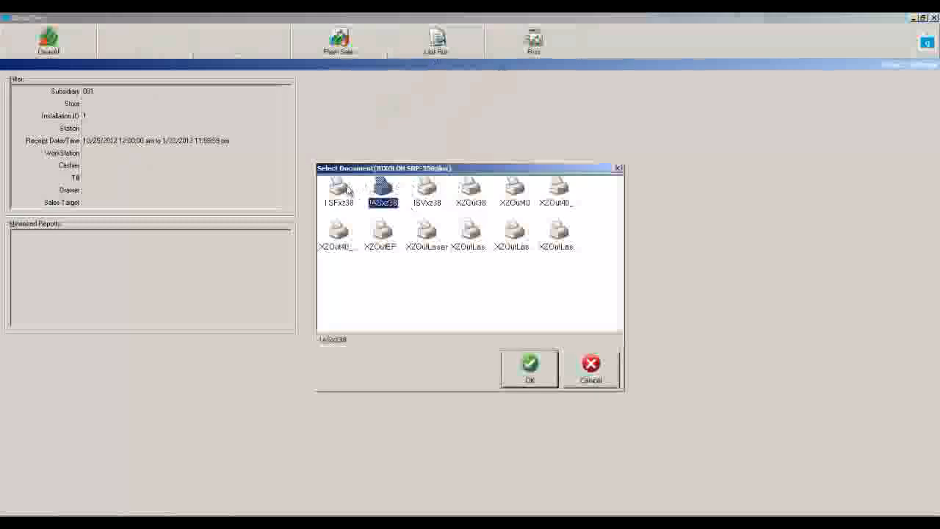
left_click(529, 365)
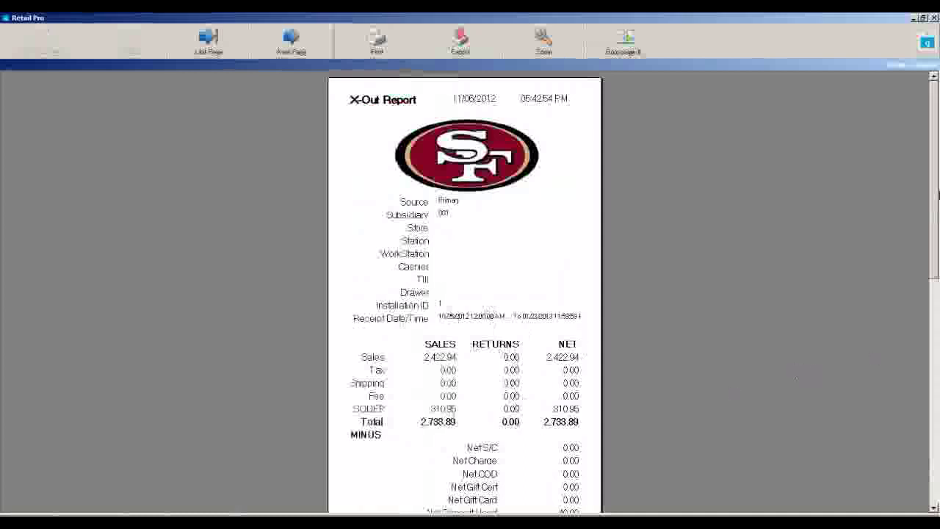
scroll("down", 3)
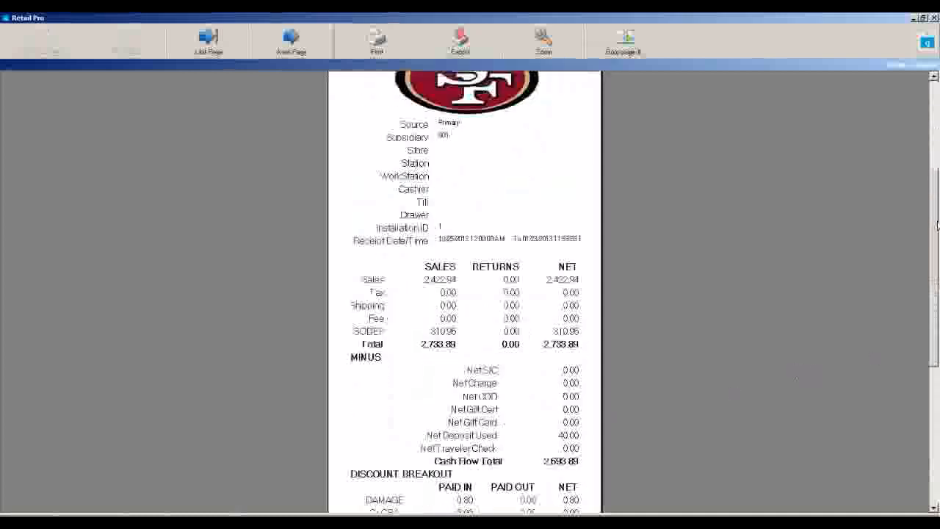
scroll("down", 3)
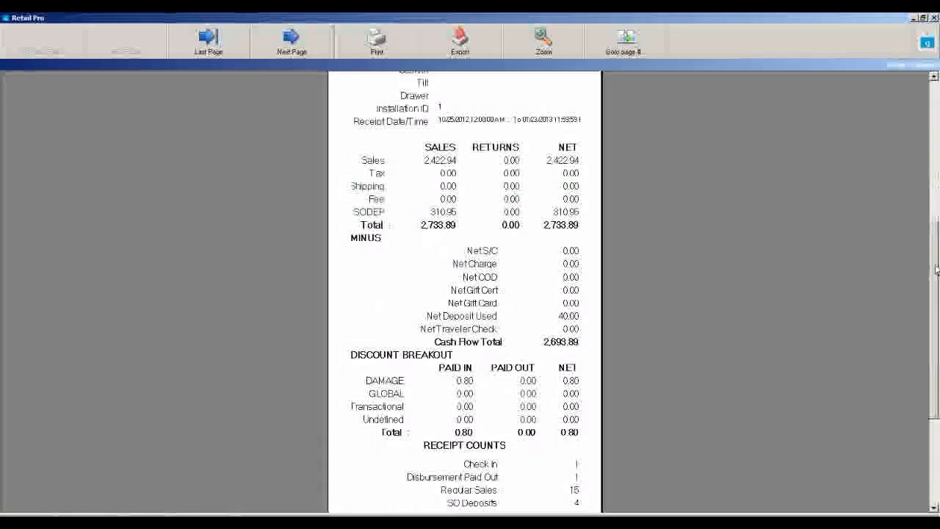
scroll("down", 3)
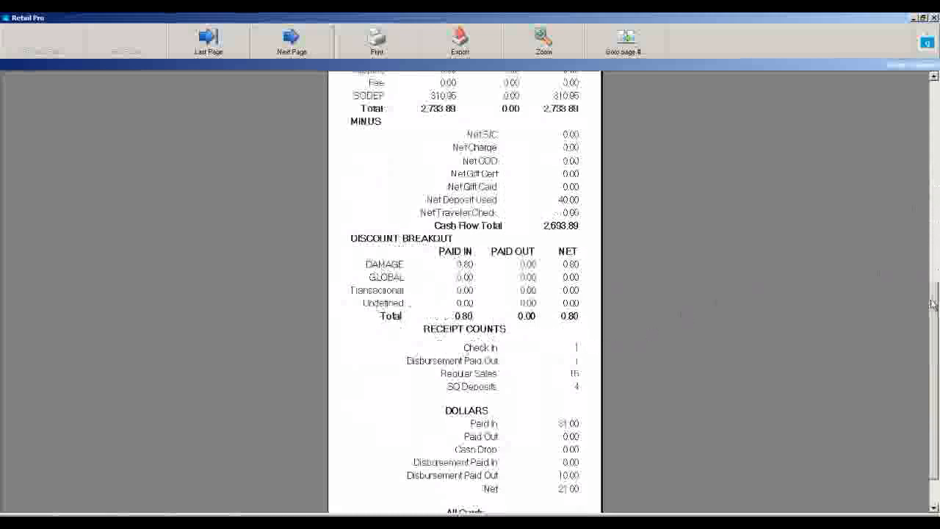
scroll("down", 3)
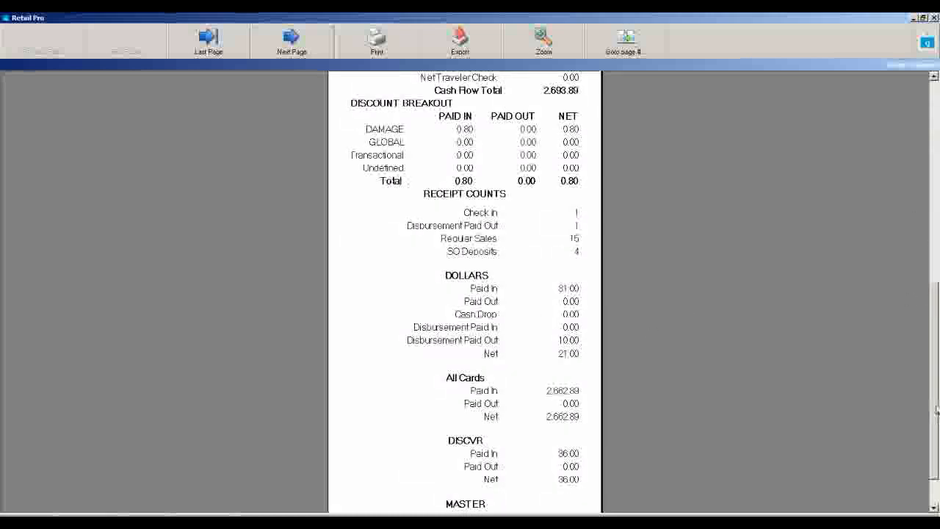
scroll("down", 3)
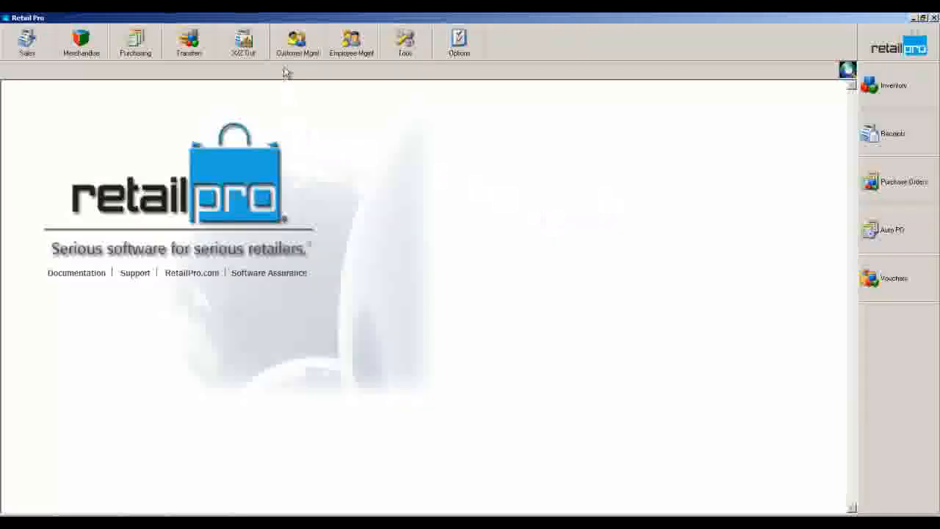
- Open the customer segments list and show the $500-$1000 segment's customers
left_click(296, 42)
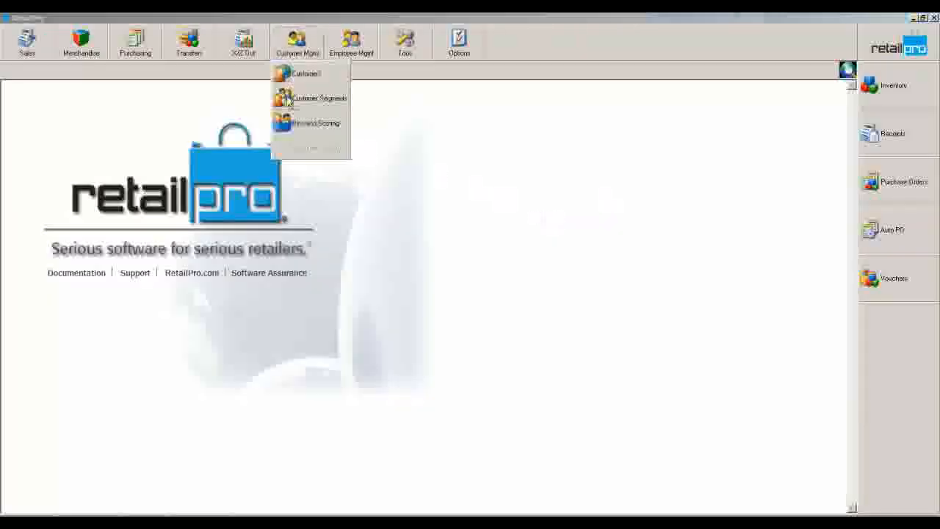
left_click(319, 98)
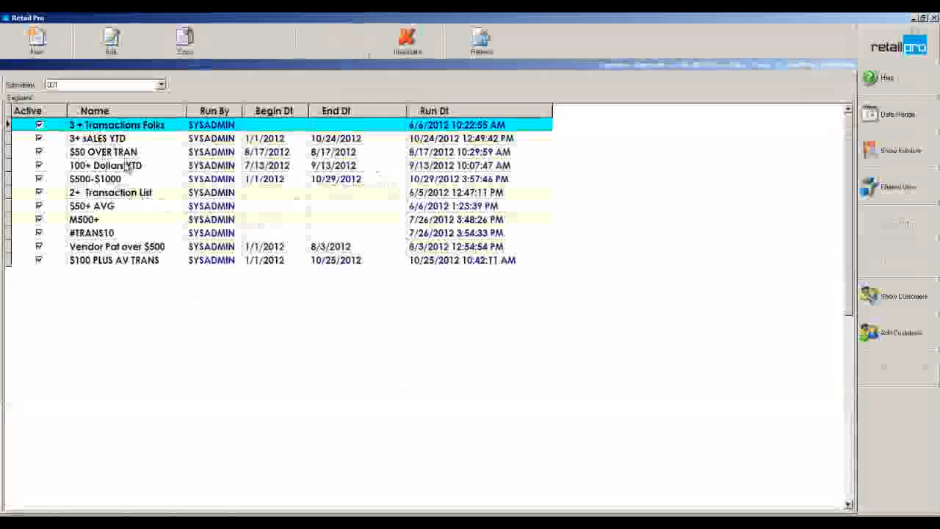
left_click(103, 152)
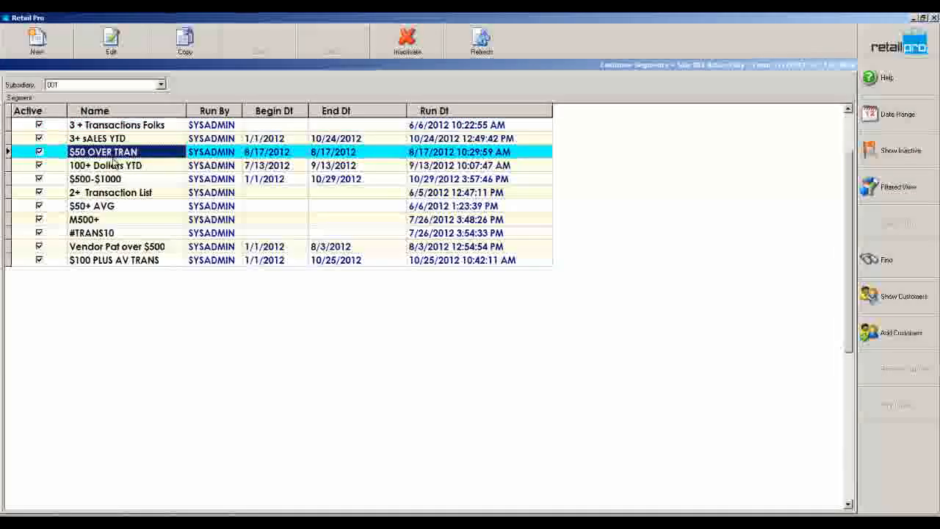
left_click(96, 179)
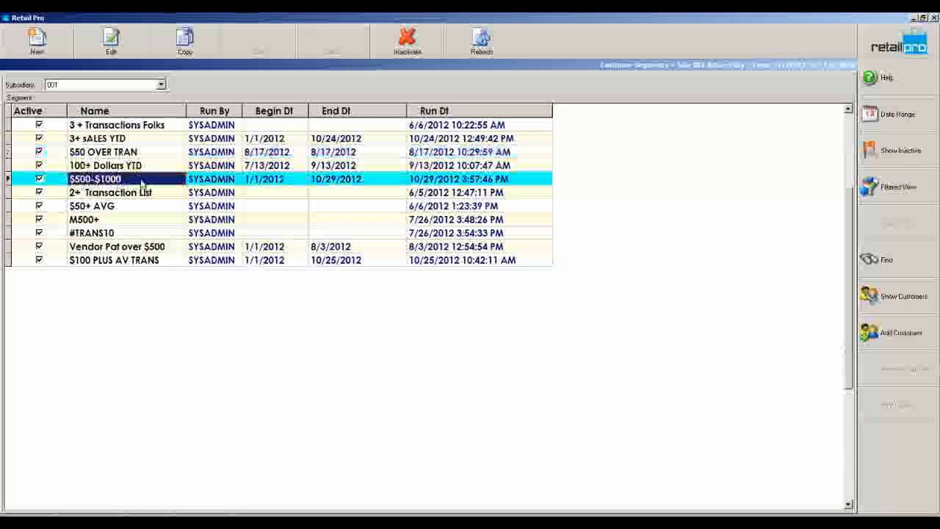
left_click(358, 178)
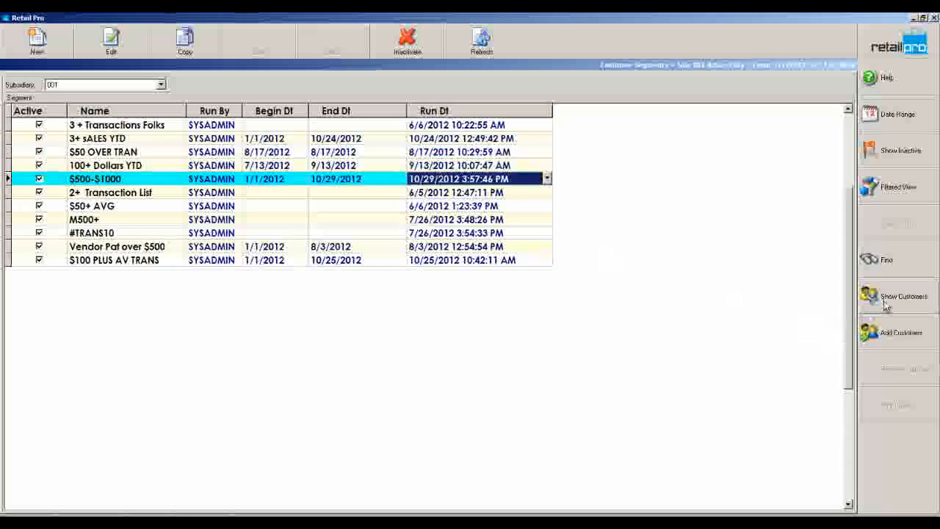
left_click(899, 296)
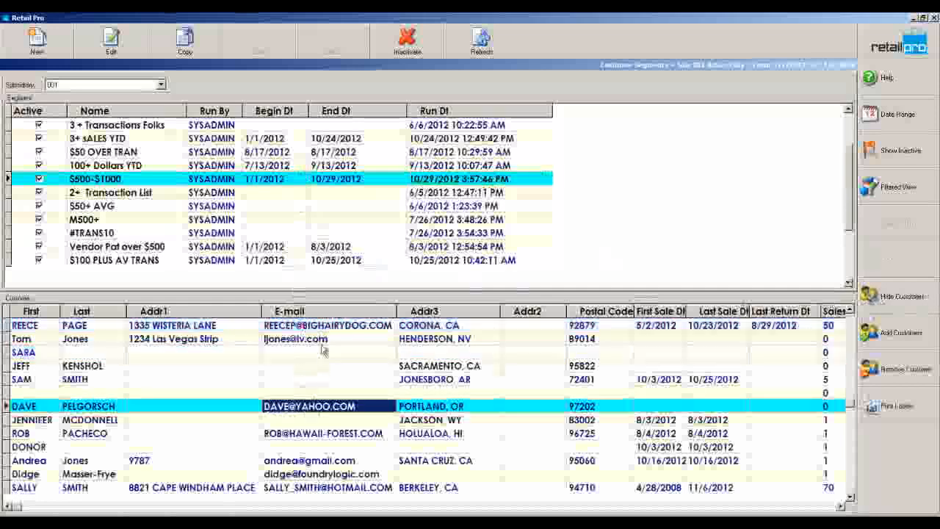
- Show the $50+ AVG segment's customers, send them to Excel, and close the window
left_click(103, 151)
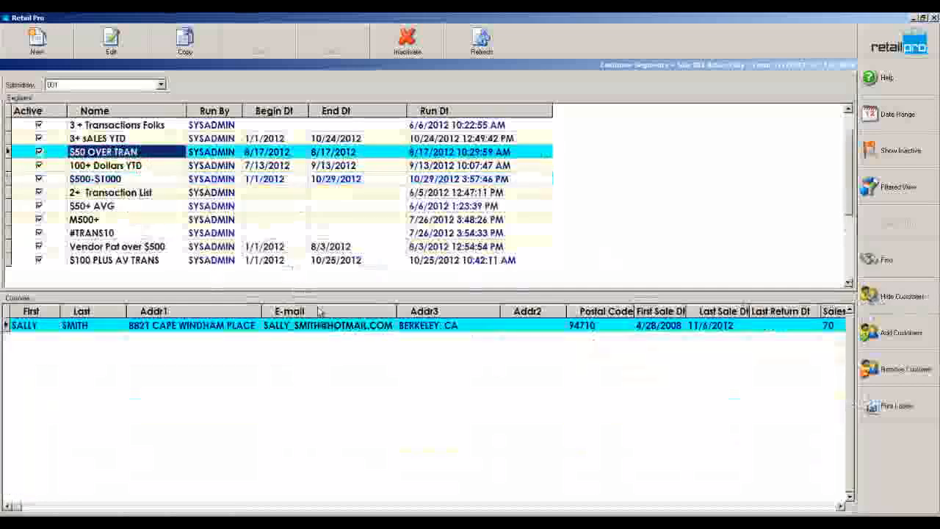
left_click(91, 205)
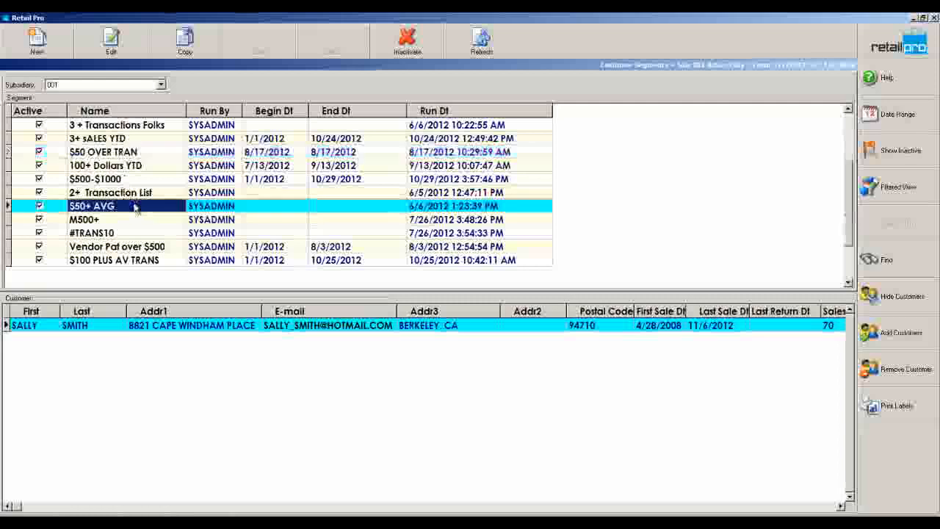
left_click(92, 206)
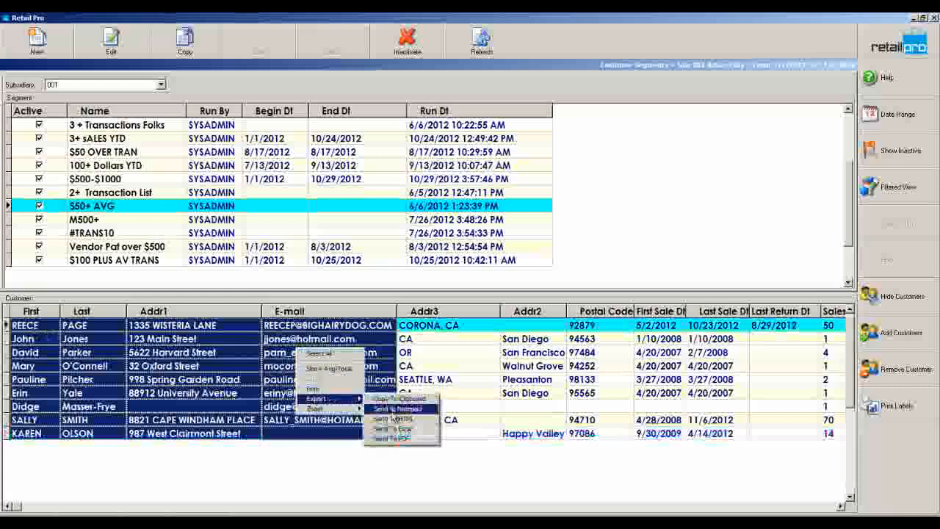
mouse_move(396, 428)
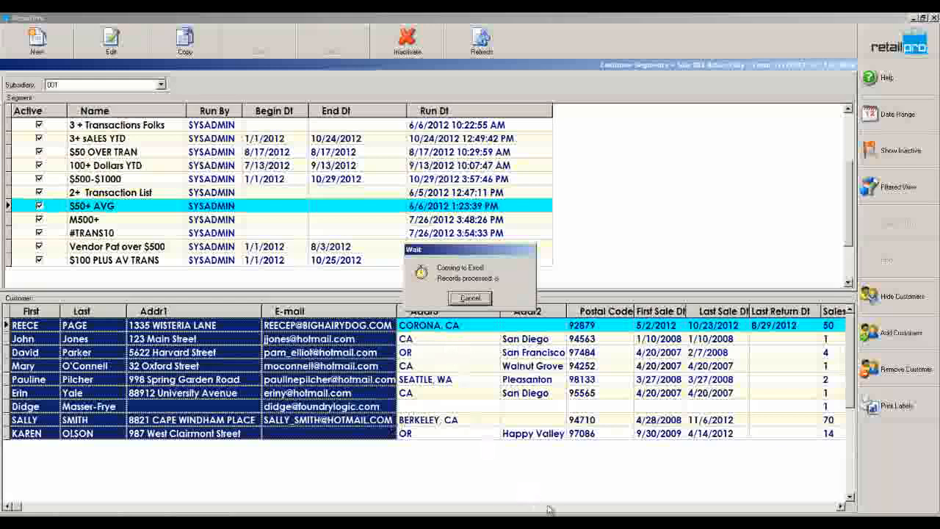
left_click(470, 298)
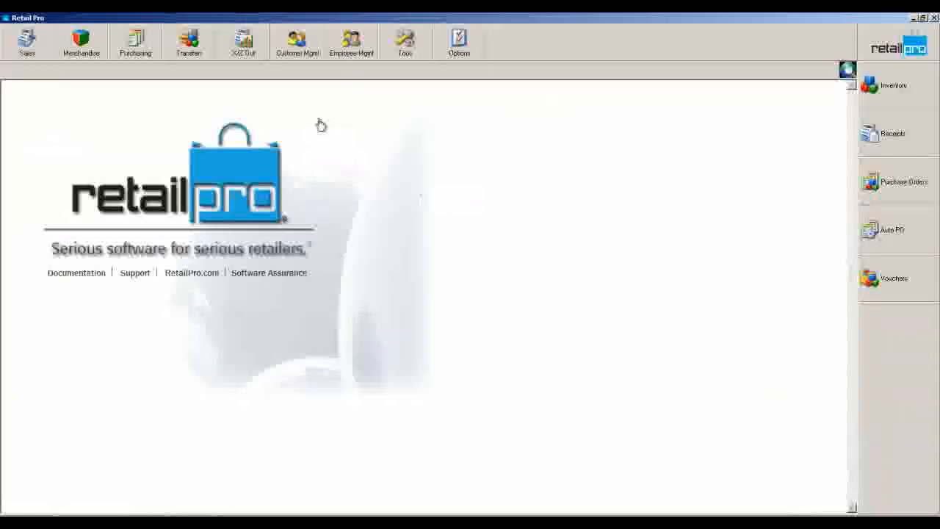
- Show the Bin by Average Sale $ run's bins and inspect Bin #1 to Bin #3
left_click(296, 42)
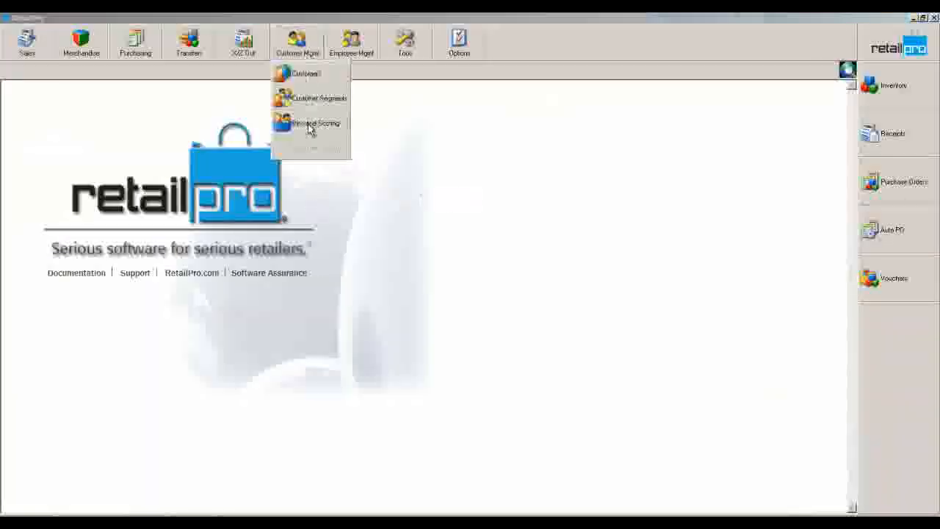
left_click(320, 123)
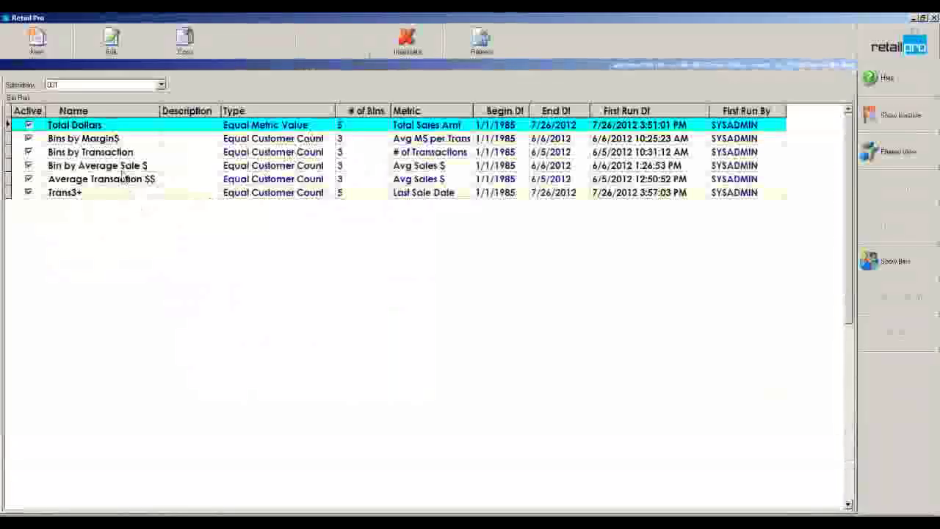
mouse_move(134, 138)
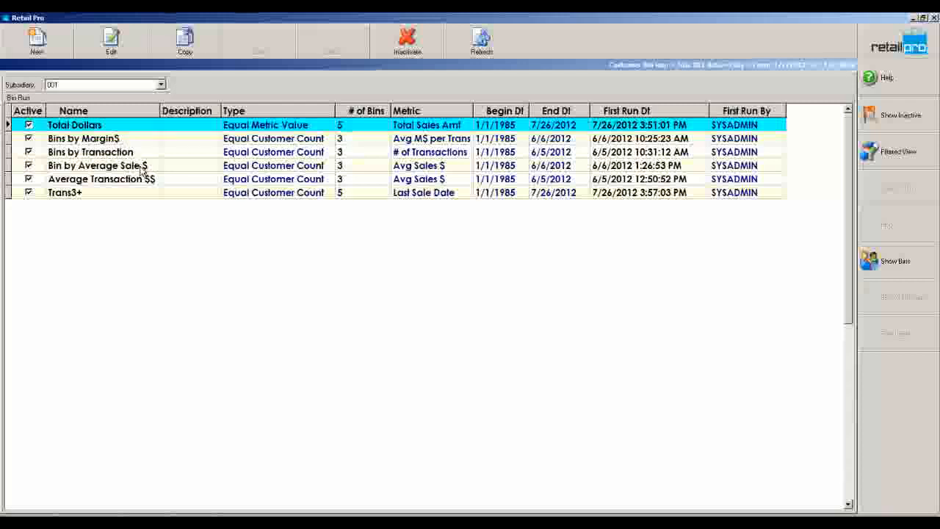
left_click(96, 165)
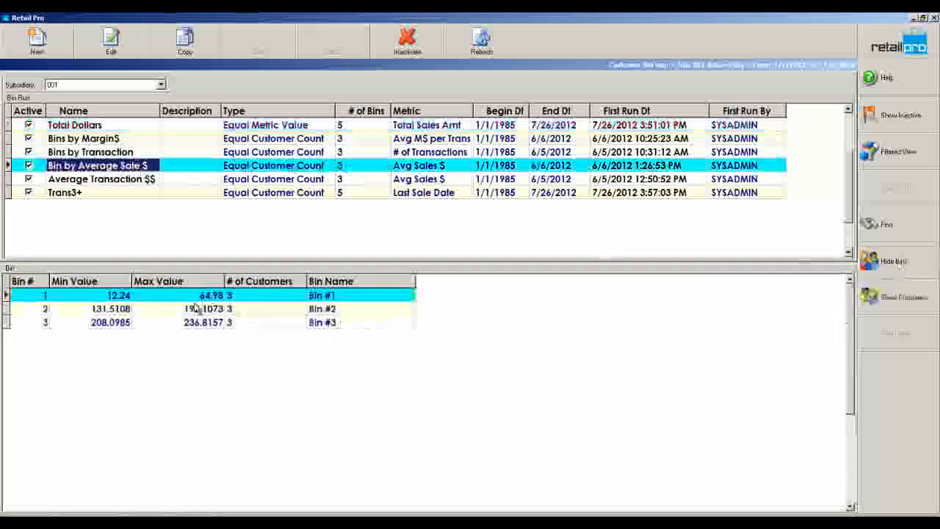
mouse_move(239, 299)
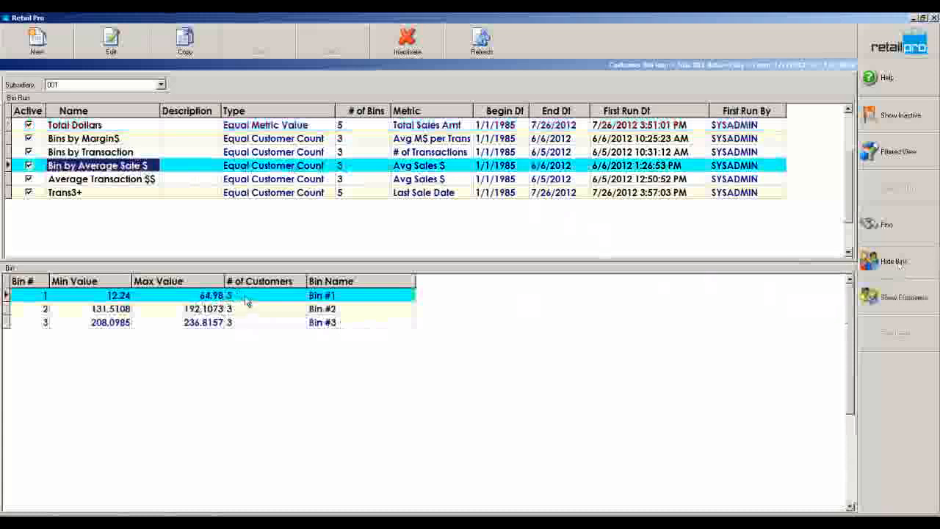
left_click(246, 322)
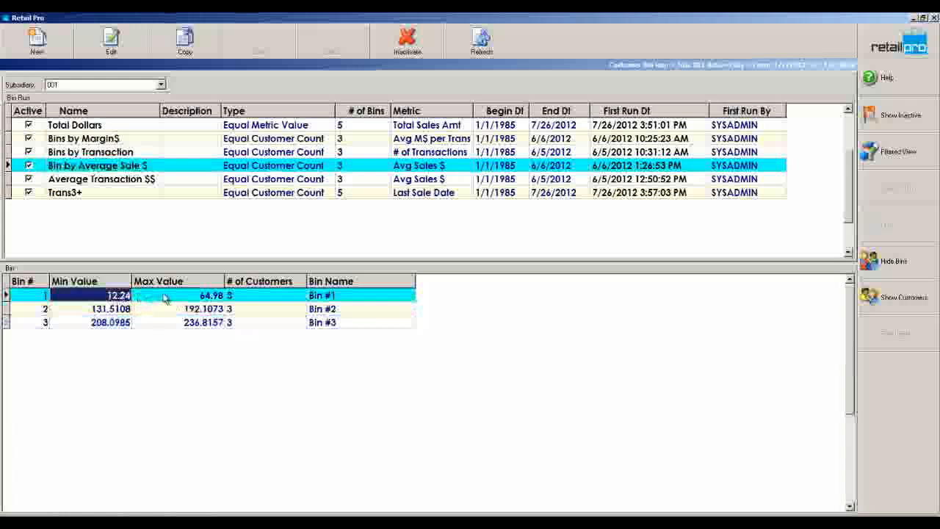
left_click(322, 294)
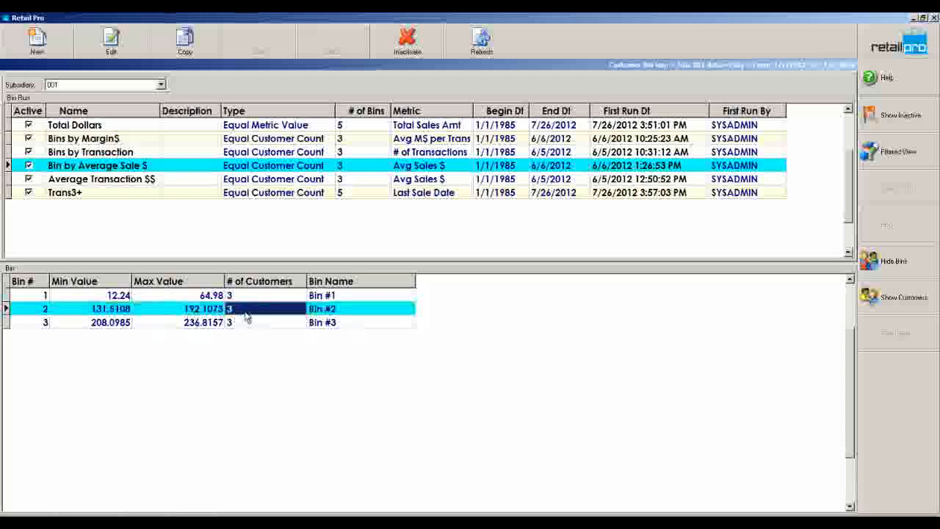
mouse_move(256, 311)
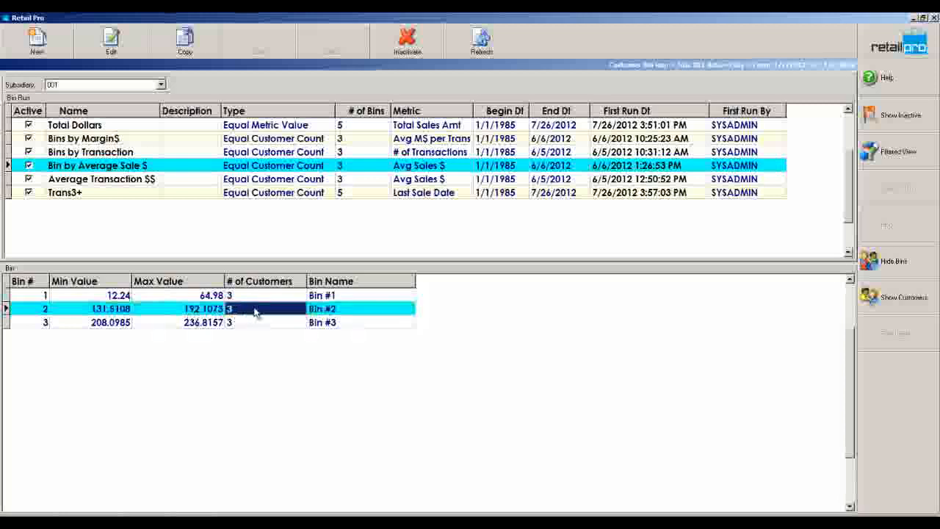
left_click(110, 321)
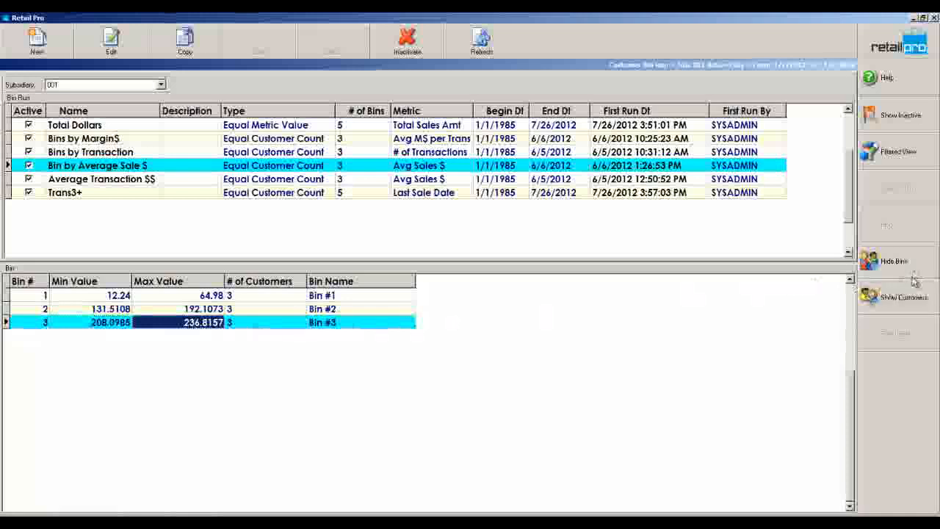
left_click(905, 297)
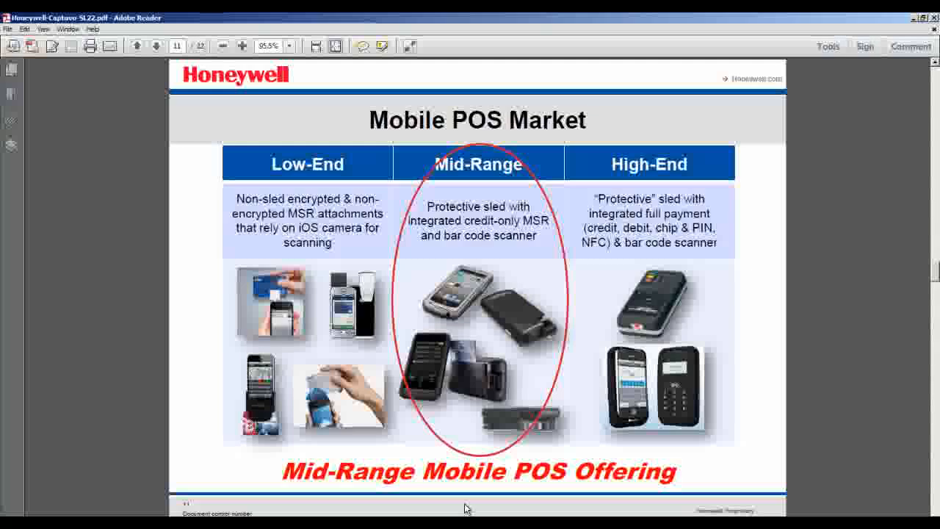
mouse_move(817, 86)
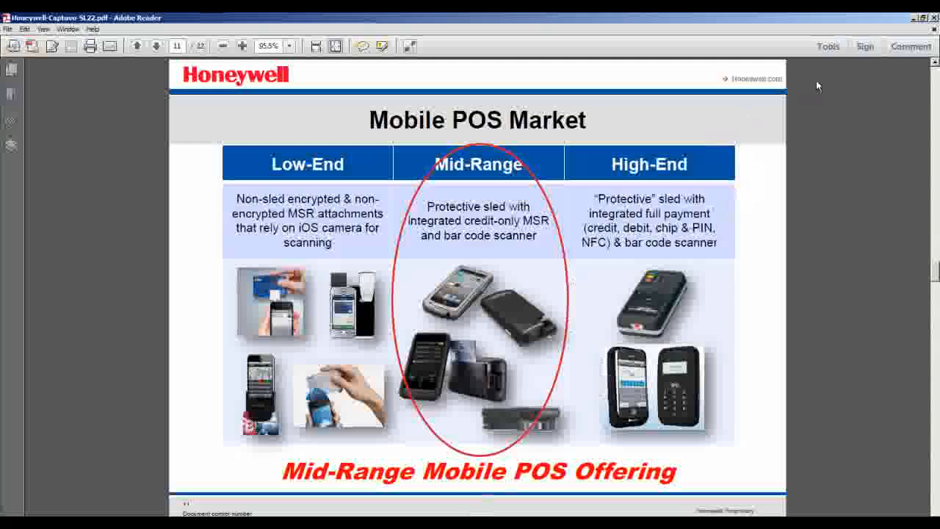
- Page back past the Captuvo SL22 Target Markets slide to Honeywell's Strategy slide
left_click(135, 45)
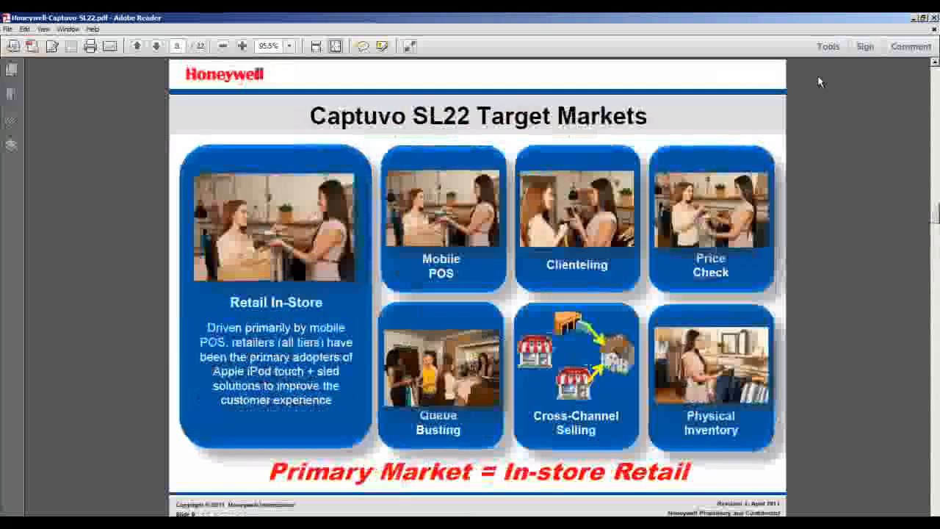
left_click(155, 46)
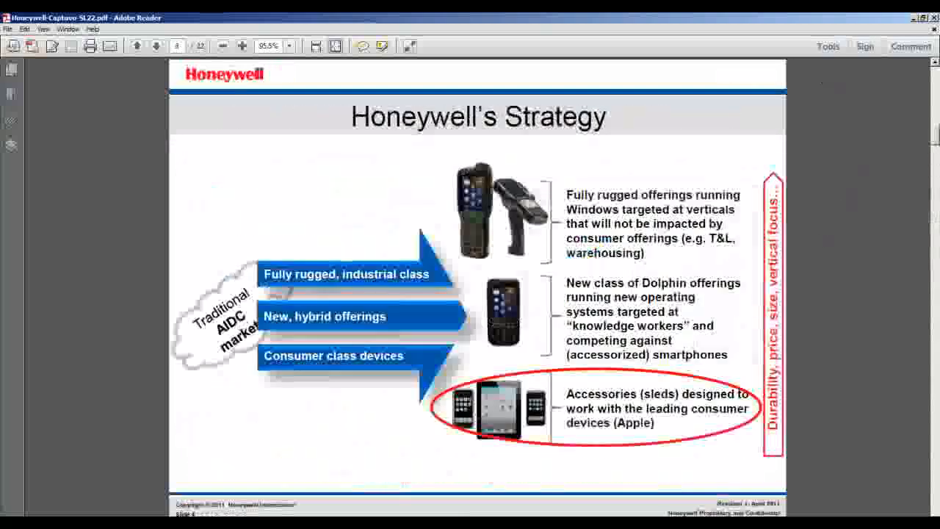
mouse_move(489, 475)
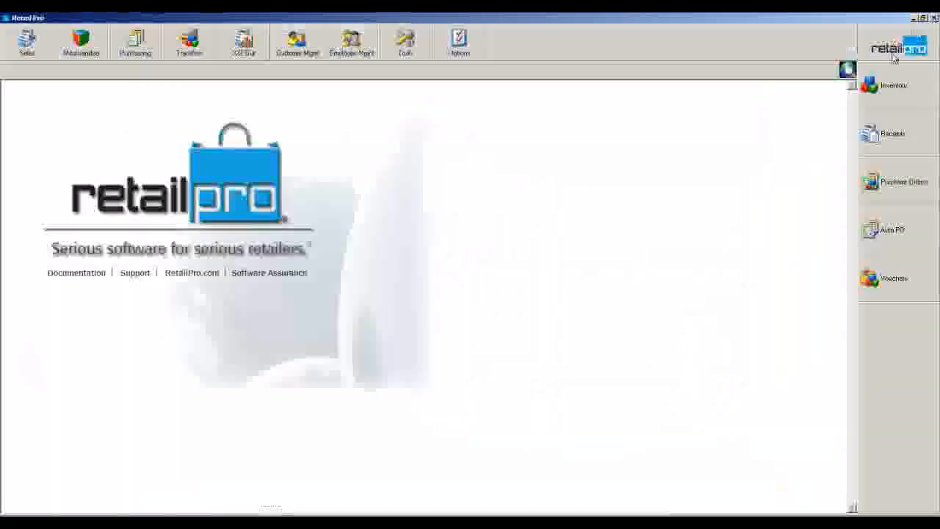
mouse_move(432, 430)
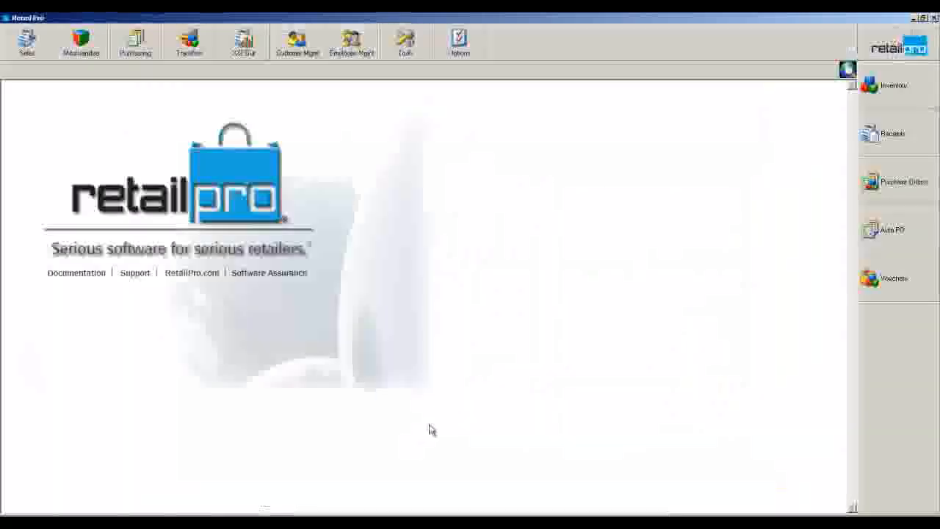